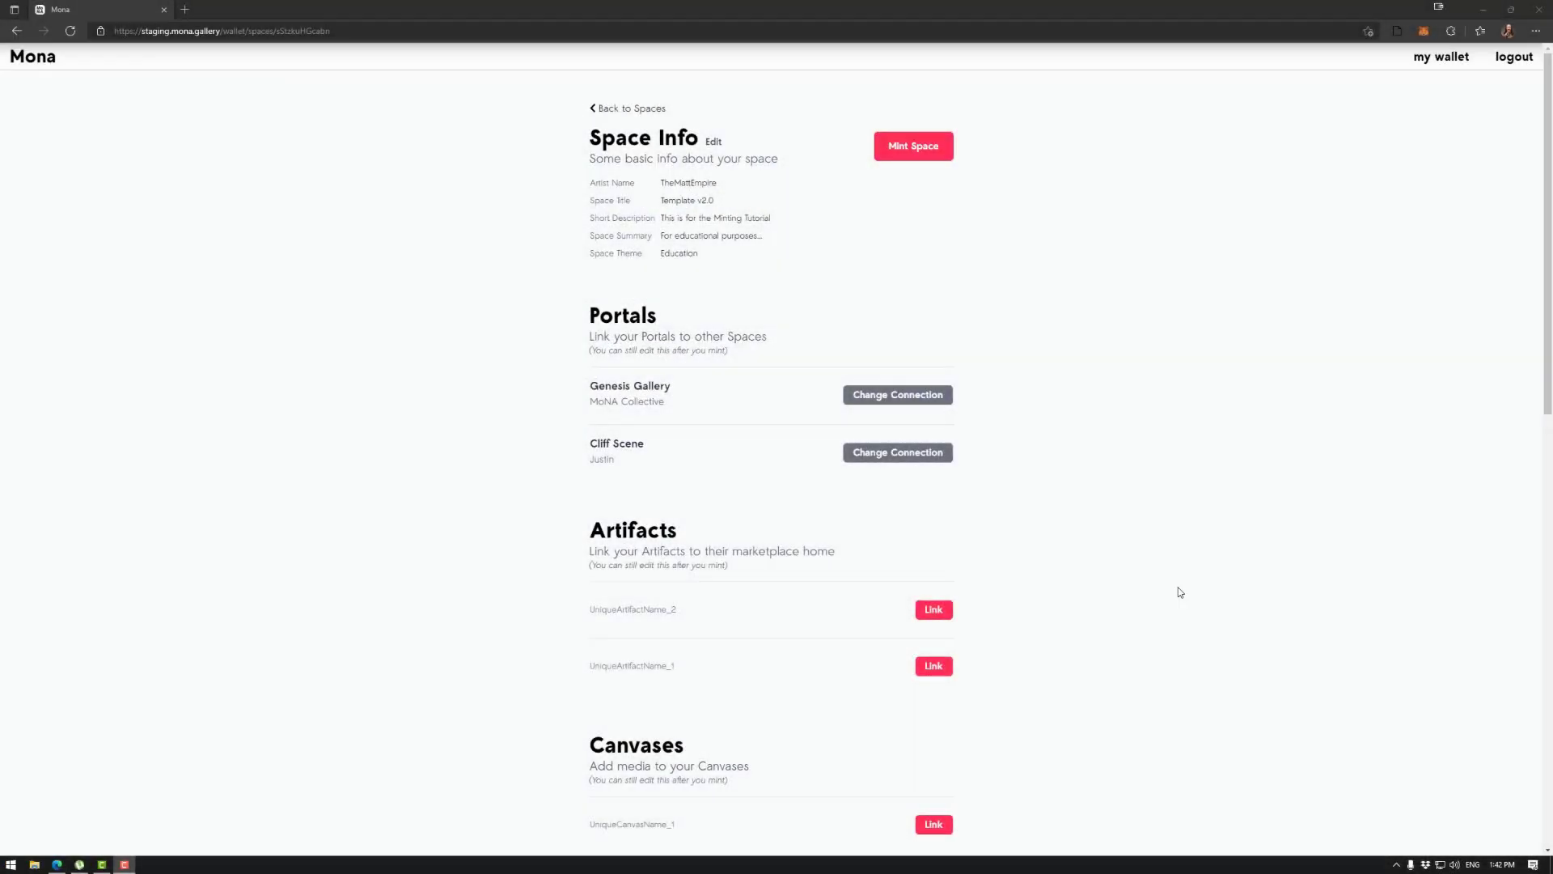
{"action": "mouse_move", "coordinate": [994, 299]}
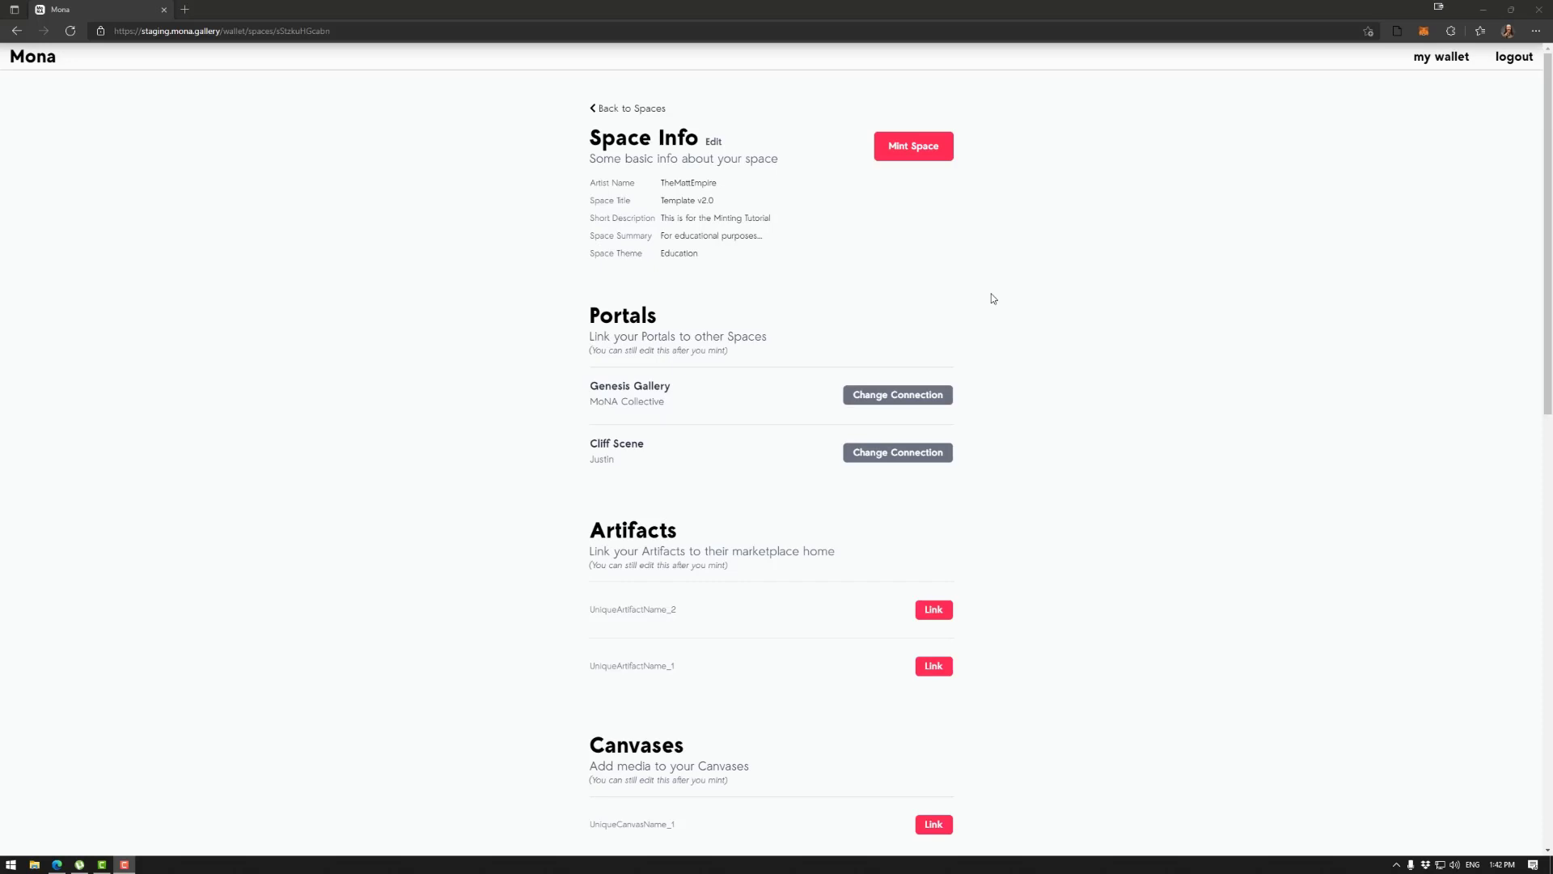
- Start minting the Mona space to bring up the Rinkeby and Mumbai testnet choices
{"action": "scroll", "scroll_direction": "down", "scroll_amount": 3}
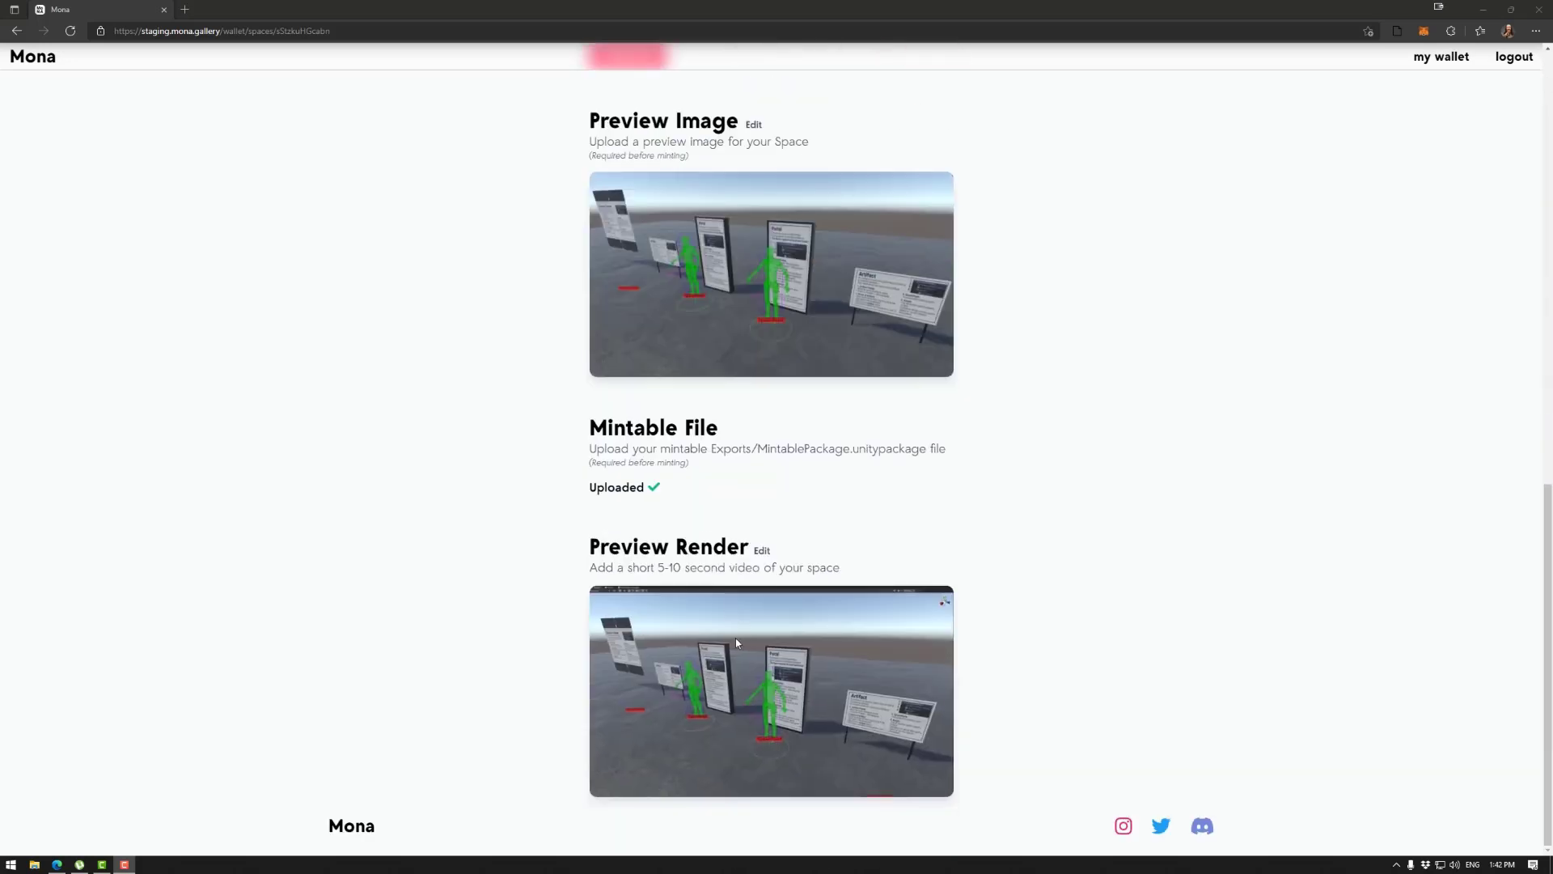
{"action": "scroll", "scroll_direction": "up", "scroll_amount": 3}
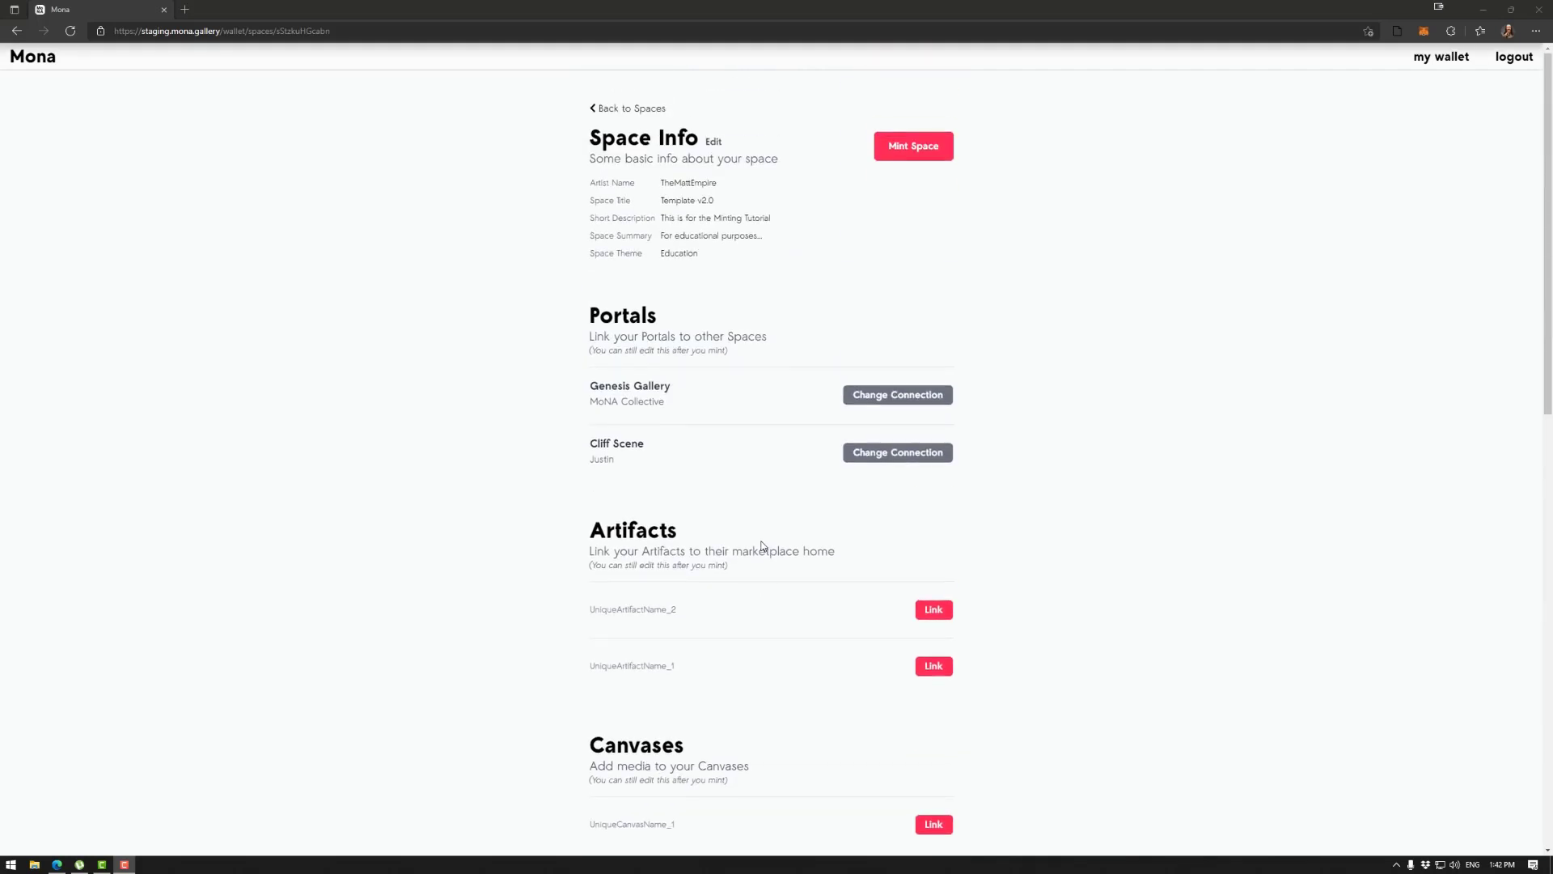
{"action": "mouse_move", "coordinate": [794, 123]}
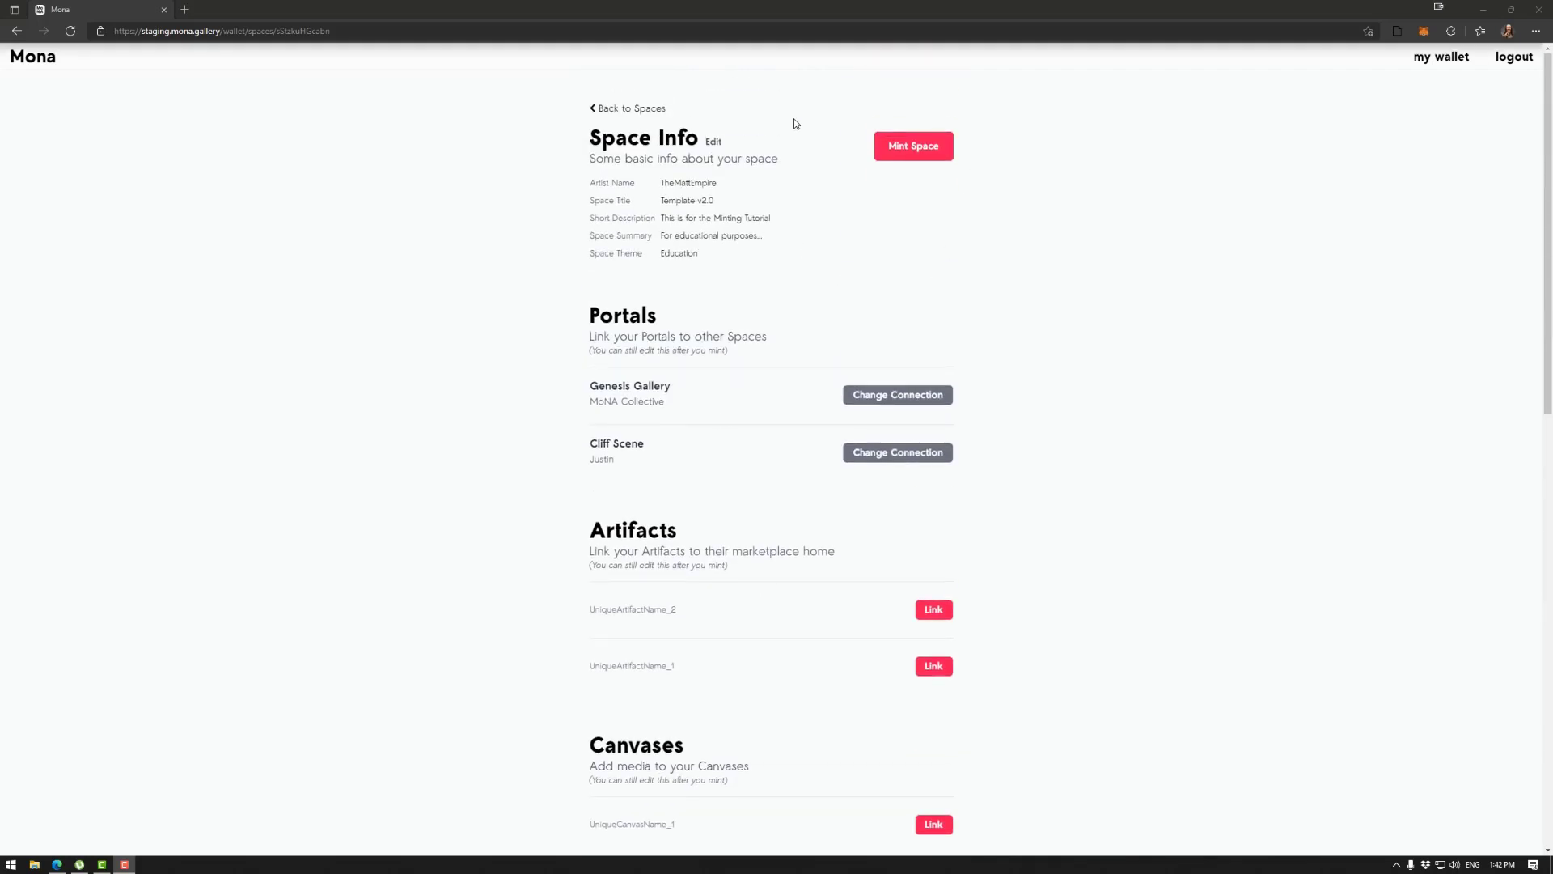
{"action": "mouse_move", "coordinate": [882, 208]}
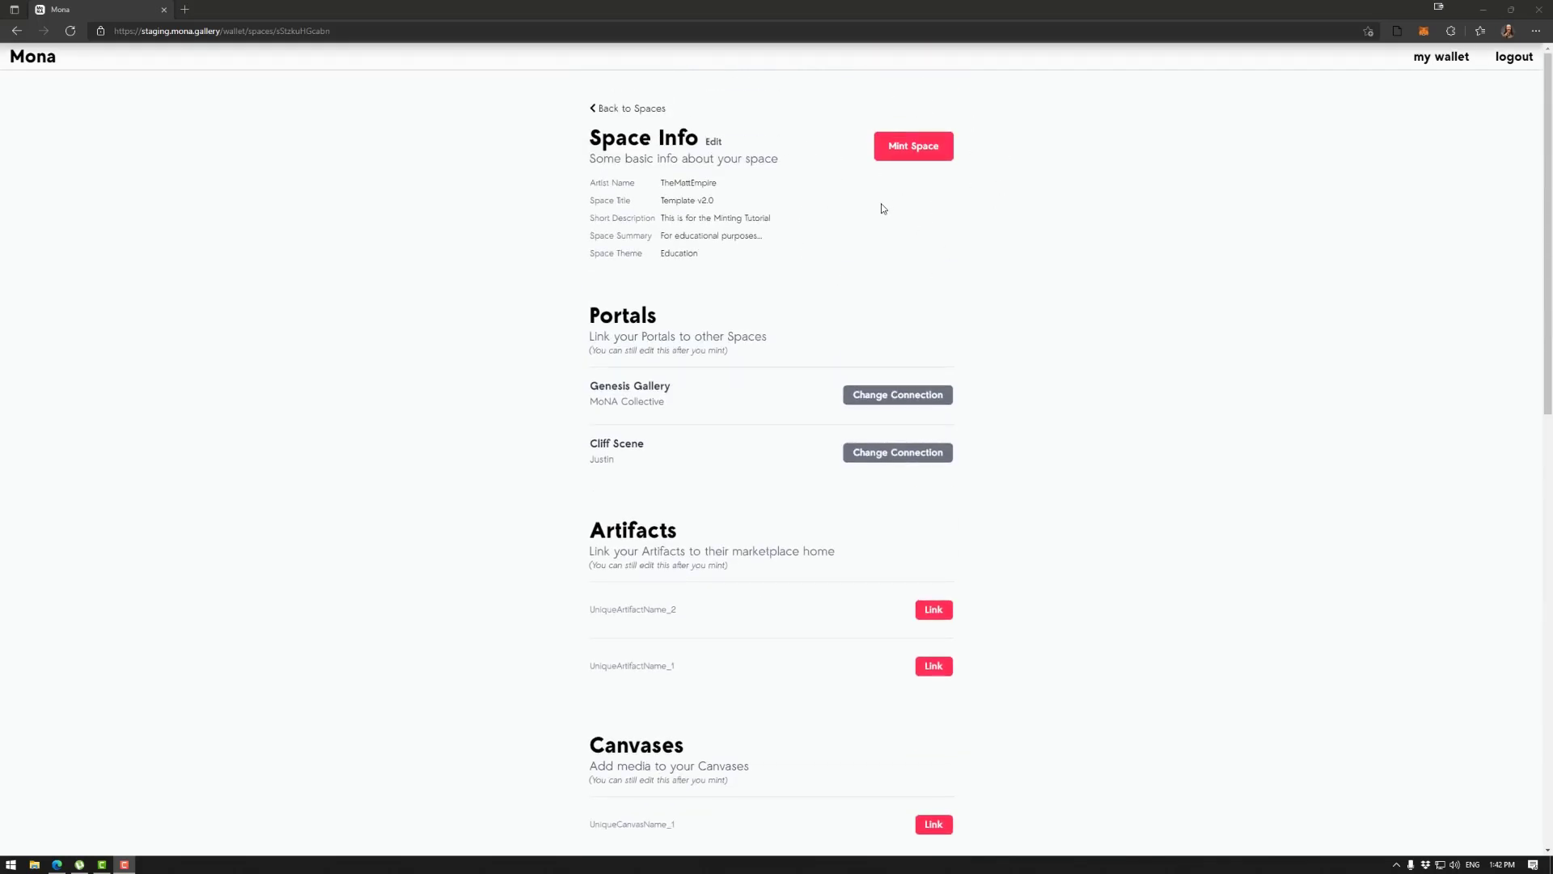
{"action": "mouse_move", "coordinate": [905, 195]}
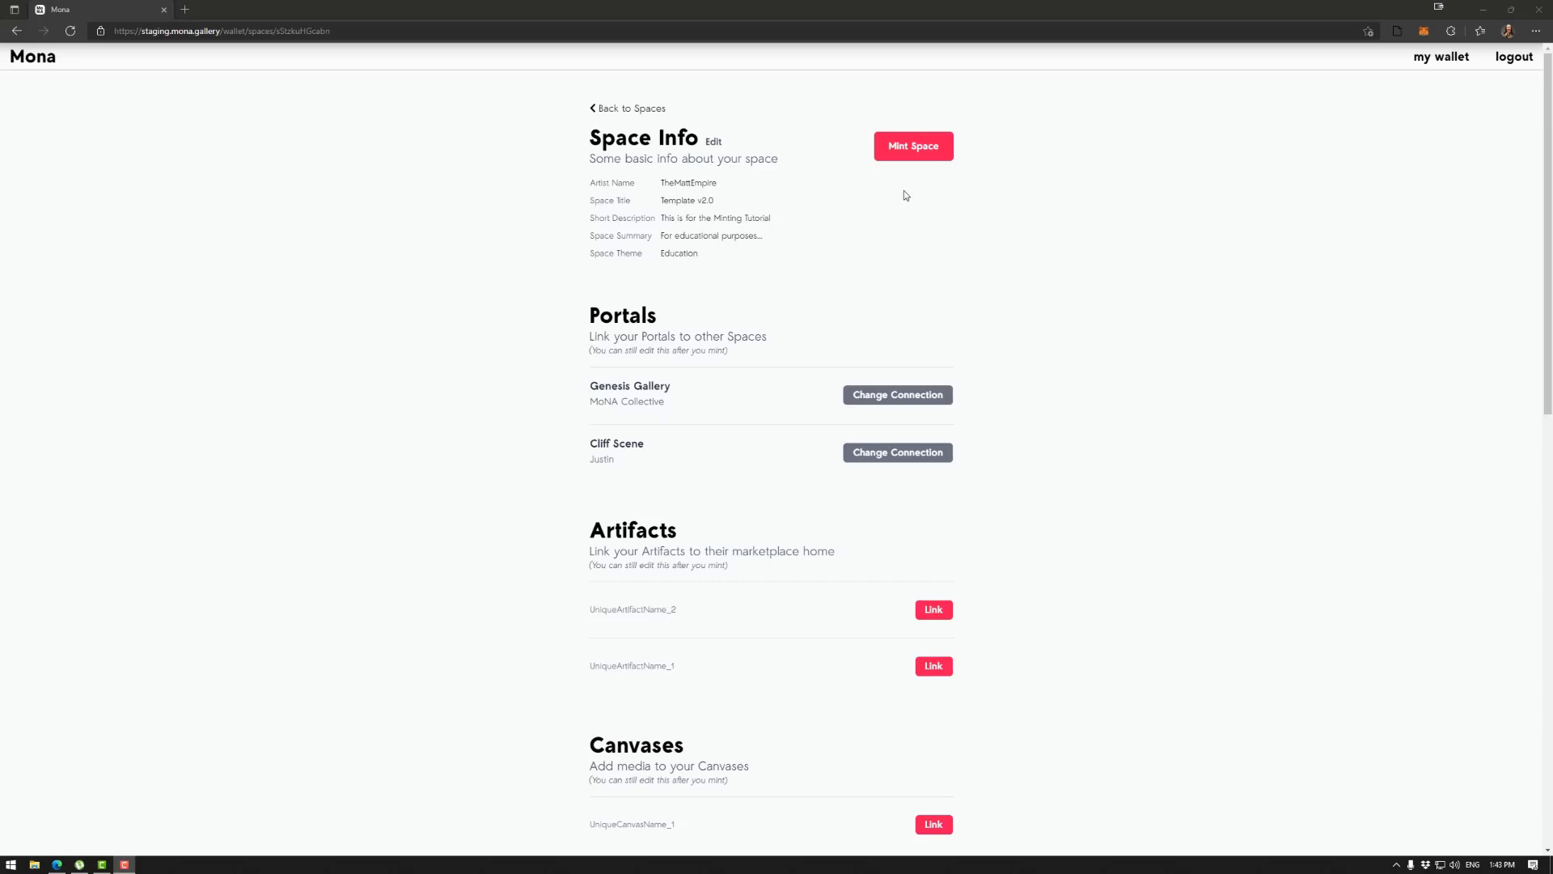
{"action": "mouse_move", "coordinate": [907, 153]}
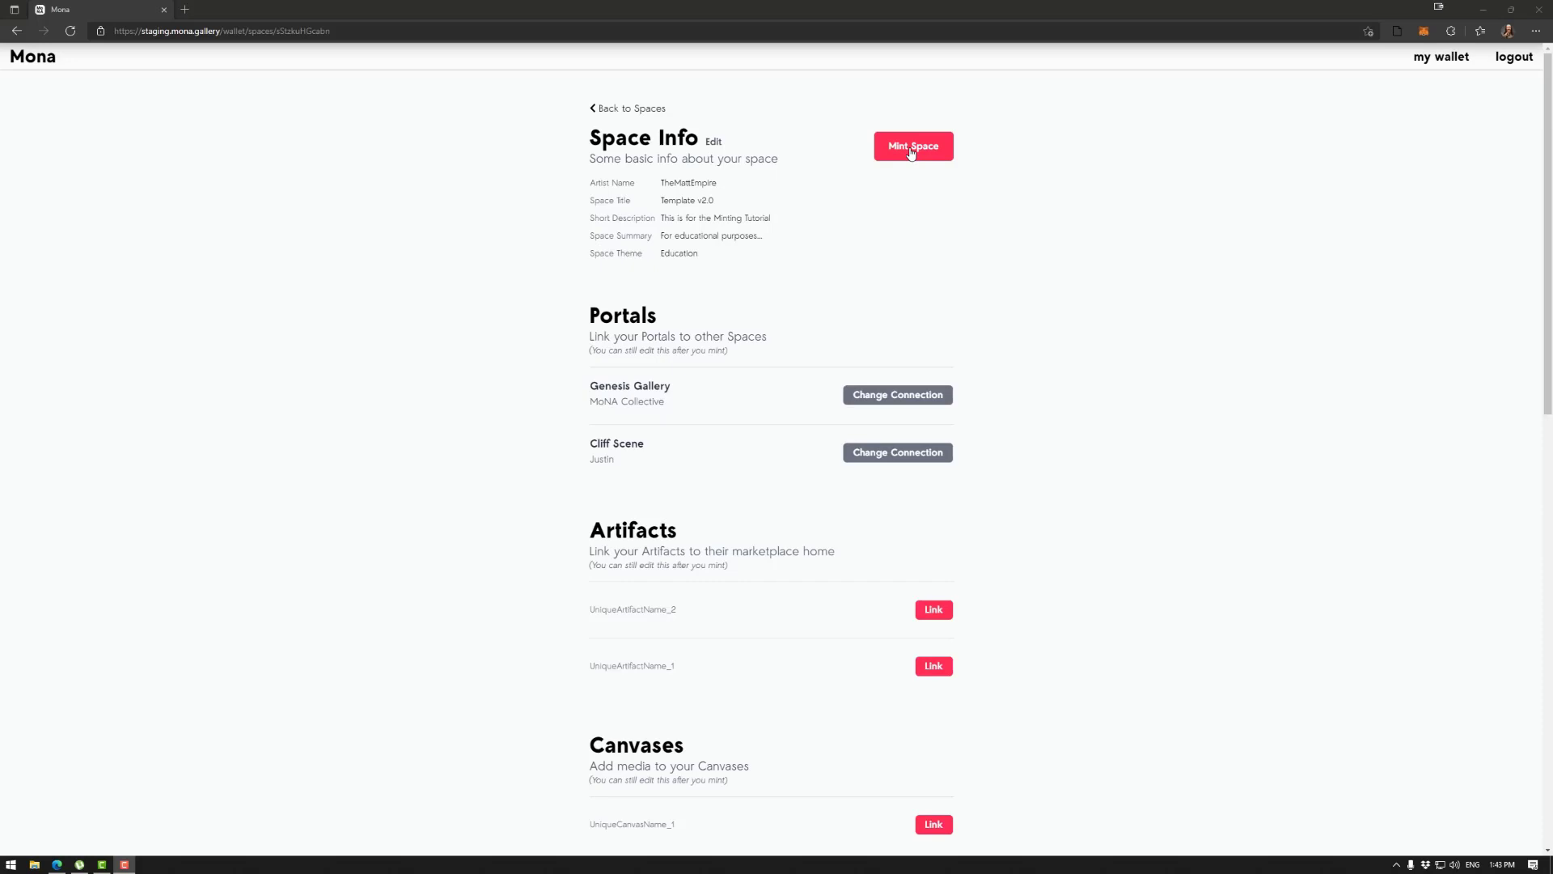
{"action": "left_click", "coordinate": [914, 145]}
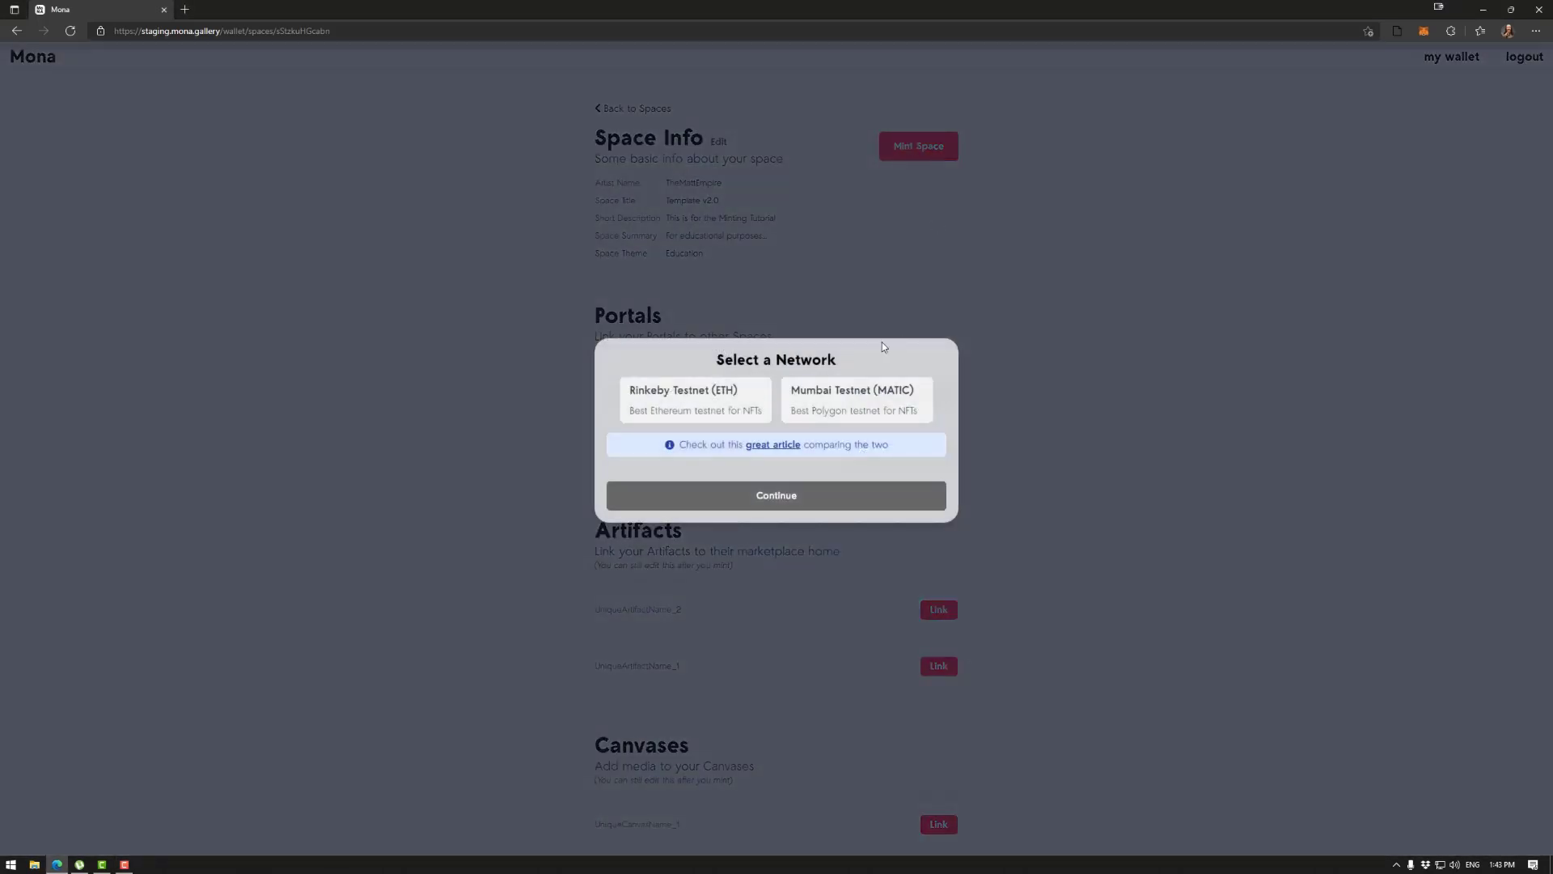
{"action": "mouse_move", "coordinate": [915, 367]}
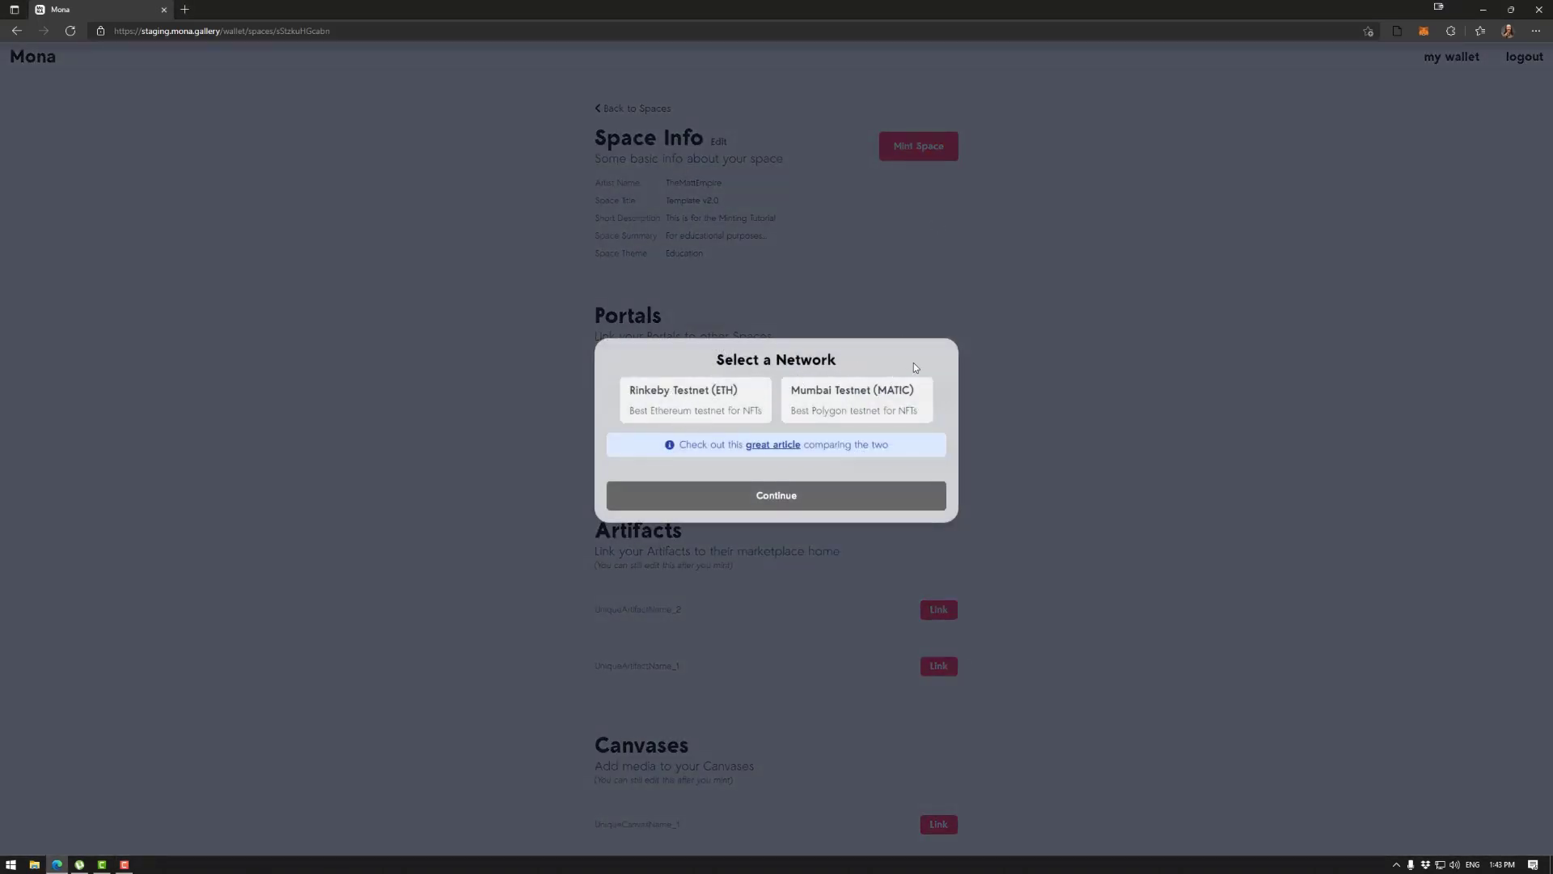
{"action": "mouse_move", "coordinate": [911, 349]}
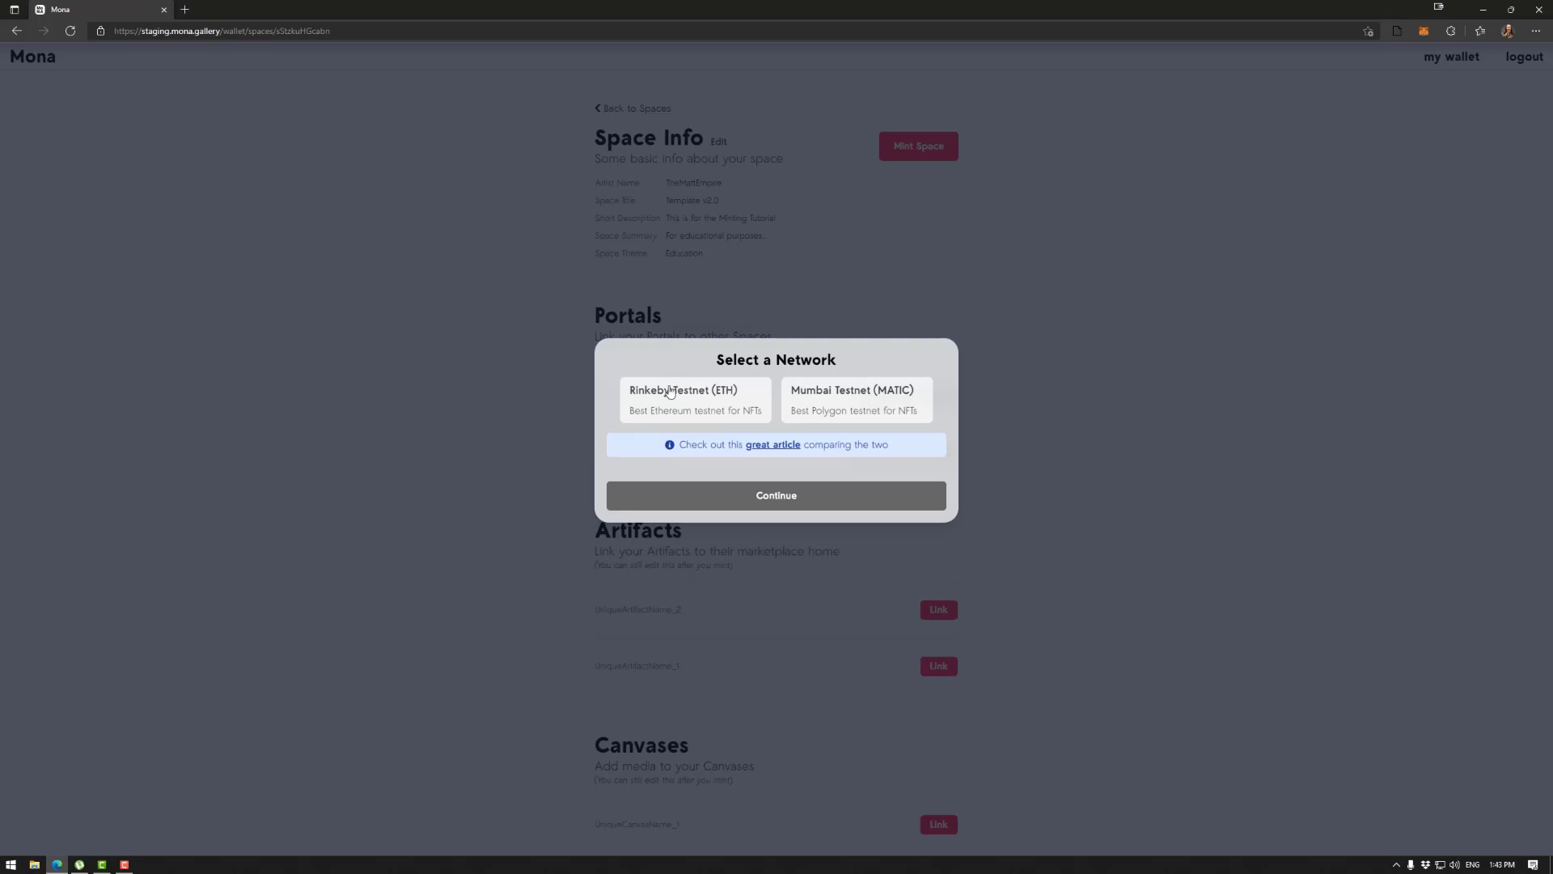
{"action": "mouse_move", "coordinate": [853, 396]}
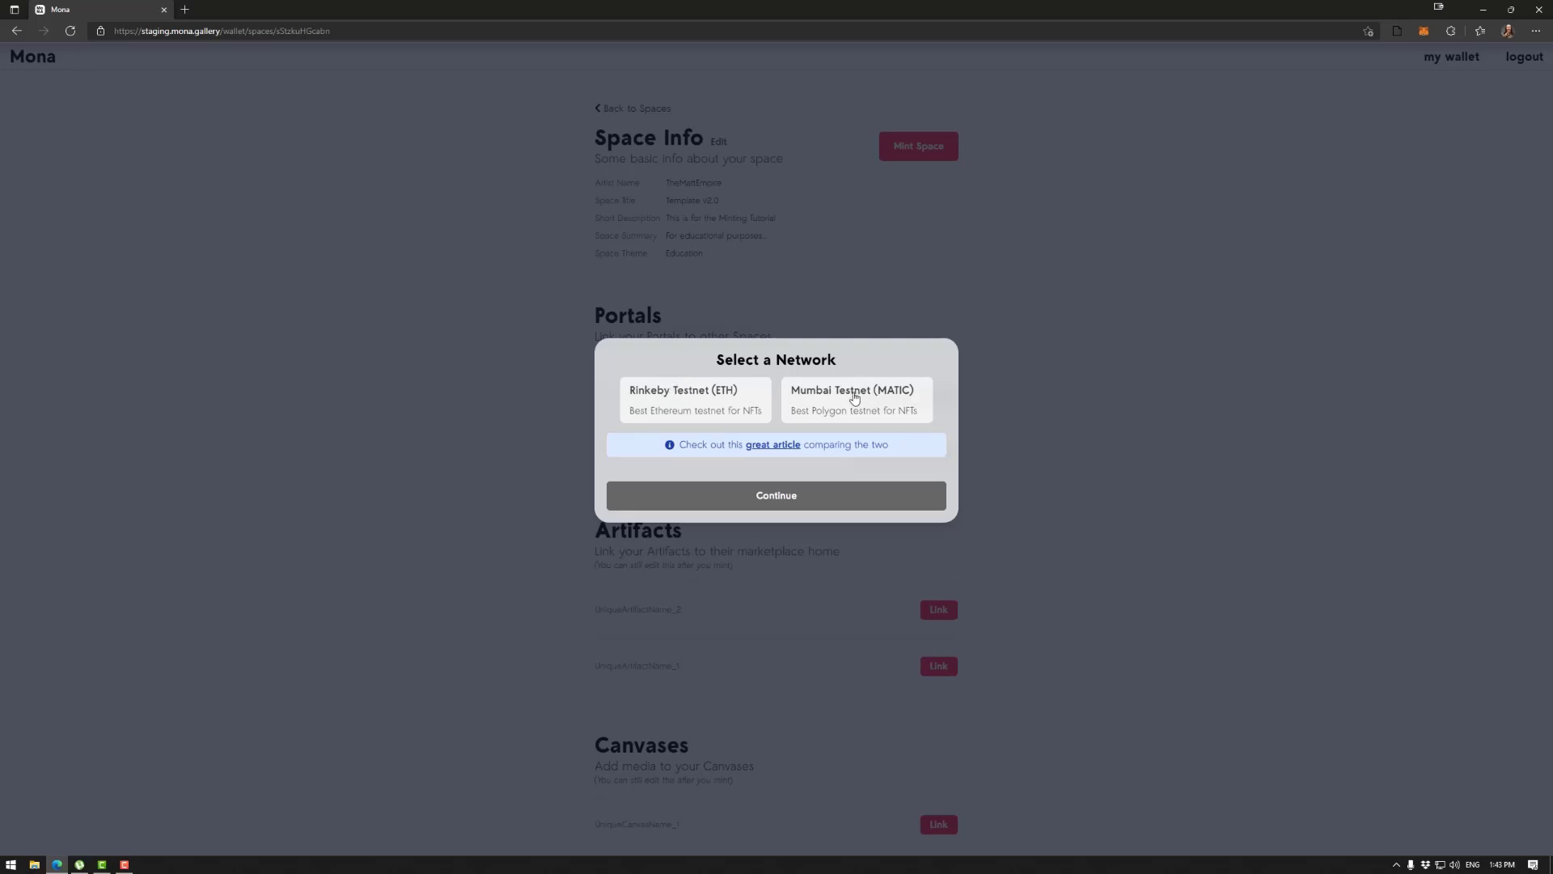
{"action": "mouse_move", "coordinate": [849, 399]}
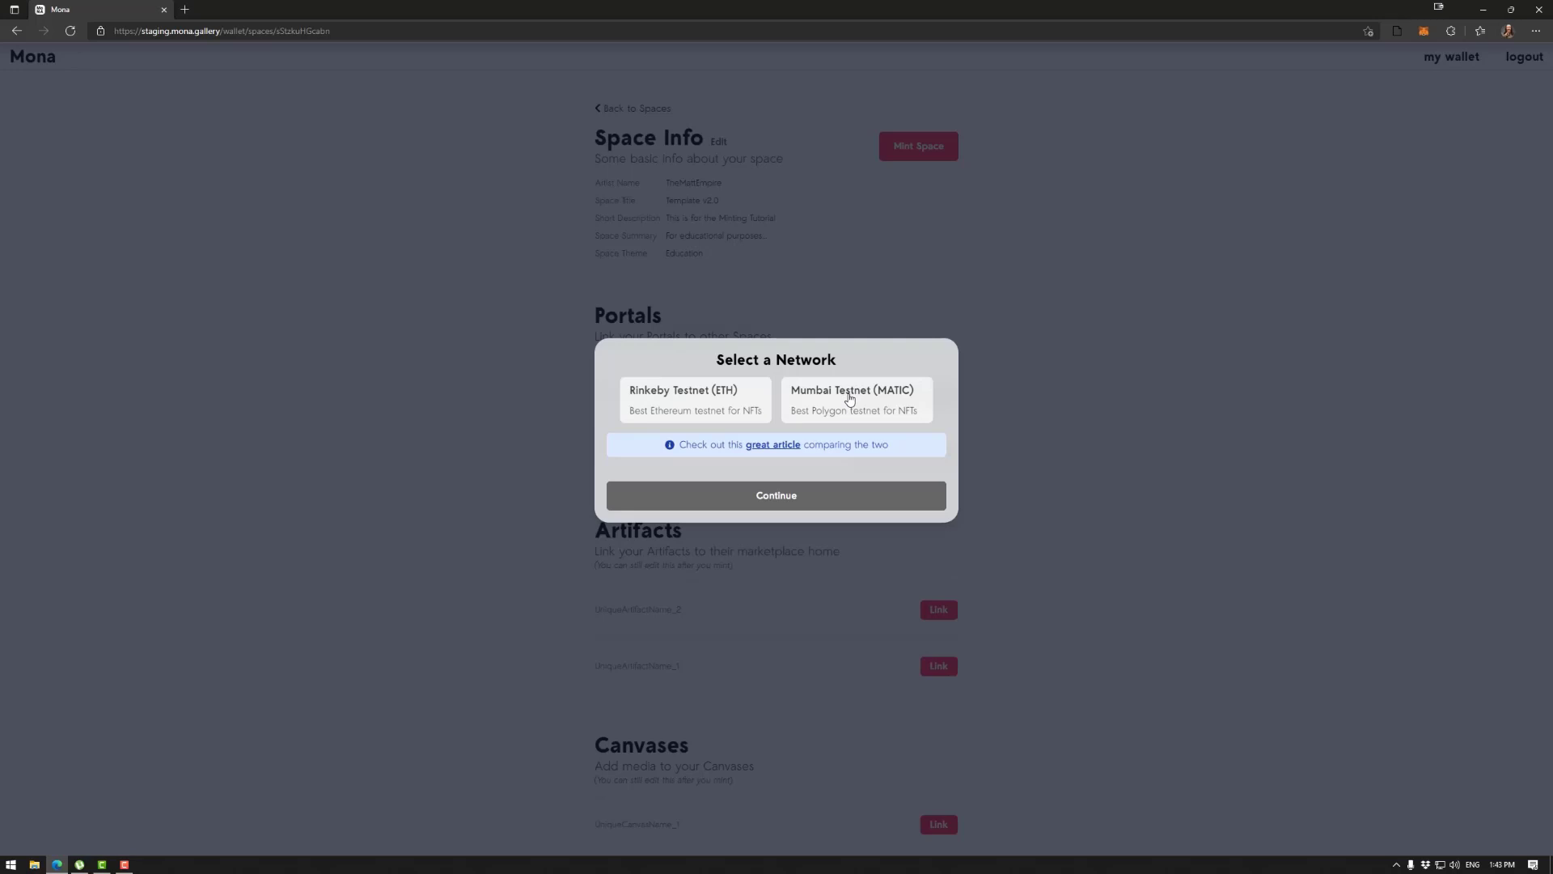
{"action": "mouse_move", "coordinate": [727, 411]}
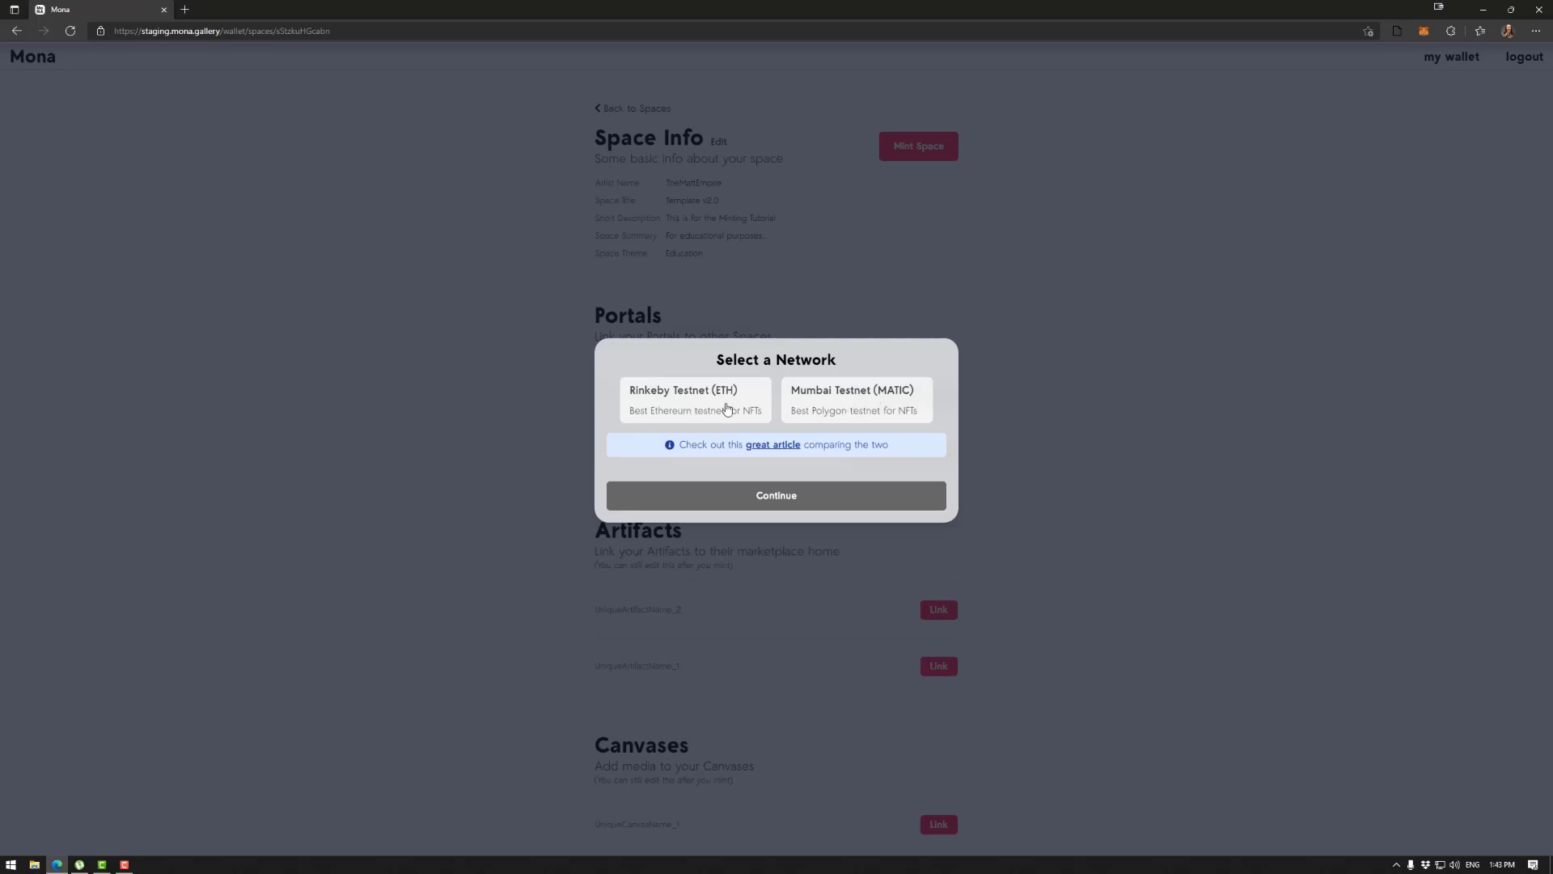
{"action": "mouse_move", "coordinate": [843, 401]}
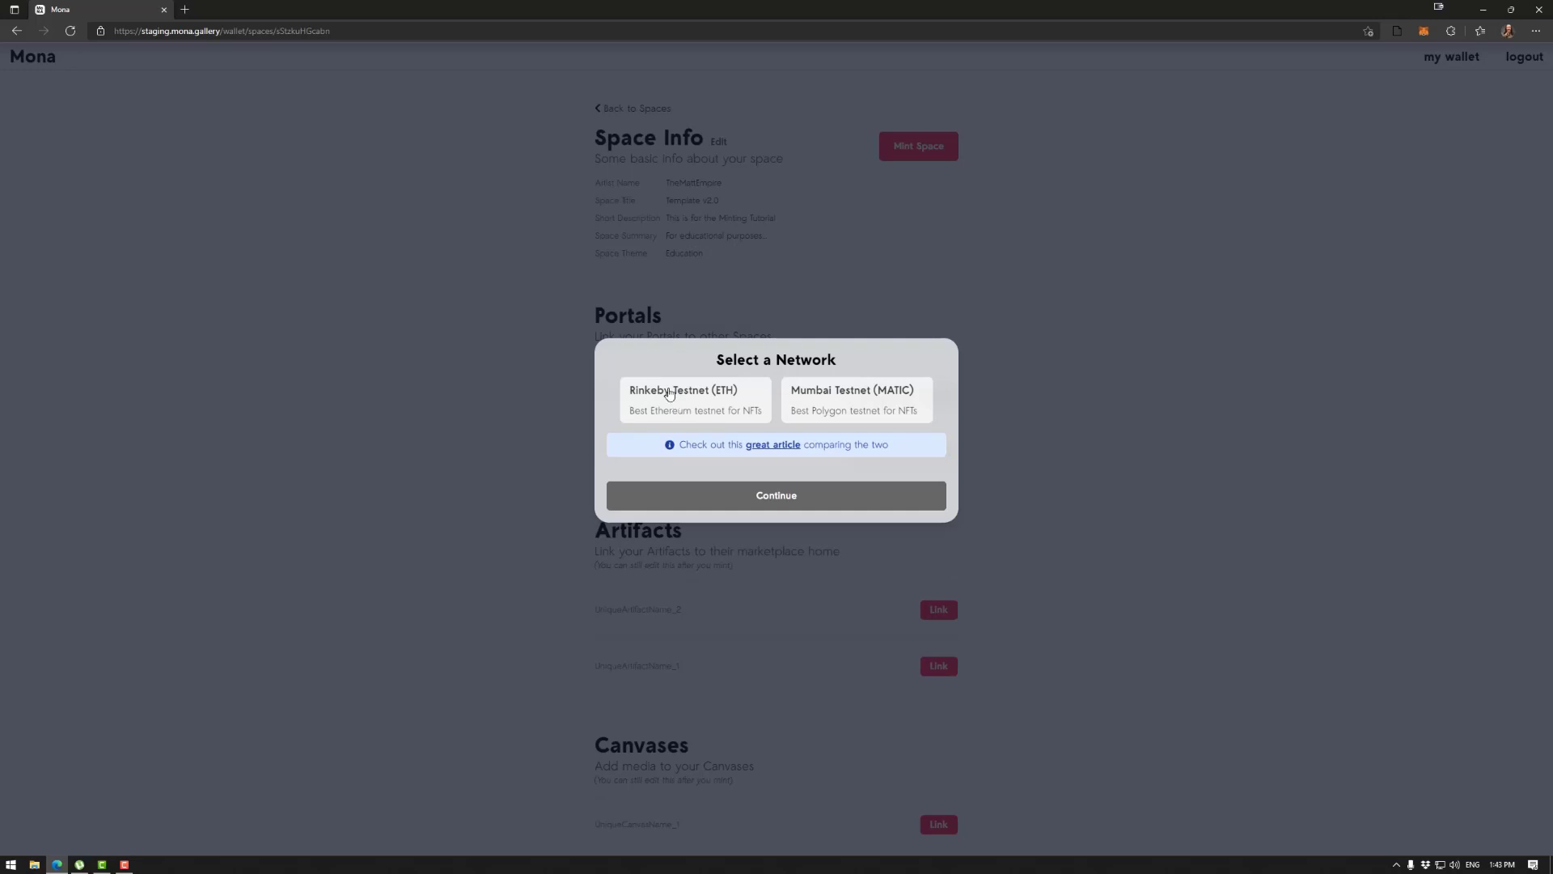
{"action": "mouse_move", "coordinate": [686, 407]}
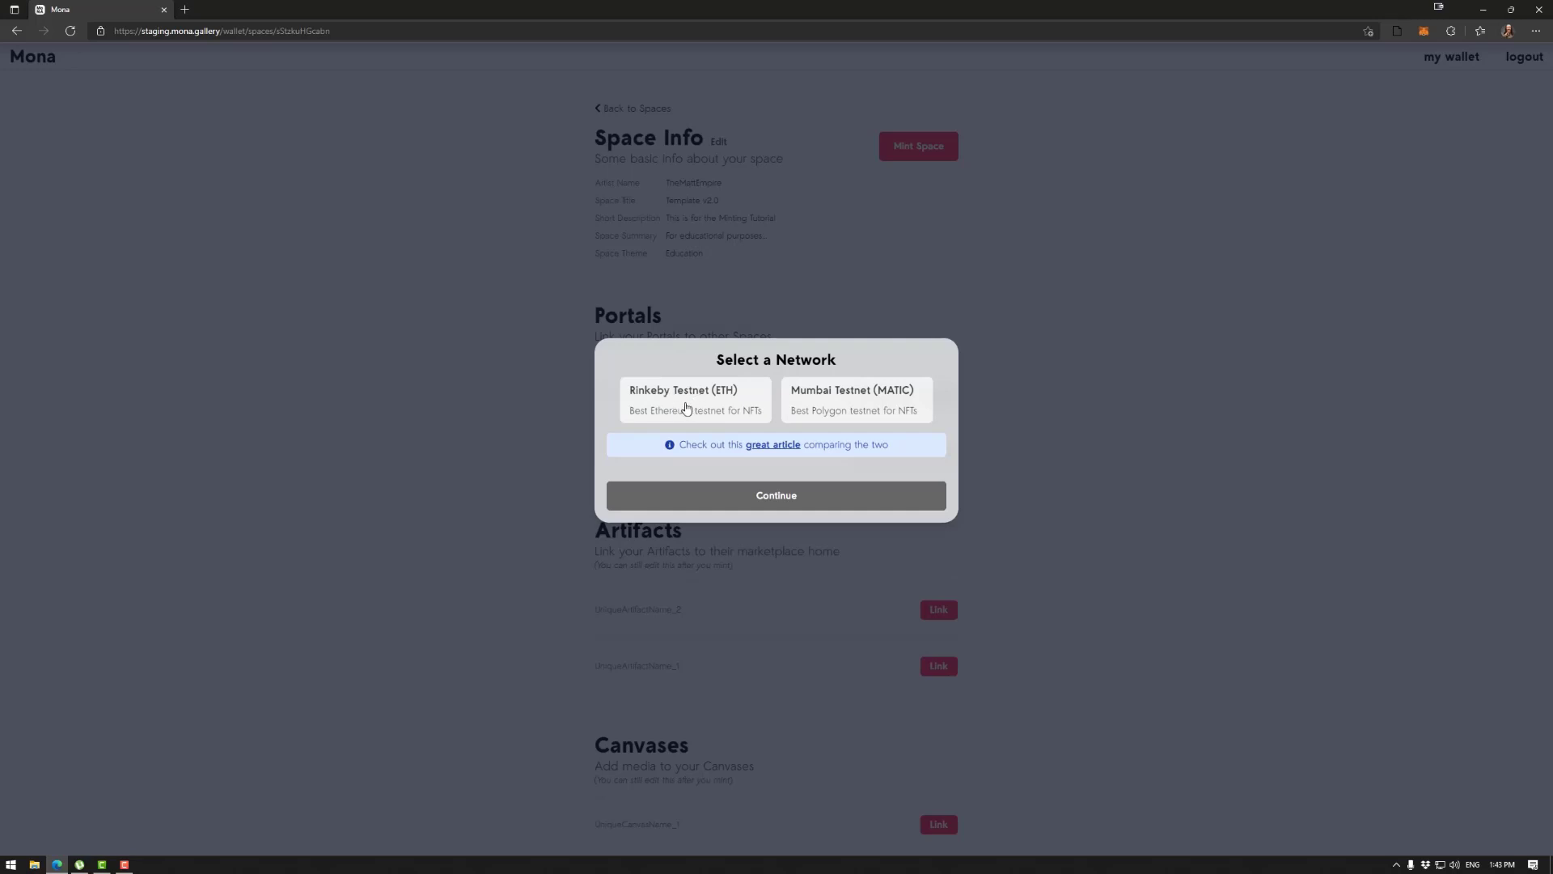
{"action": "mouse_move", "coordinate": [702, 401]}
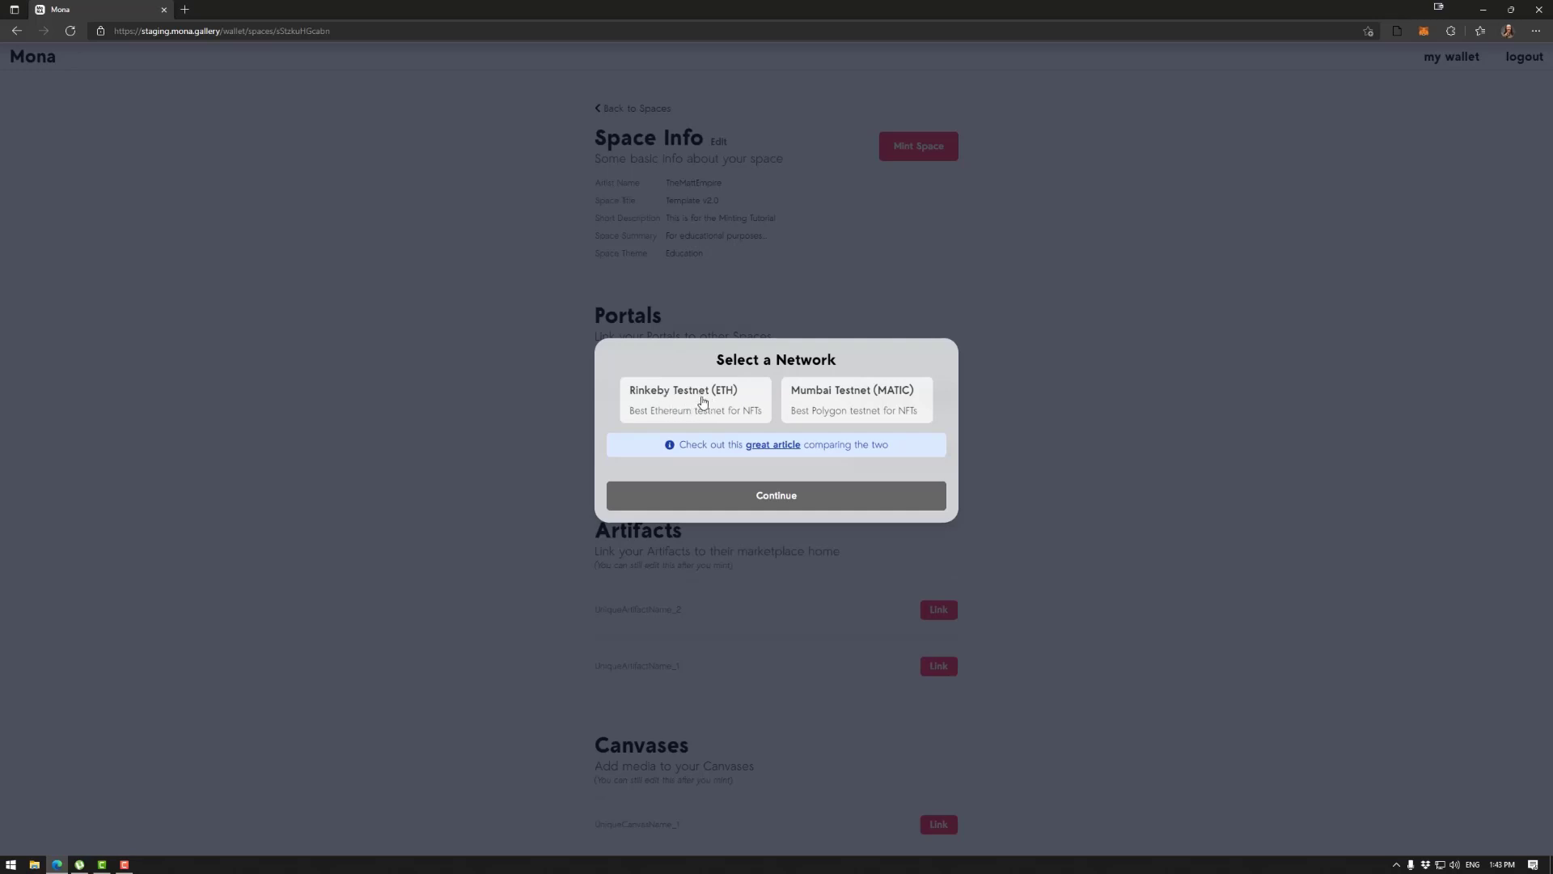
- Mint on Rinkeby Testnet (ETH) and reach the MetaMask gas-fee confirmation
{"action": "left_click", "coordinate": [695, 400]}
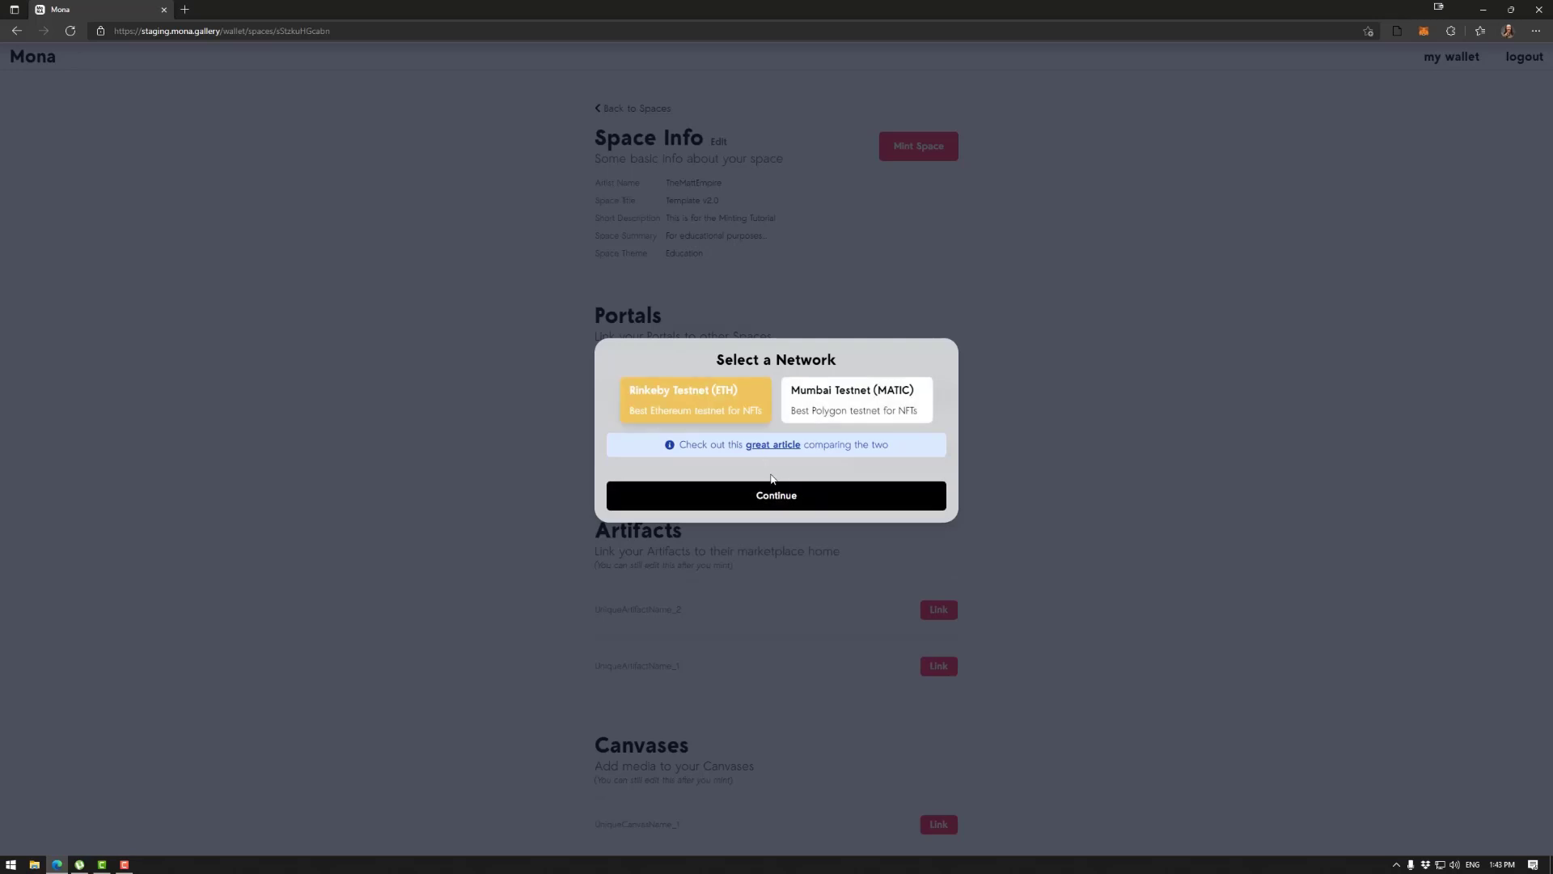
{"action": "left_click", "coordinate": [776, 495]}
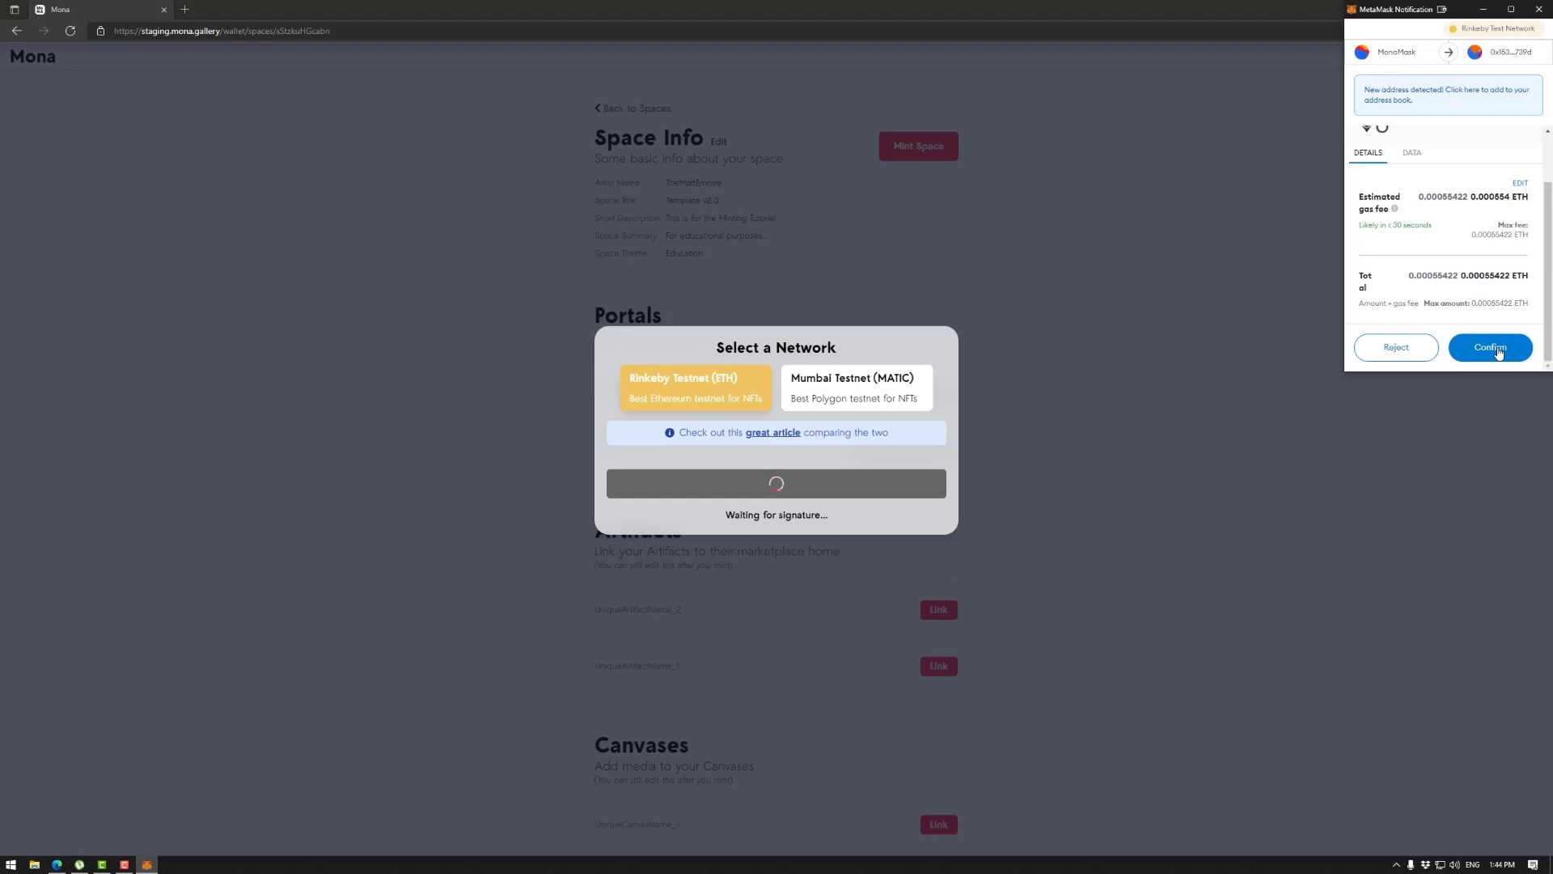
- Confirm the minting transaction in the MetaMask notification
{"action": "left_click", "coordinate": [1489, 347]}
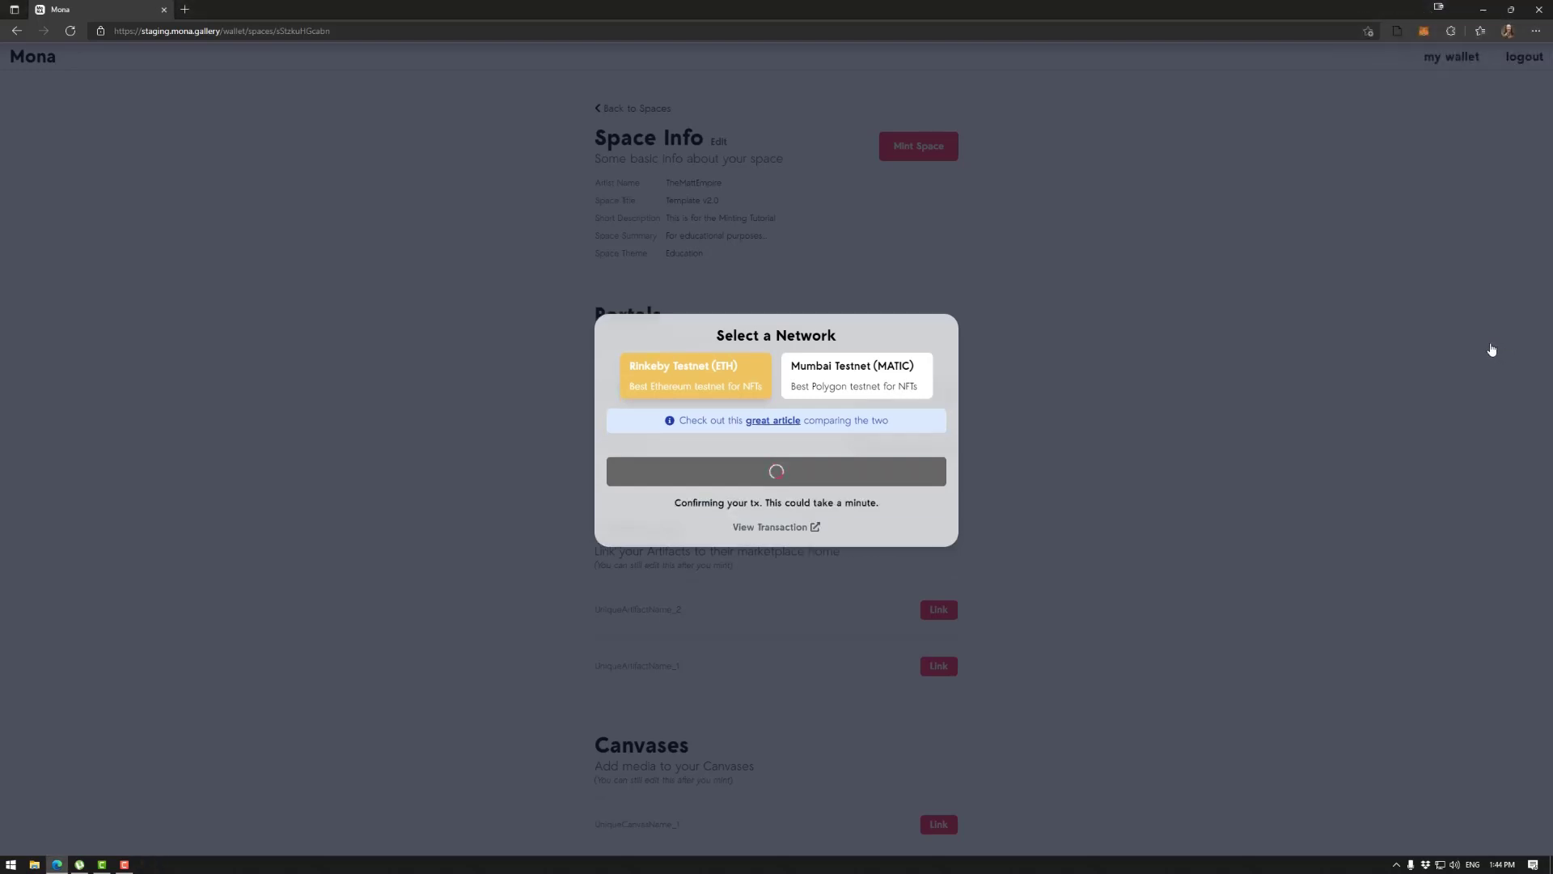
{"action": "mouse_move", "coordinate": [1175, 418]}
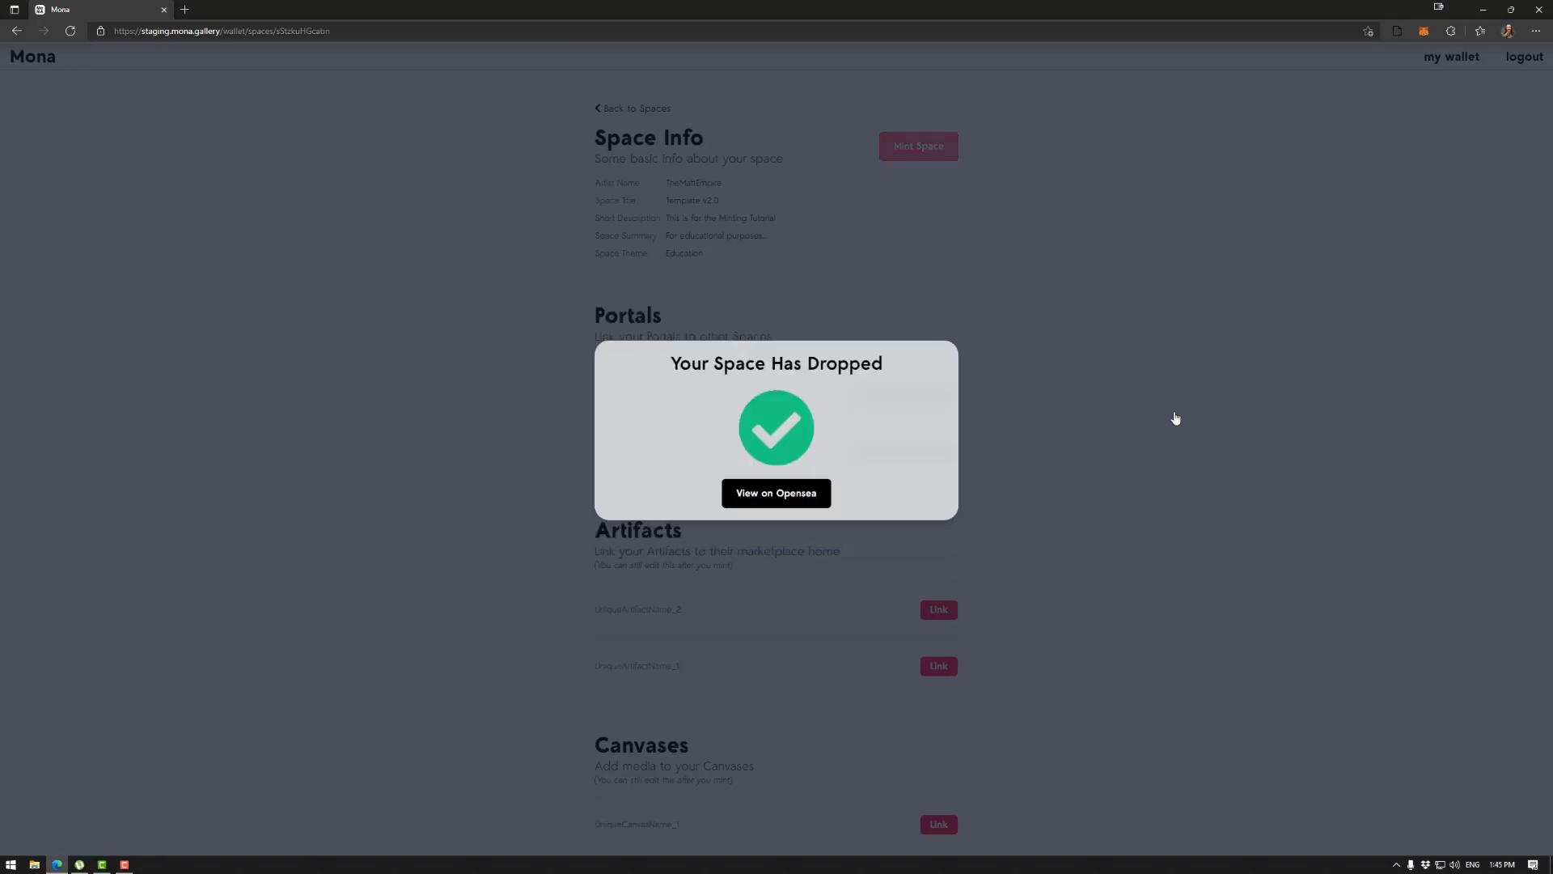
{"action": "mouse_move", "coordinate": [829, 476]}
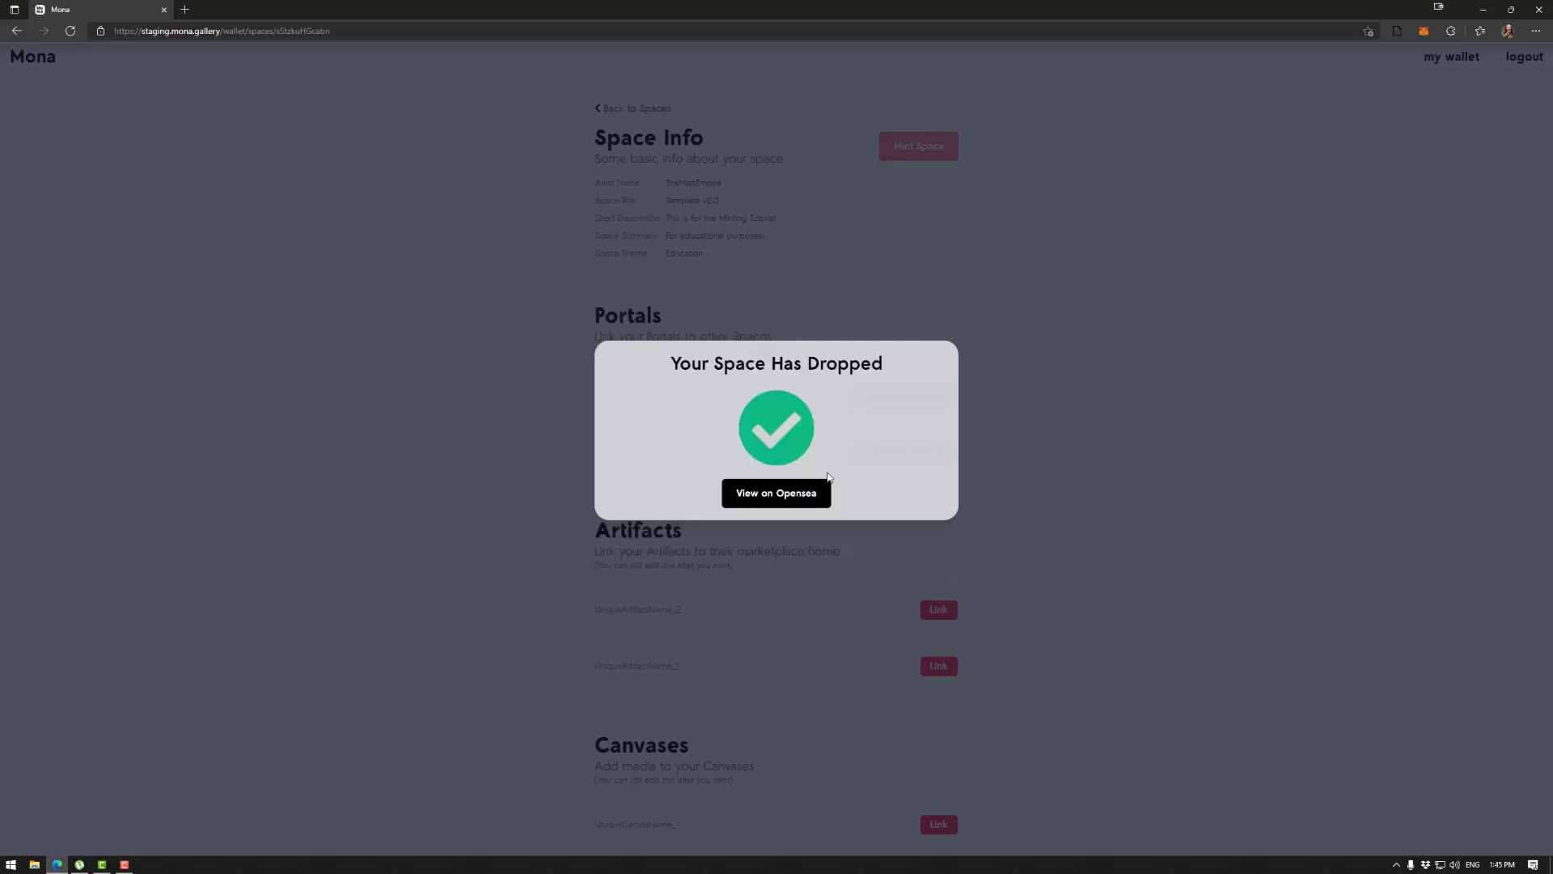
- View the minted Template v2.0 on OpenSea and open it in Mona's 3D viewer
{"action": "left_click", "coordinate": [775, 492]}
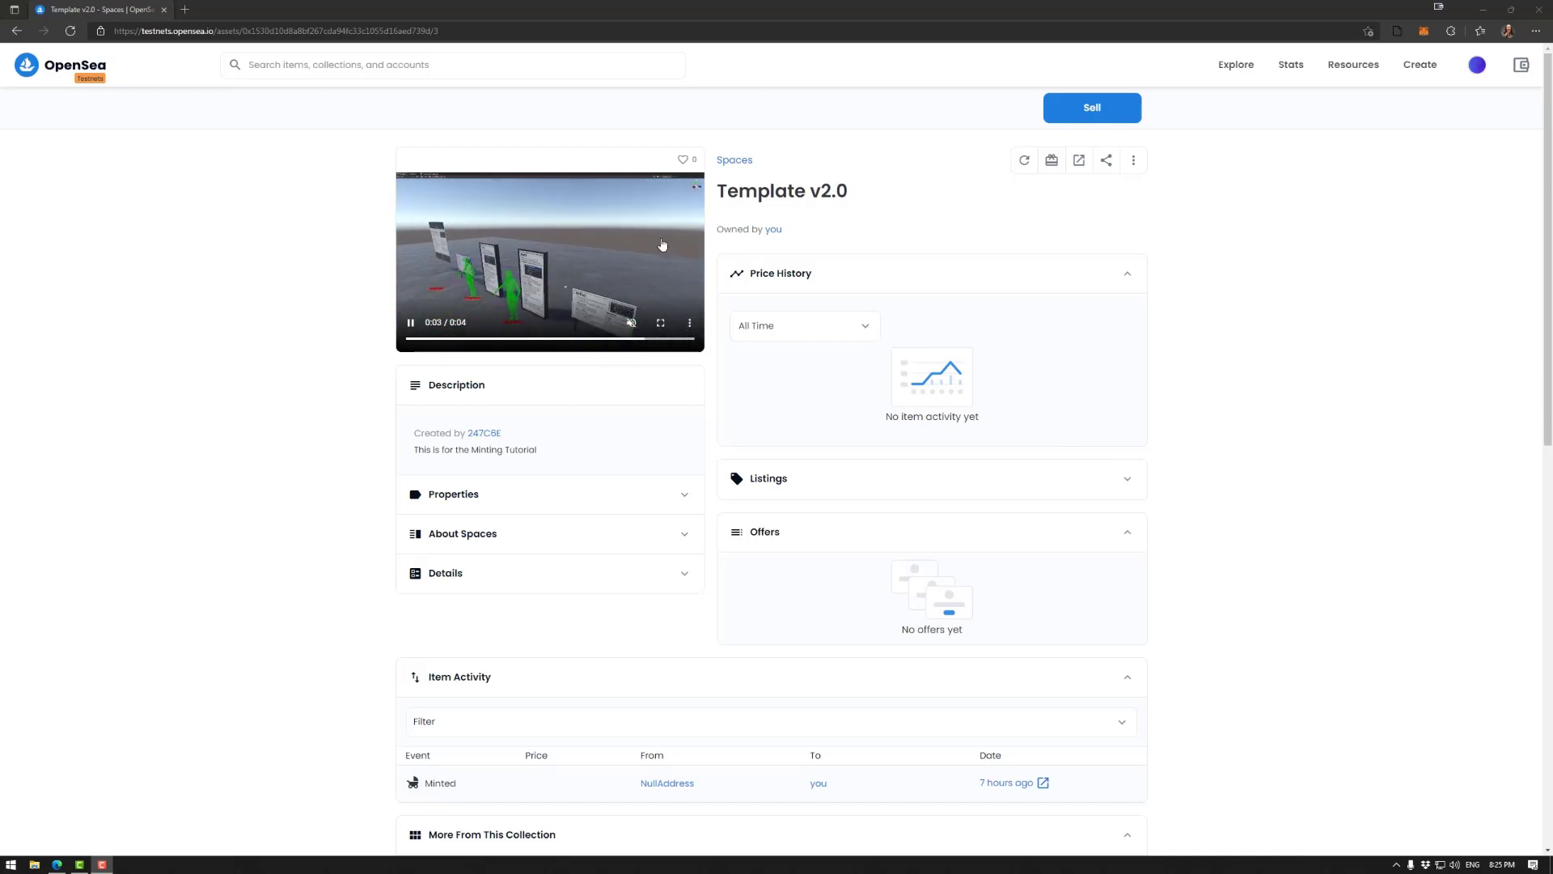
{"action": "mouse_move", "coordinate": [1078, 159]}
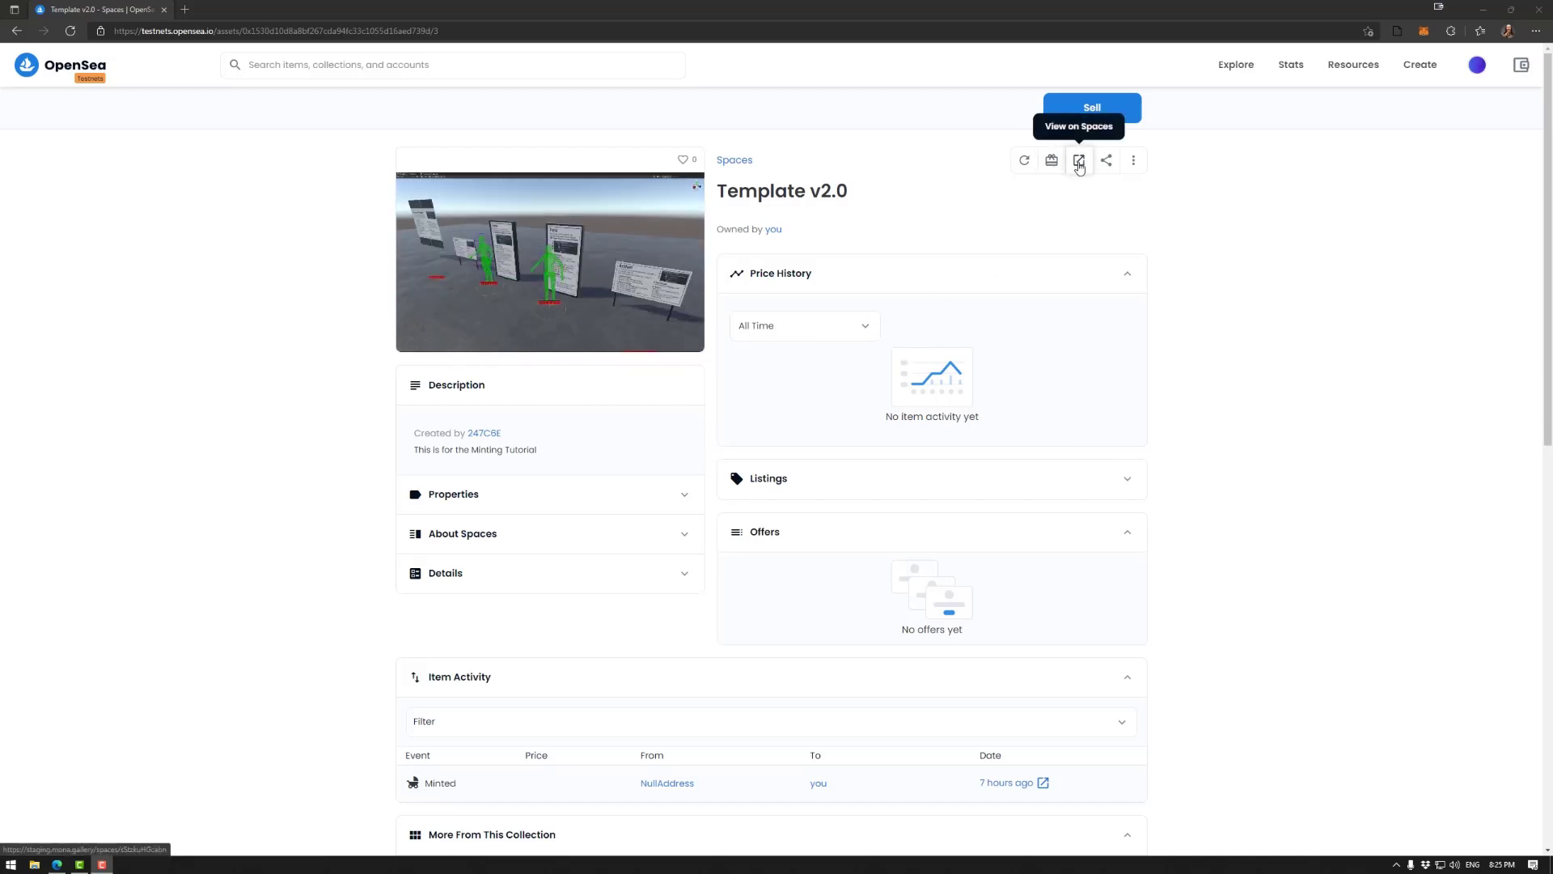
{"action": "left_click", "coordinate": [1079, 160]}
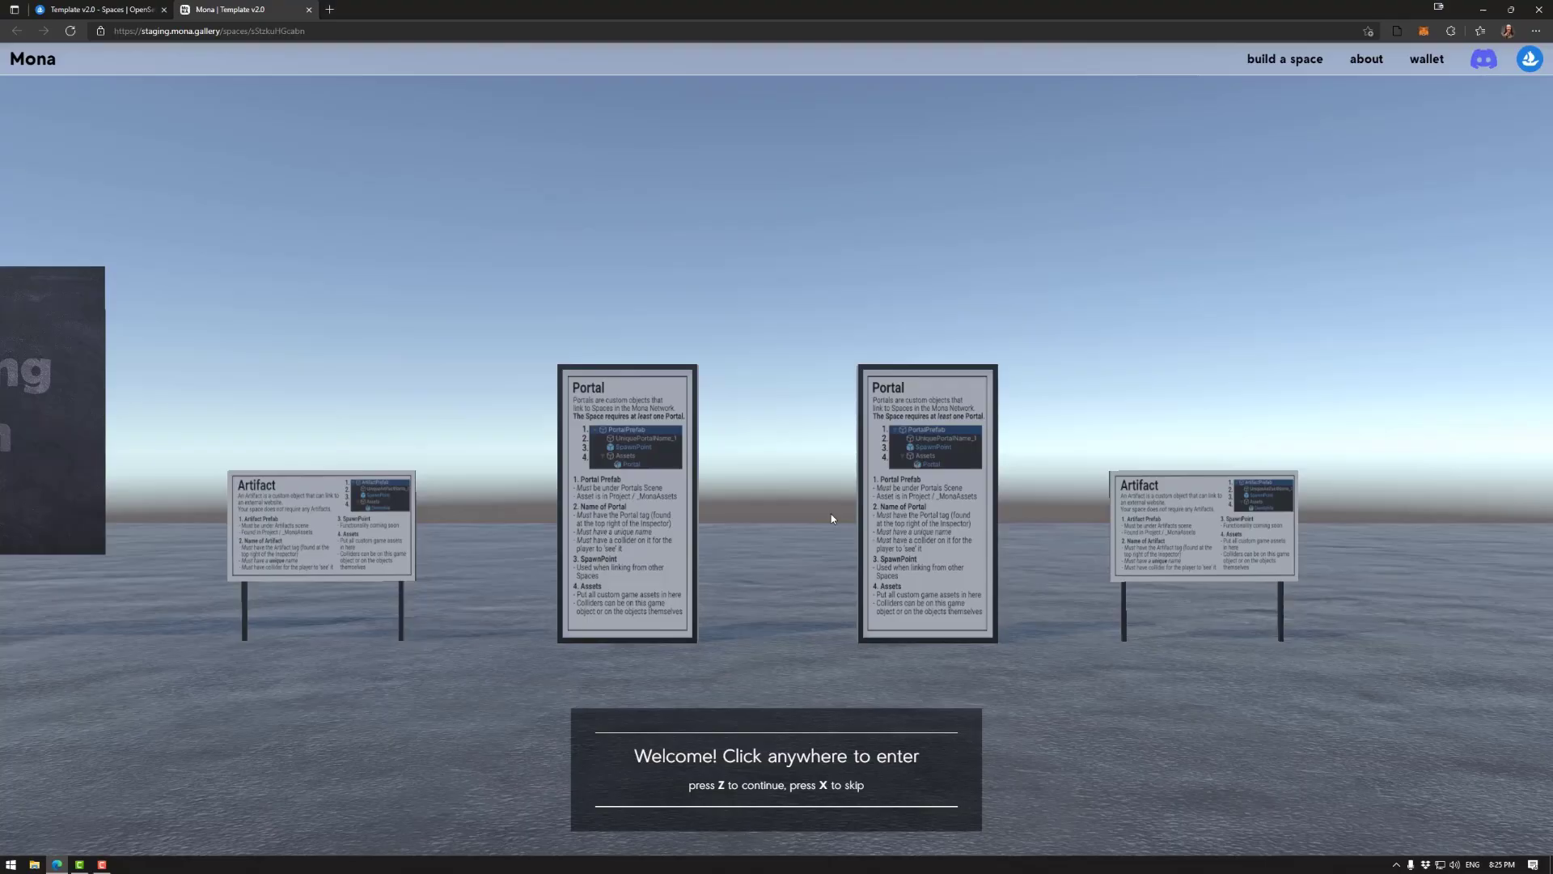
{"action": "left_click", "coordinate": [97, 9]}
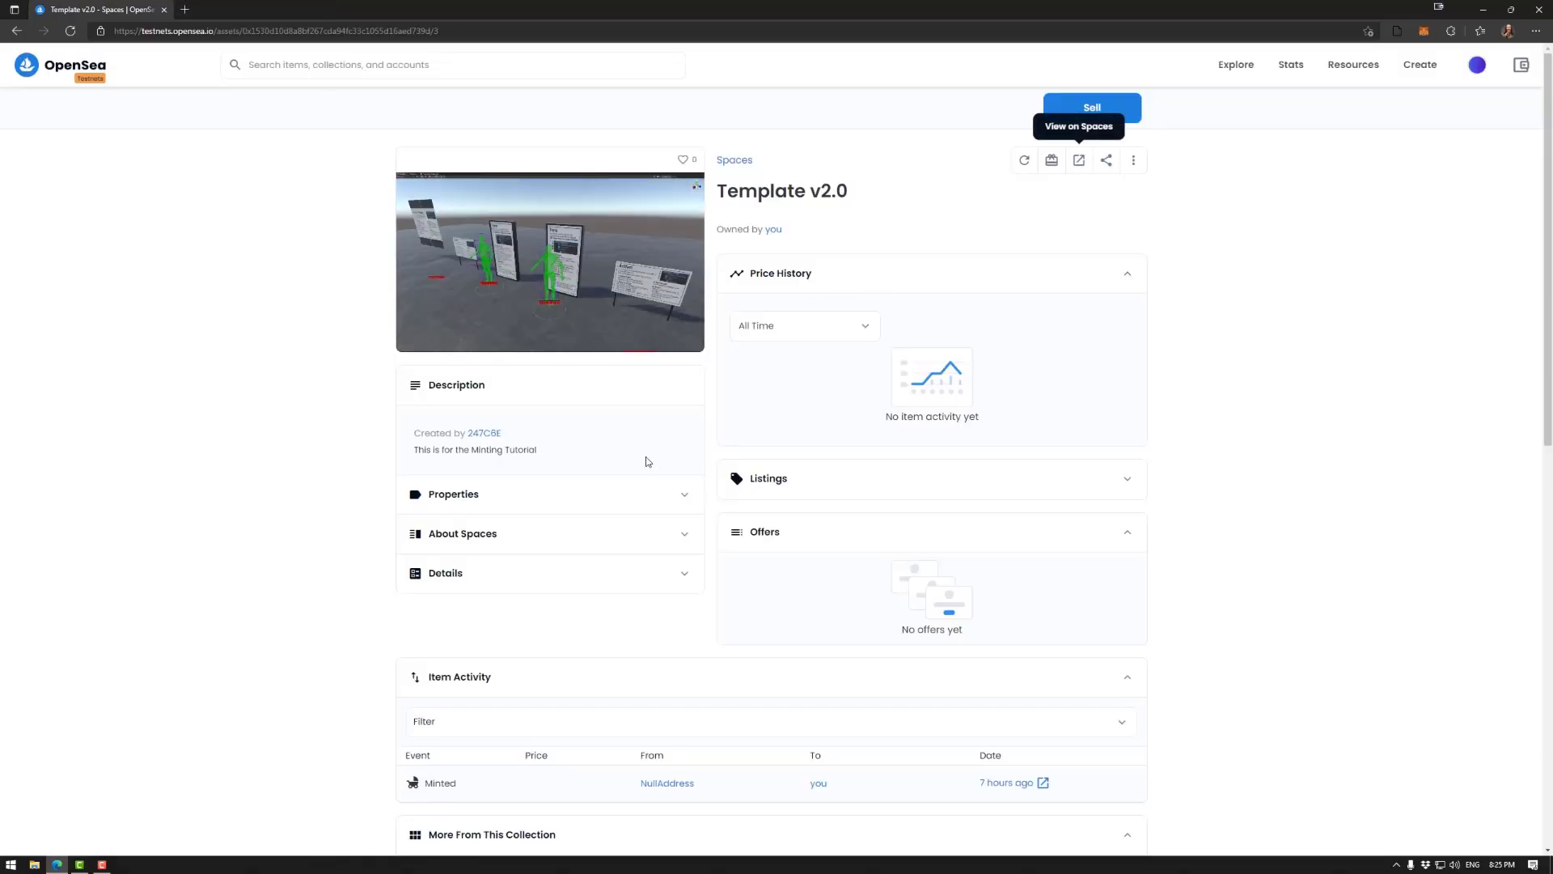
{"action": "left_click", "coordinate": [453, 493]}
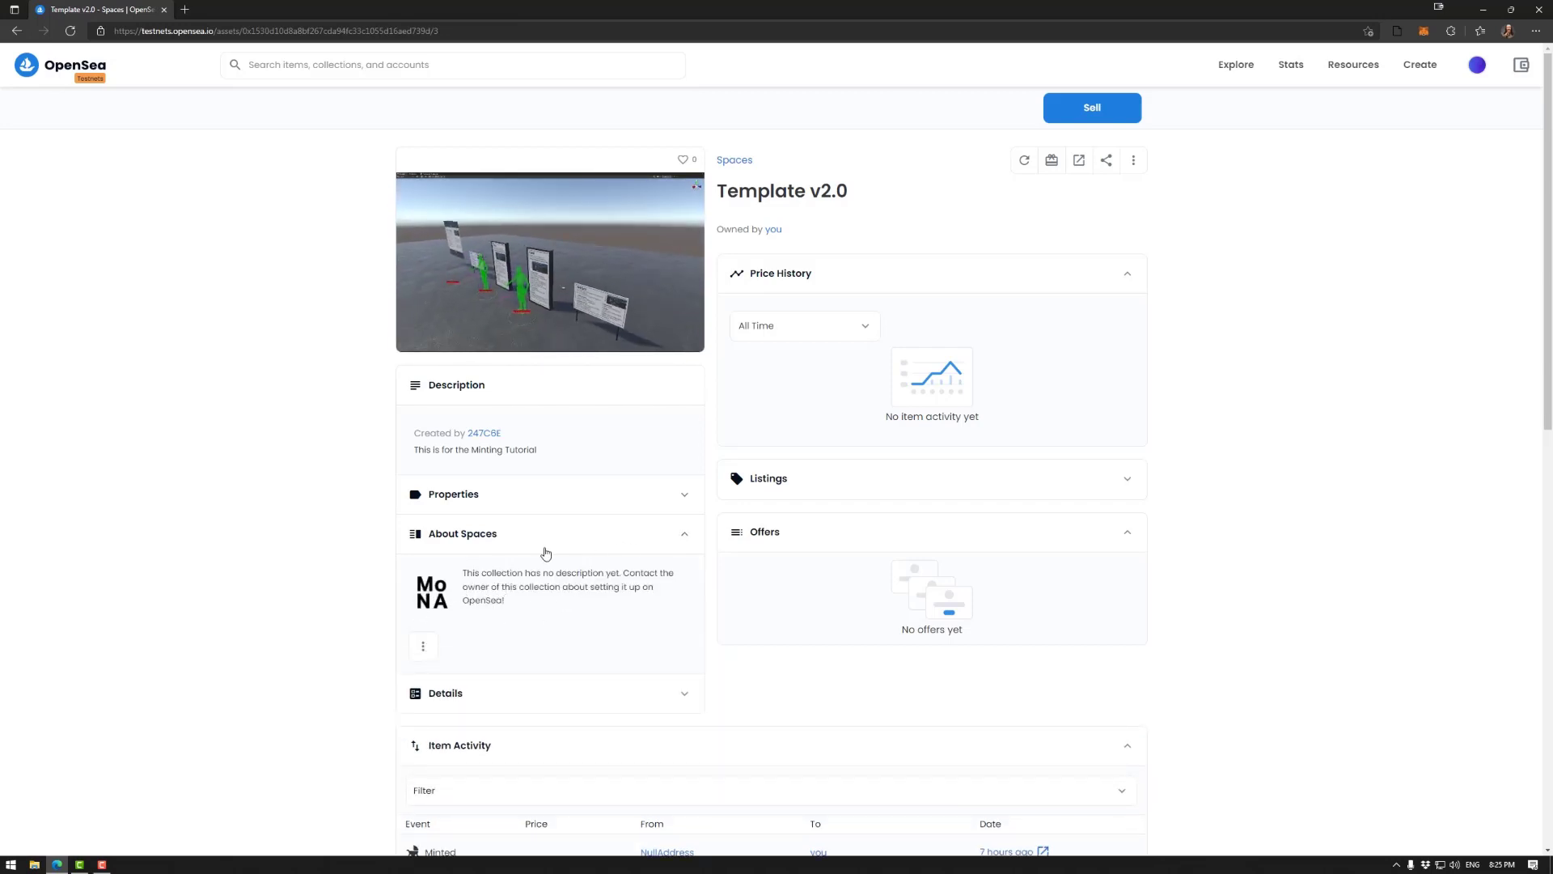
{"action": "left_click", "coordinate": [462, 533]}
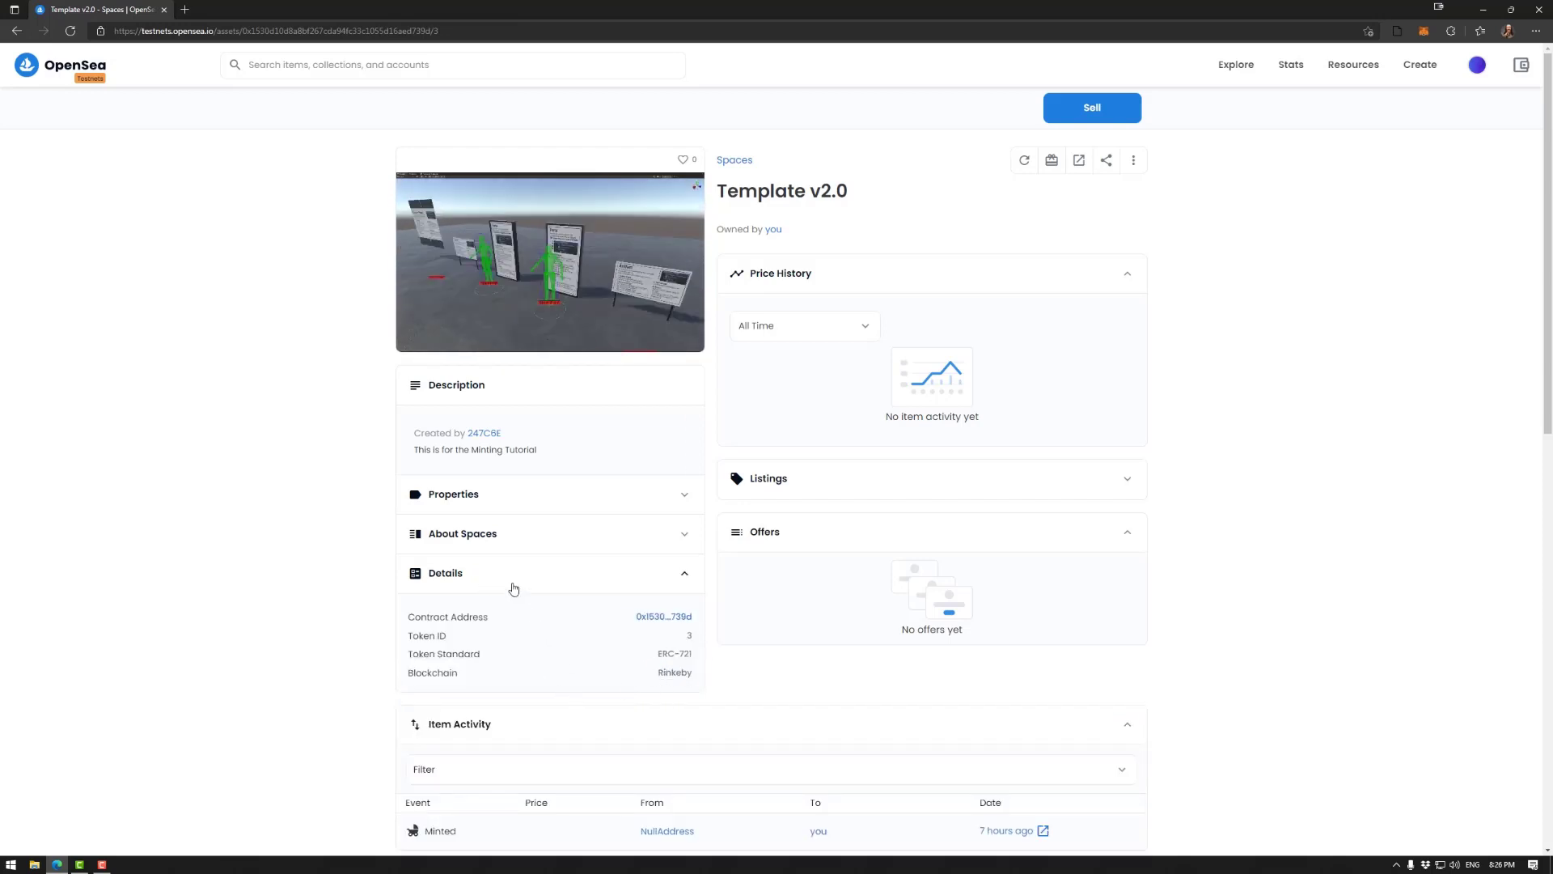
{"action": "scroll", "scroll_direction": "down", "scroll_amount": 3}
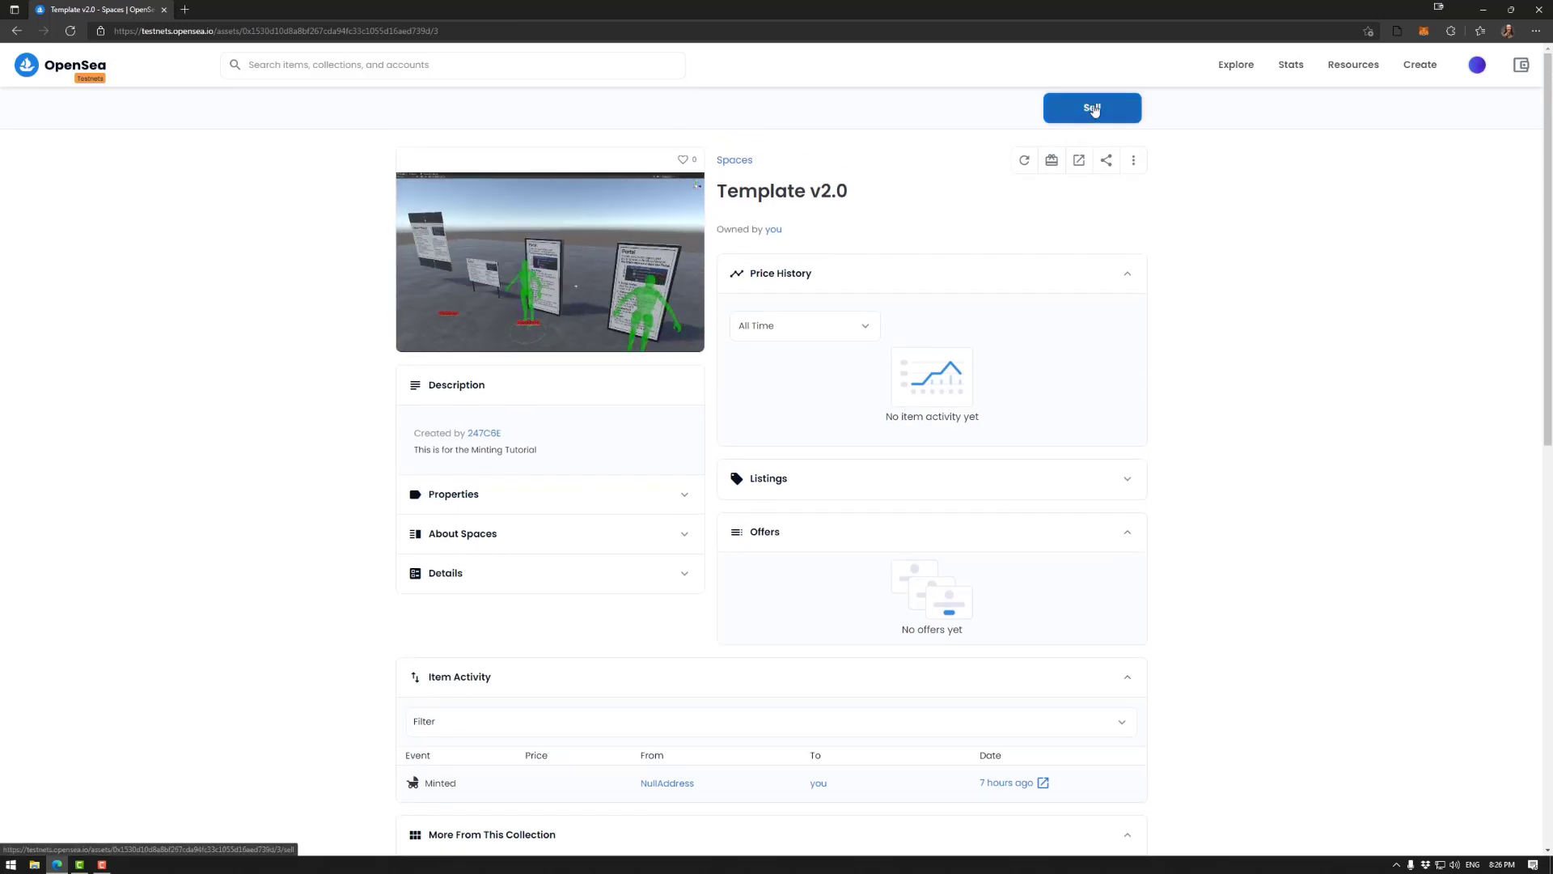
- Start a fixed-price sale of Template v2.0 at 100 ETH, ending on the 26th
{"action": "left_click", "coordinate": [1092, 107]}
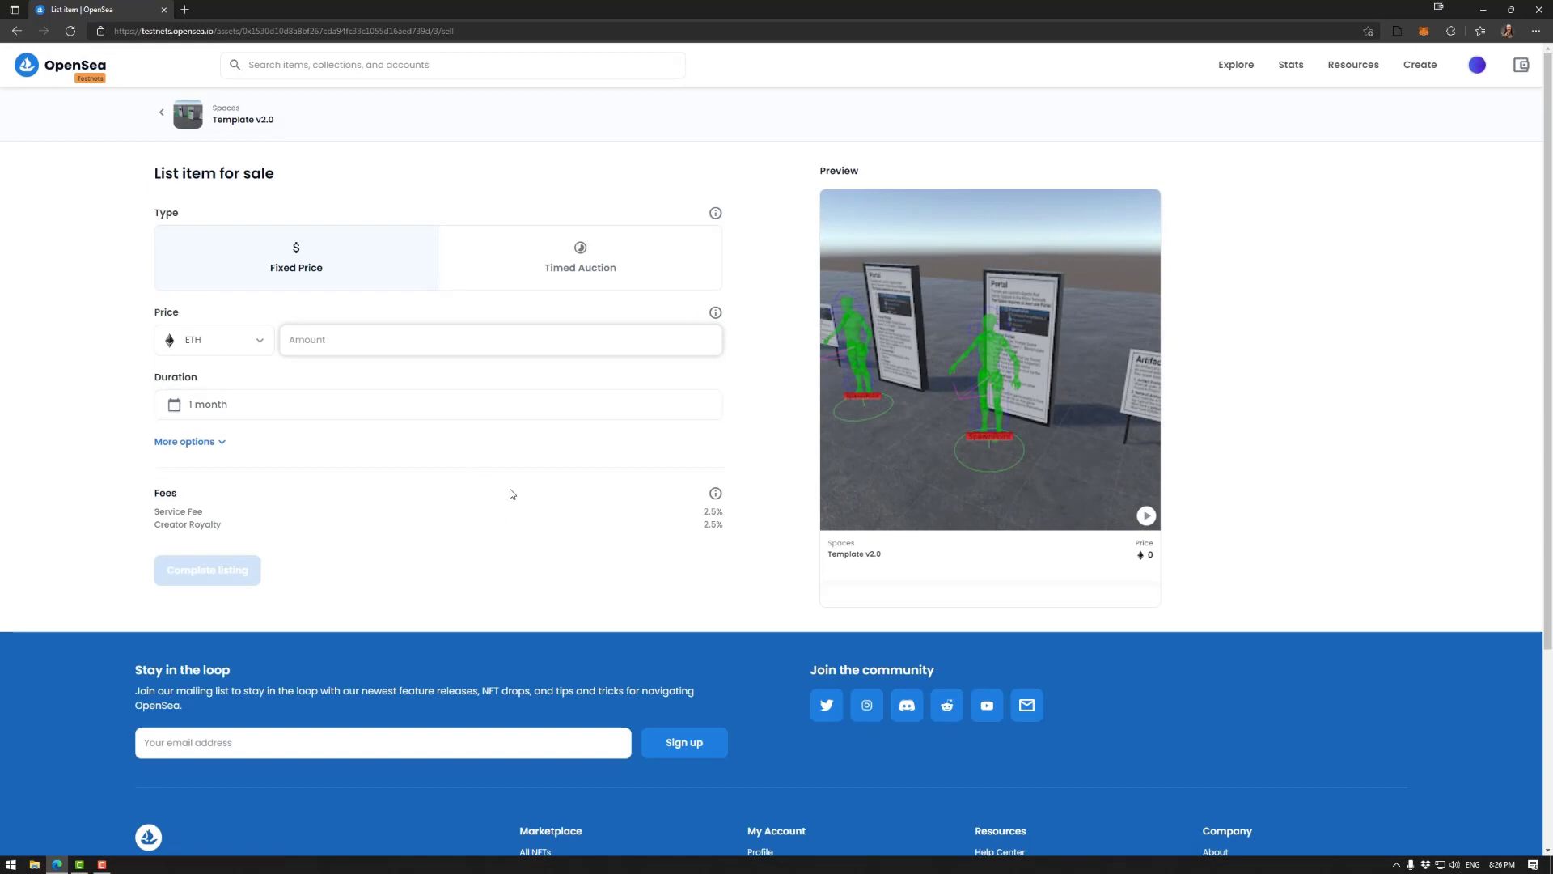
{"action": "mouse_move", "coordinate": [522, 257]}
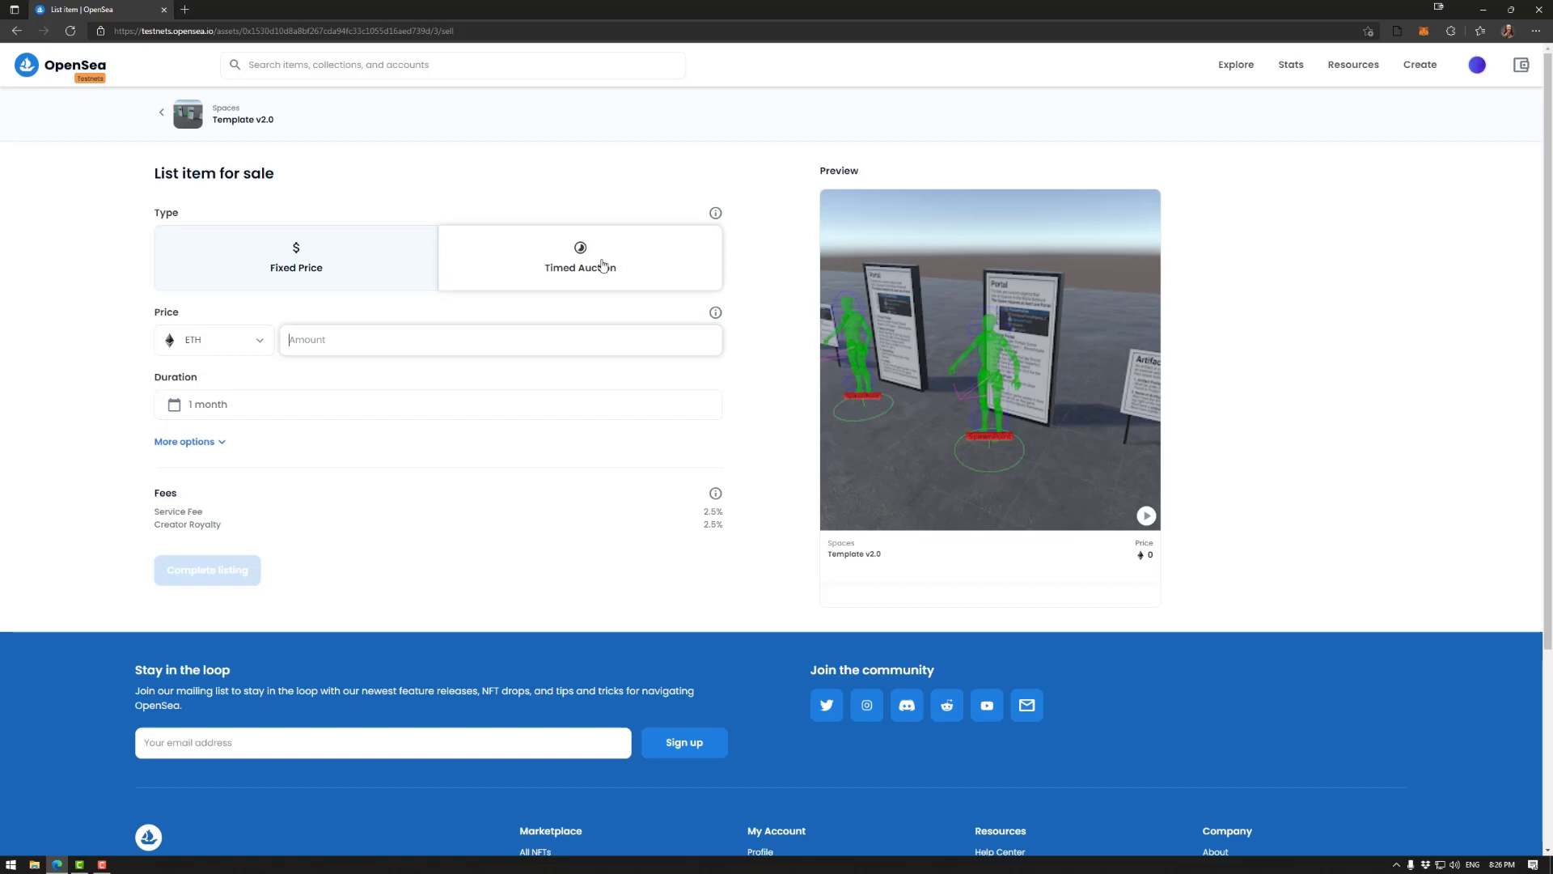
{"action": "mouse_move", "coordinate": [600, 273]}
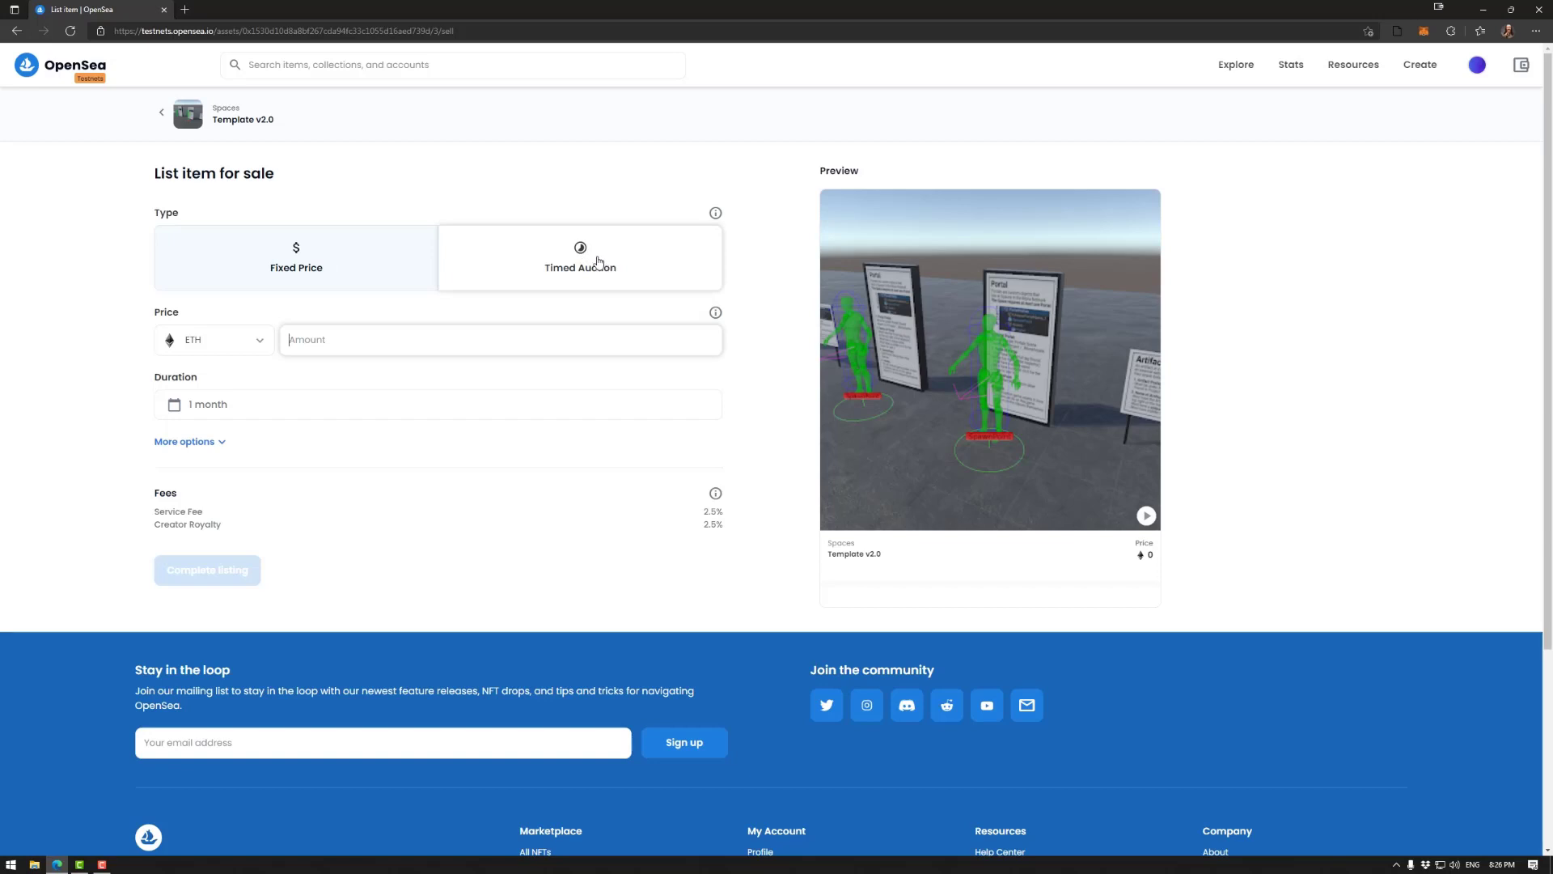
{"action": "mouse_move", "coordinate": [599, 260]}
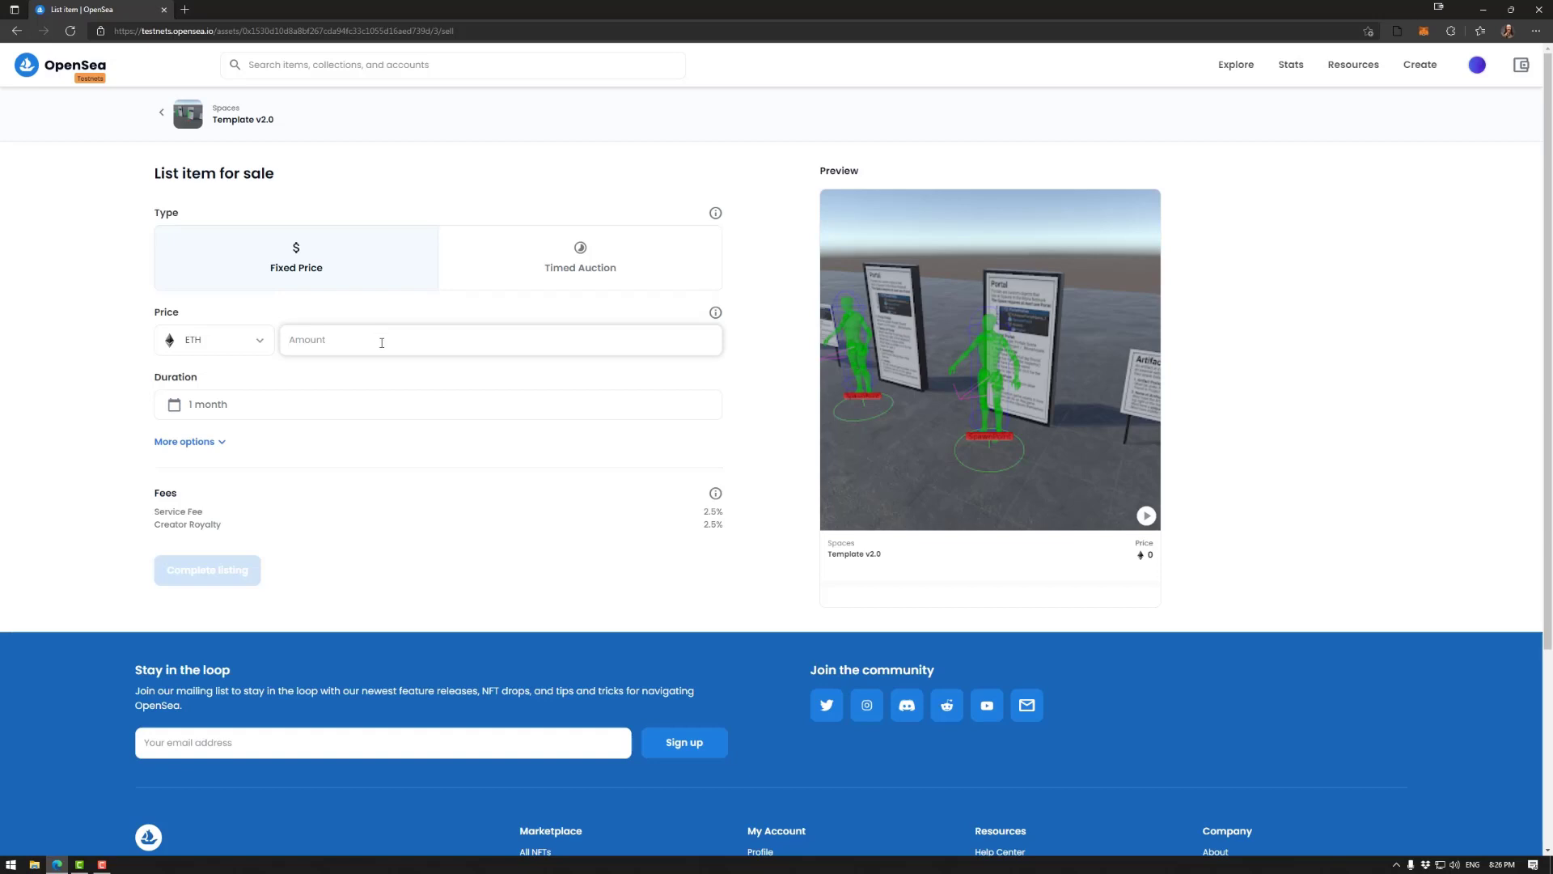
{"action": "type", "text": "3"}
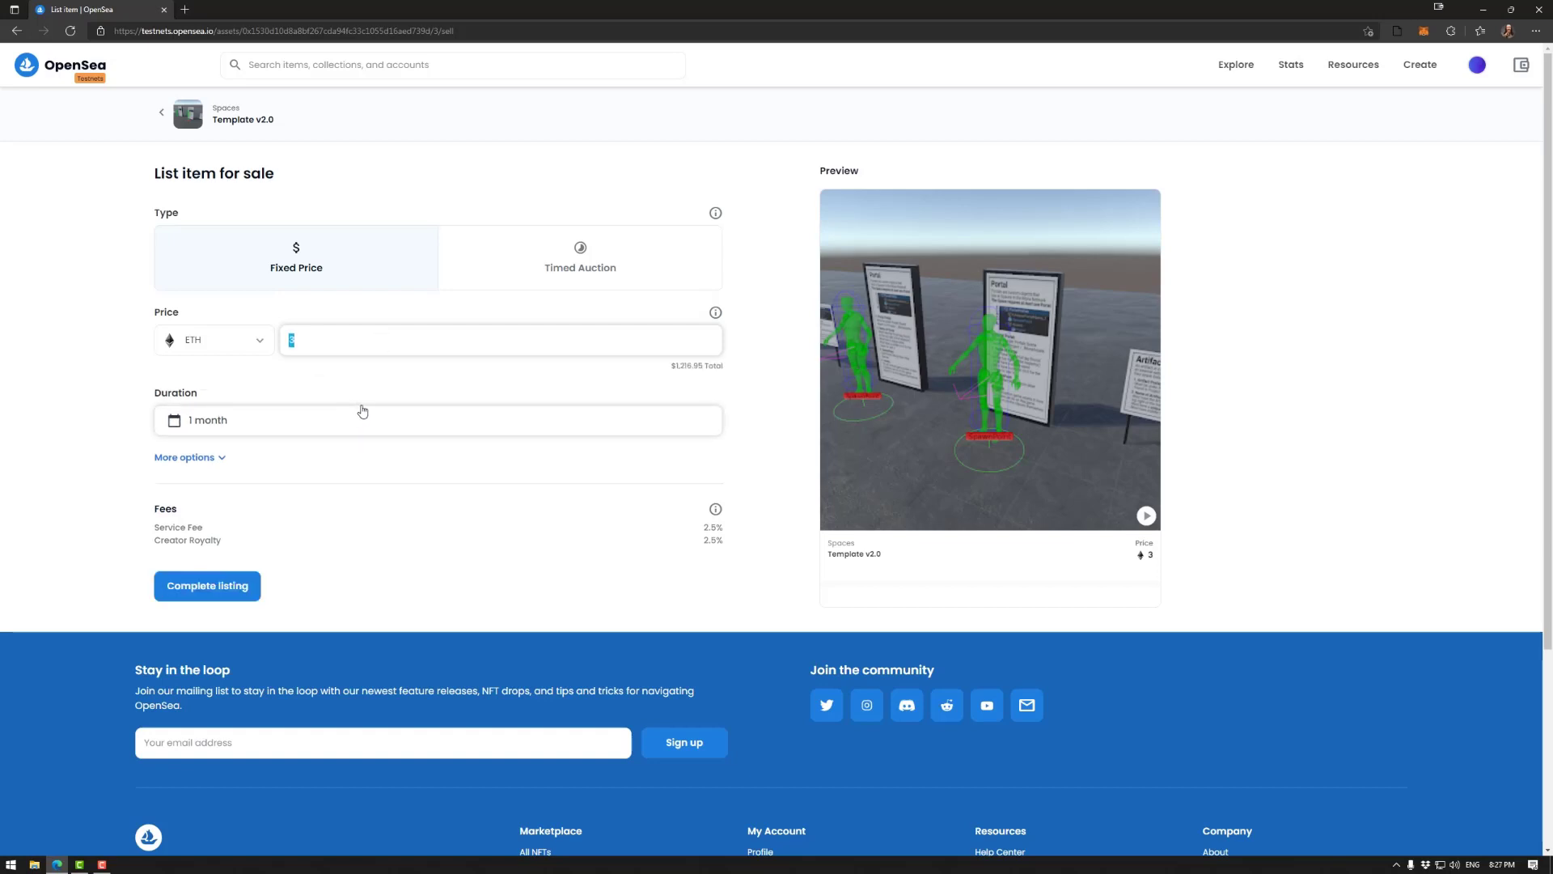
{"action": "type", "text": "100"}
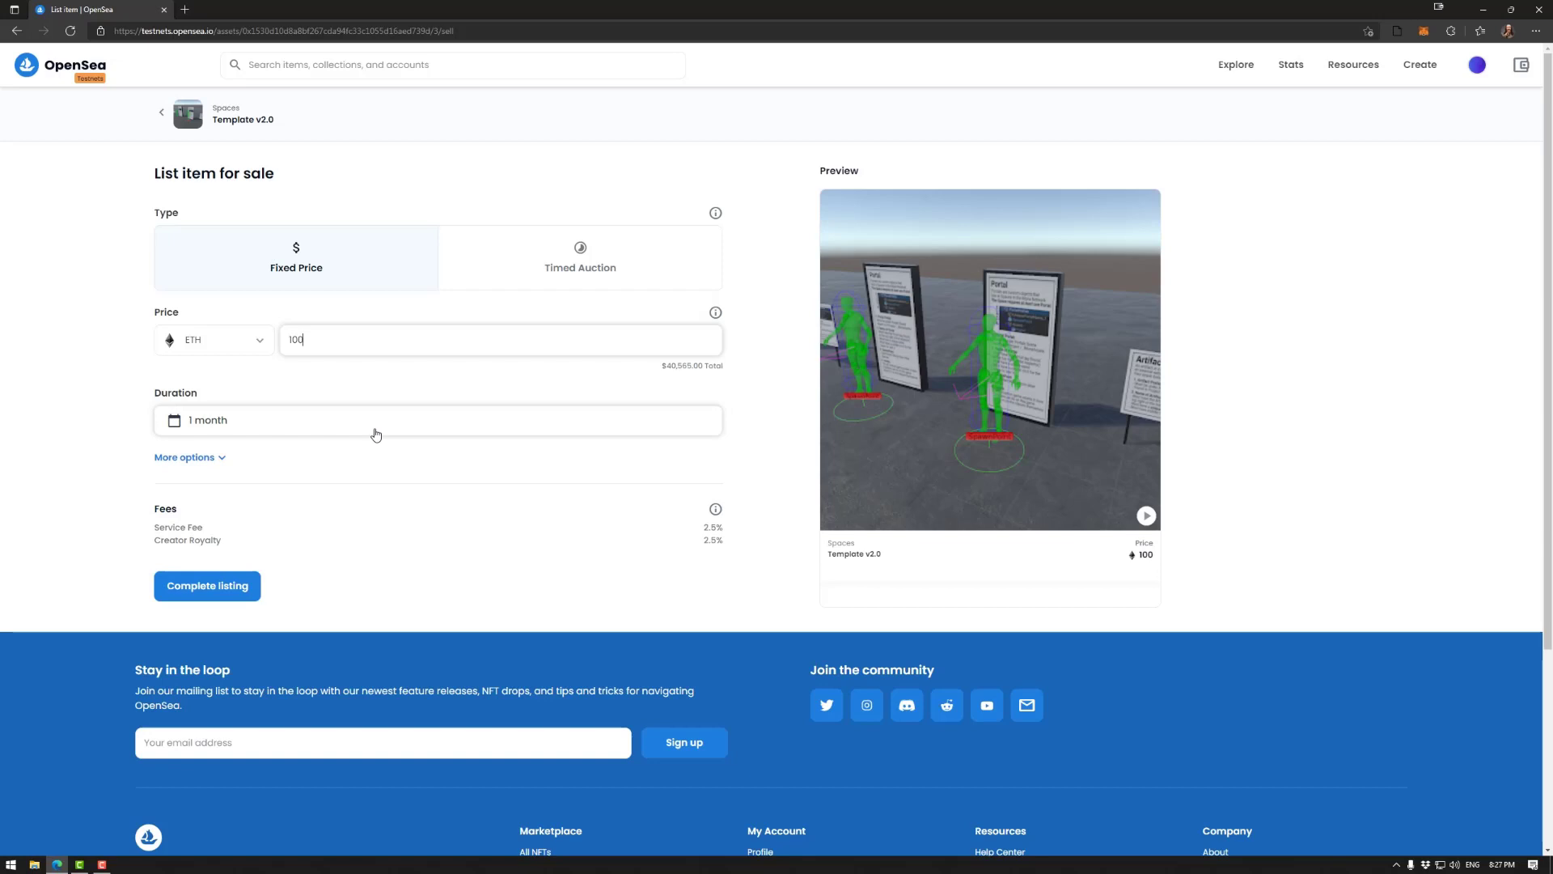
{"action": "mouse_move", "coordinate": [252, 420]}
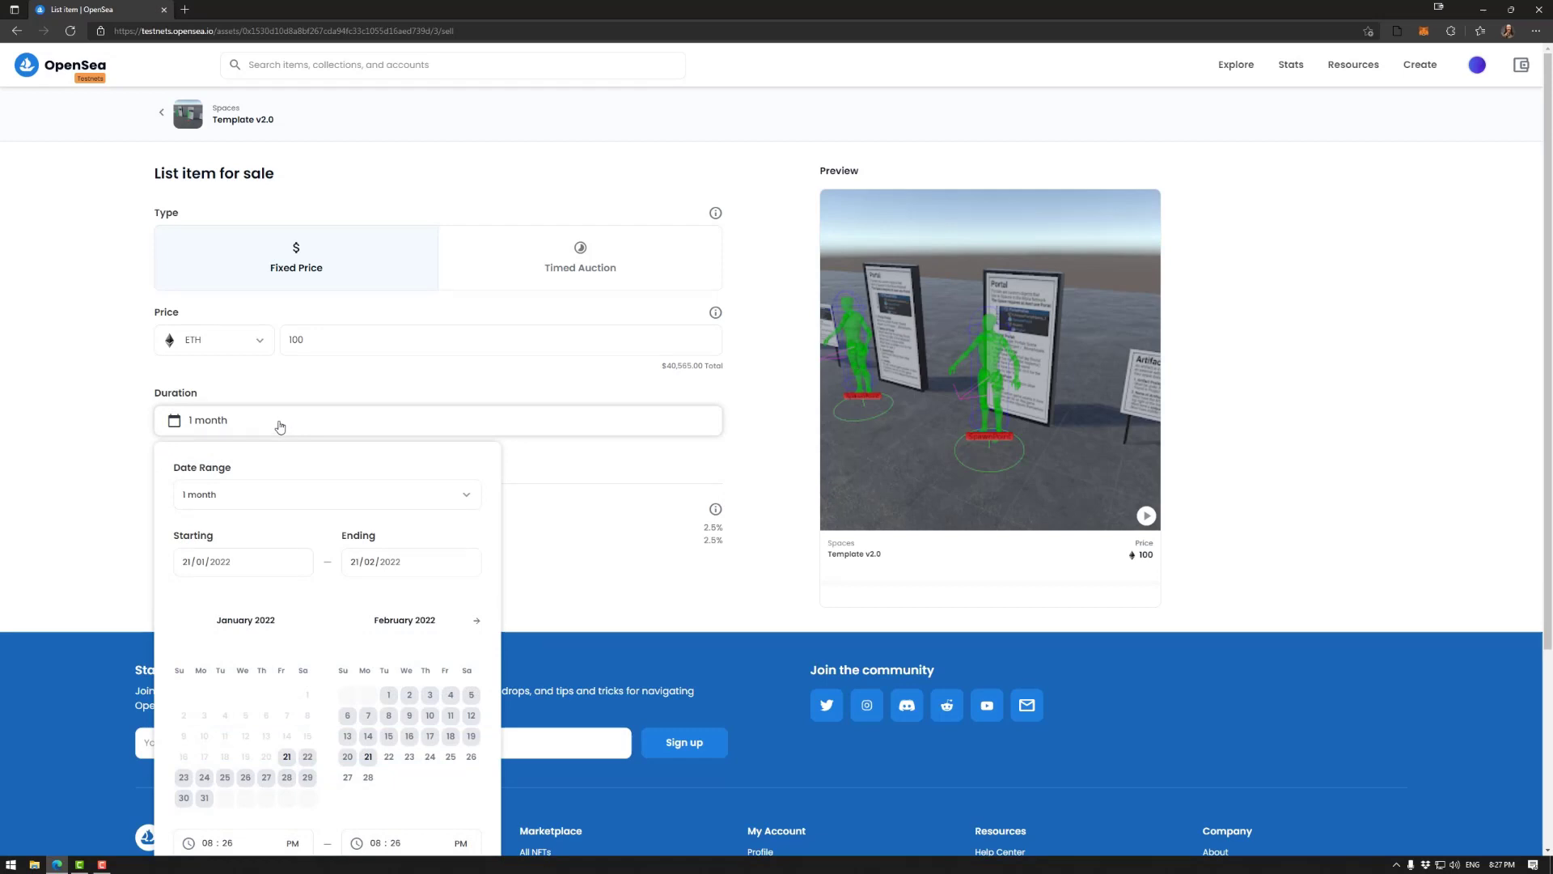
{"action": "mouse_move", "coordinate": [265, 467]}
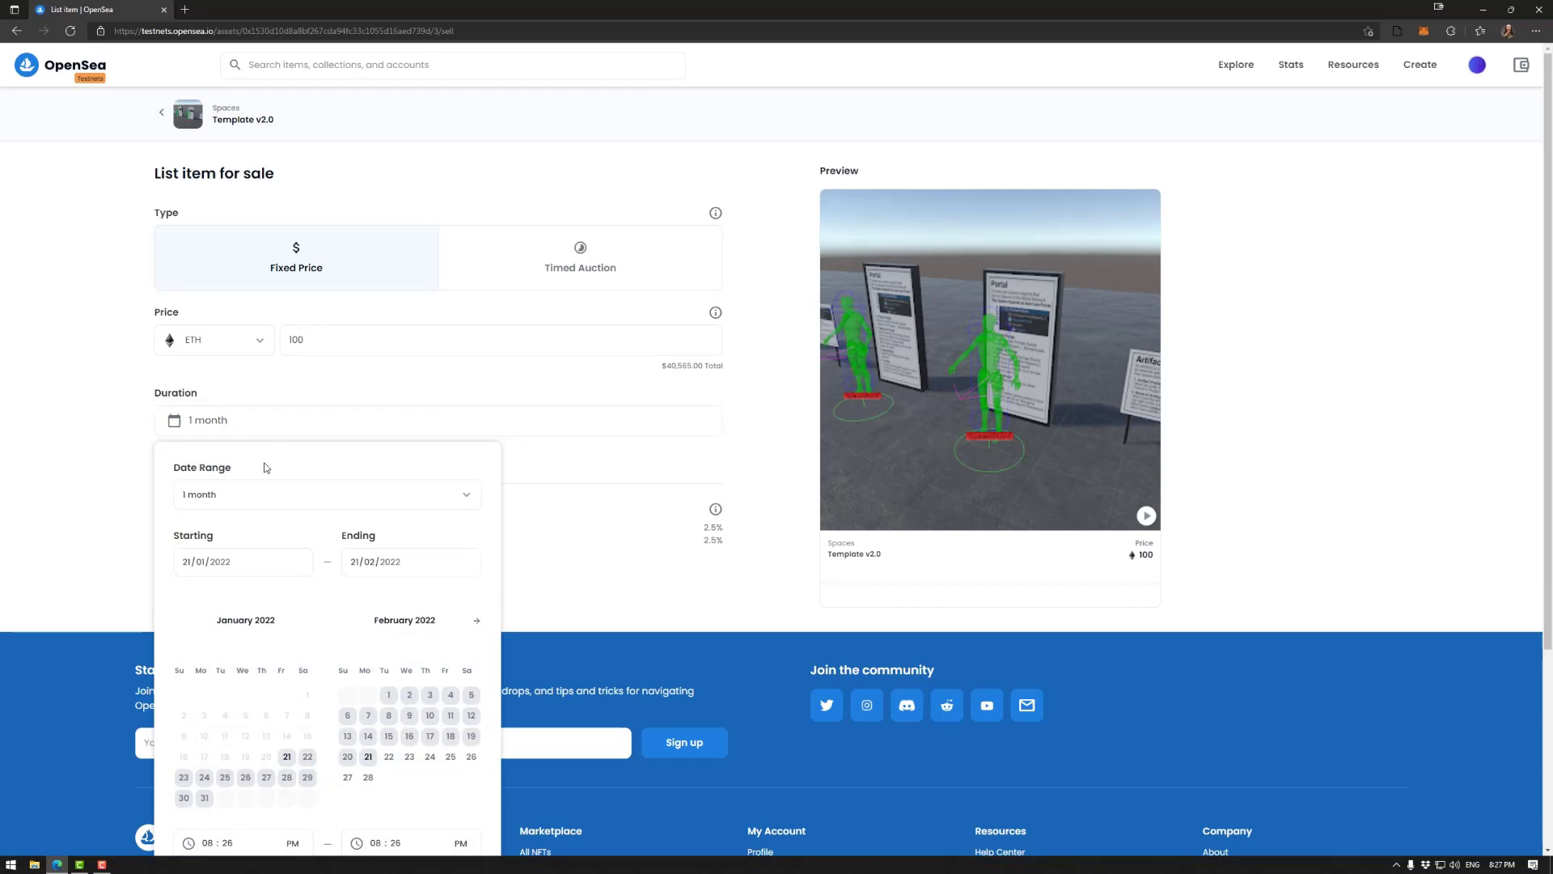
{"action": "left_click", "coordinate": [326, 494]}
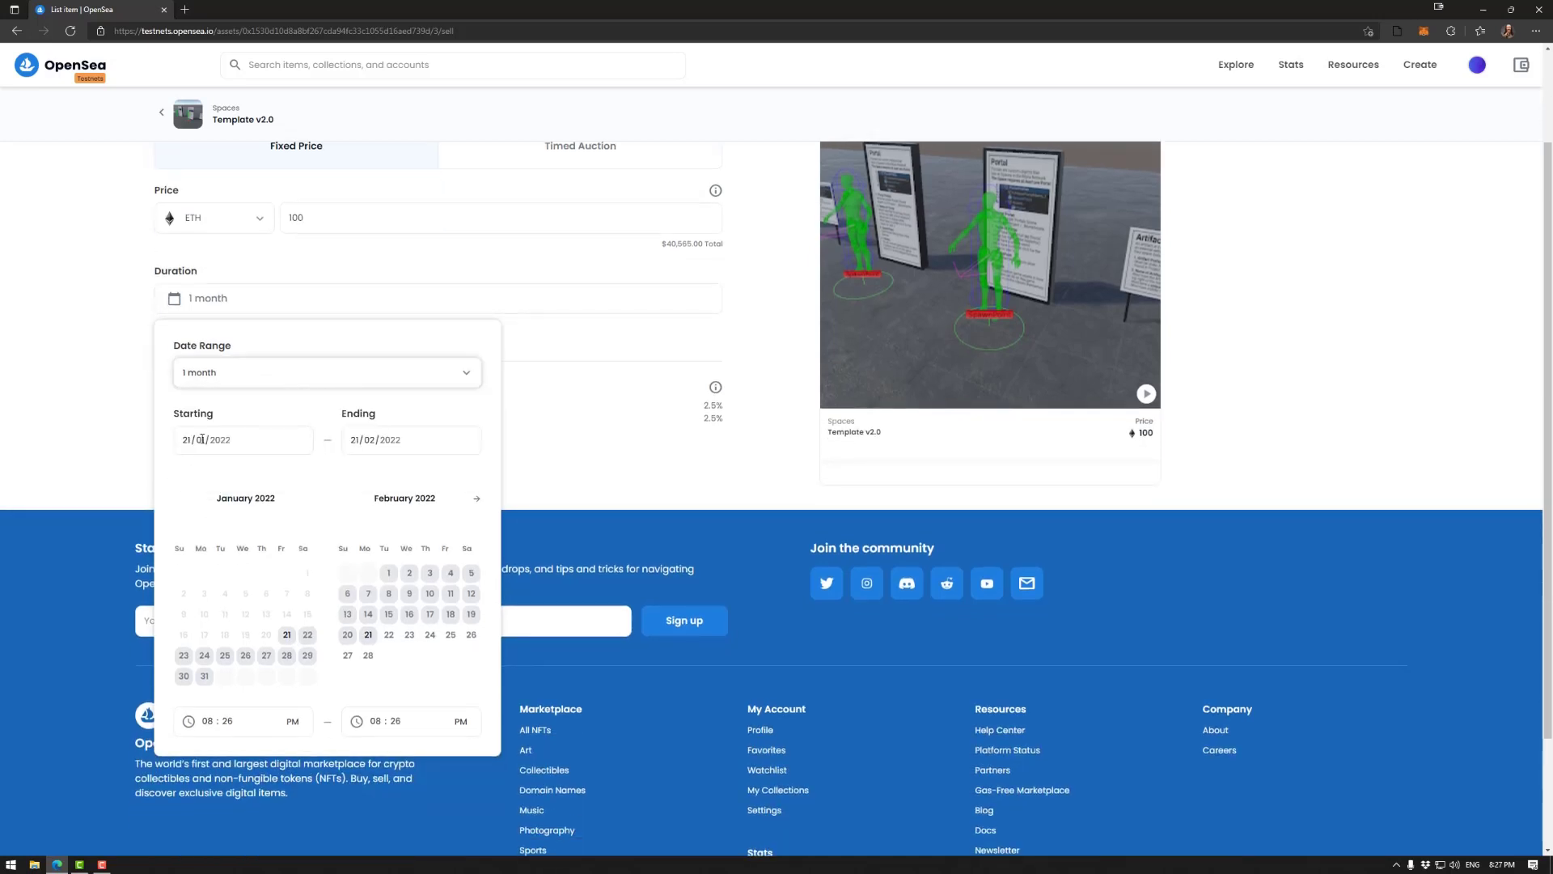
{"action": "left_click", "coordinate": [368, 440]}
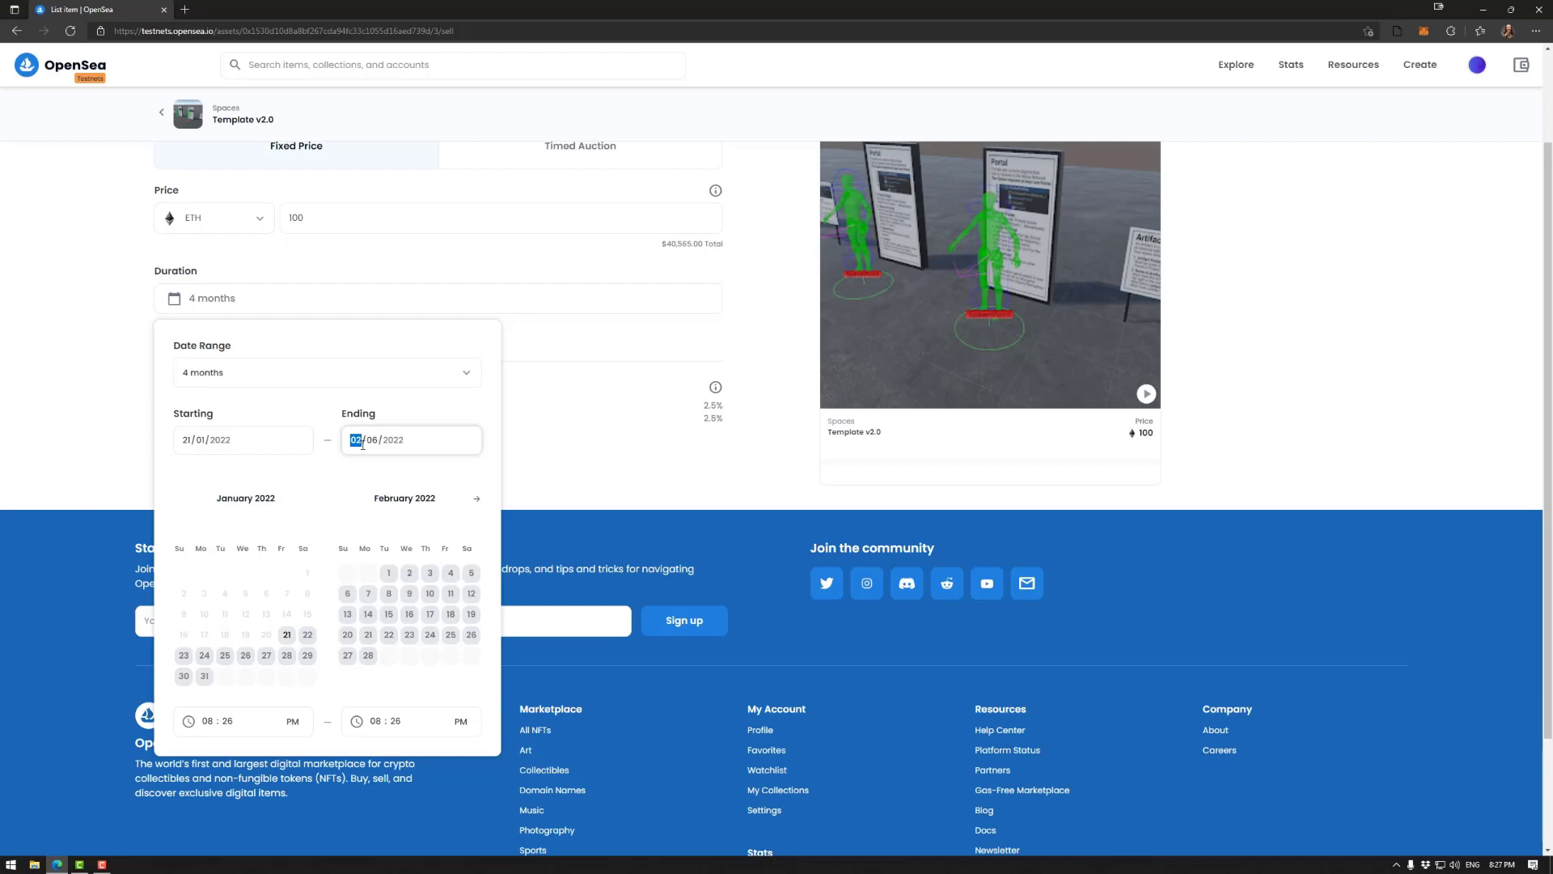
{"action": "type", "text": "26"}
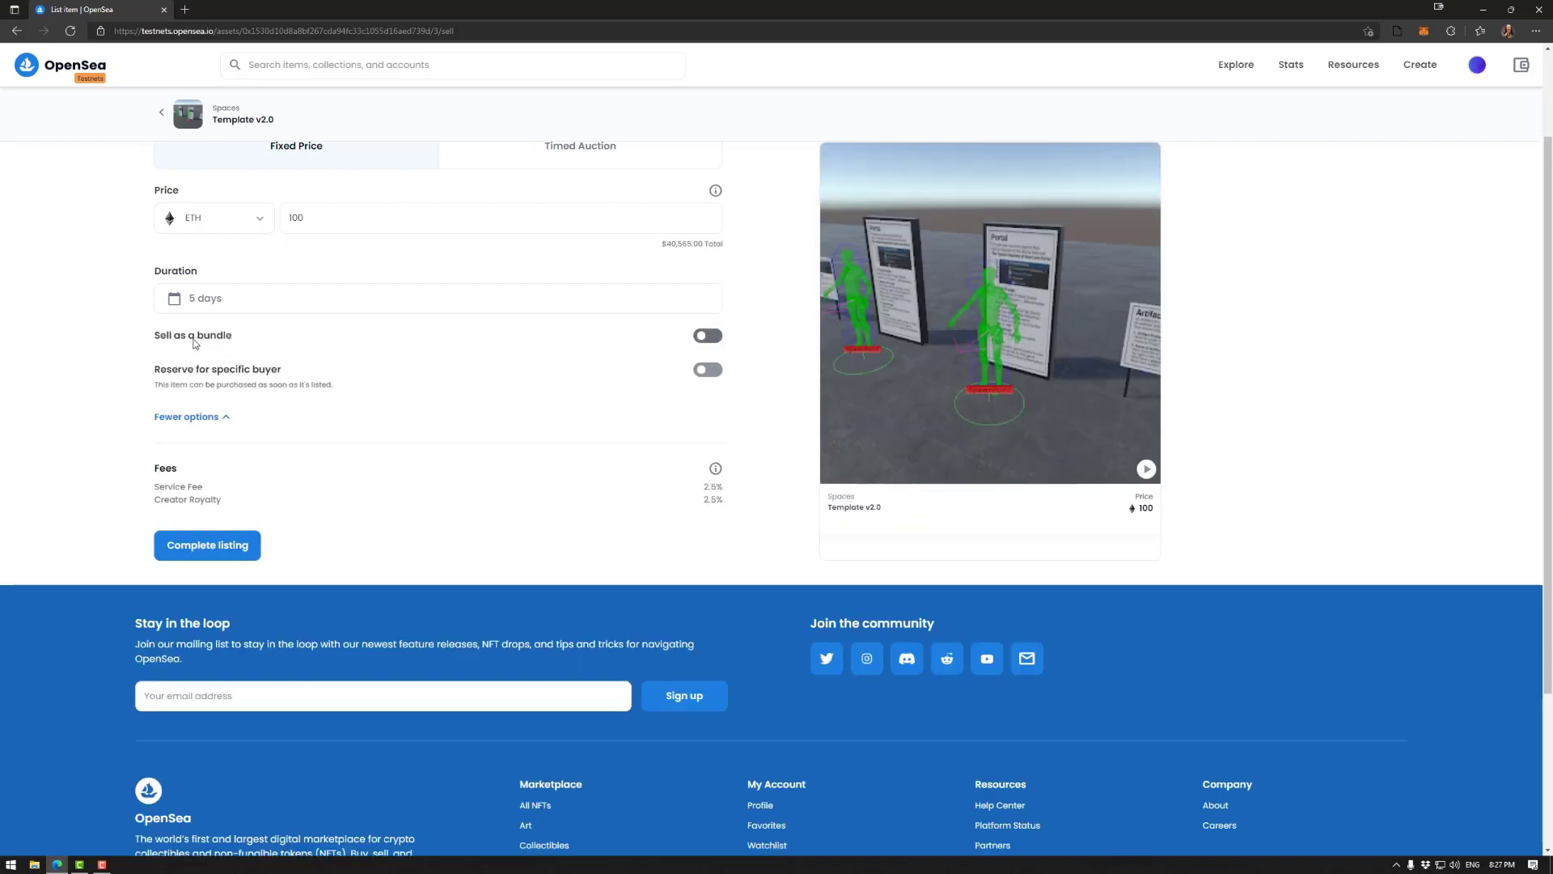
- Toggle Sell as a bundle on and off, enable Reserve for specific buyer, then collapse the options
{"action": "left_click", "coordinate": [708, 335]}
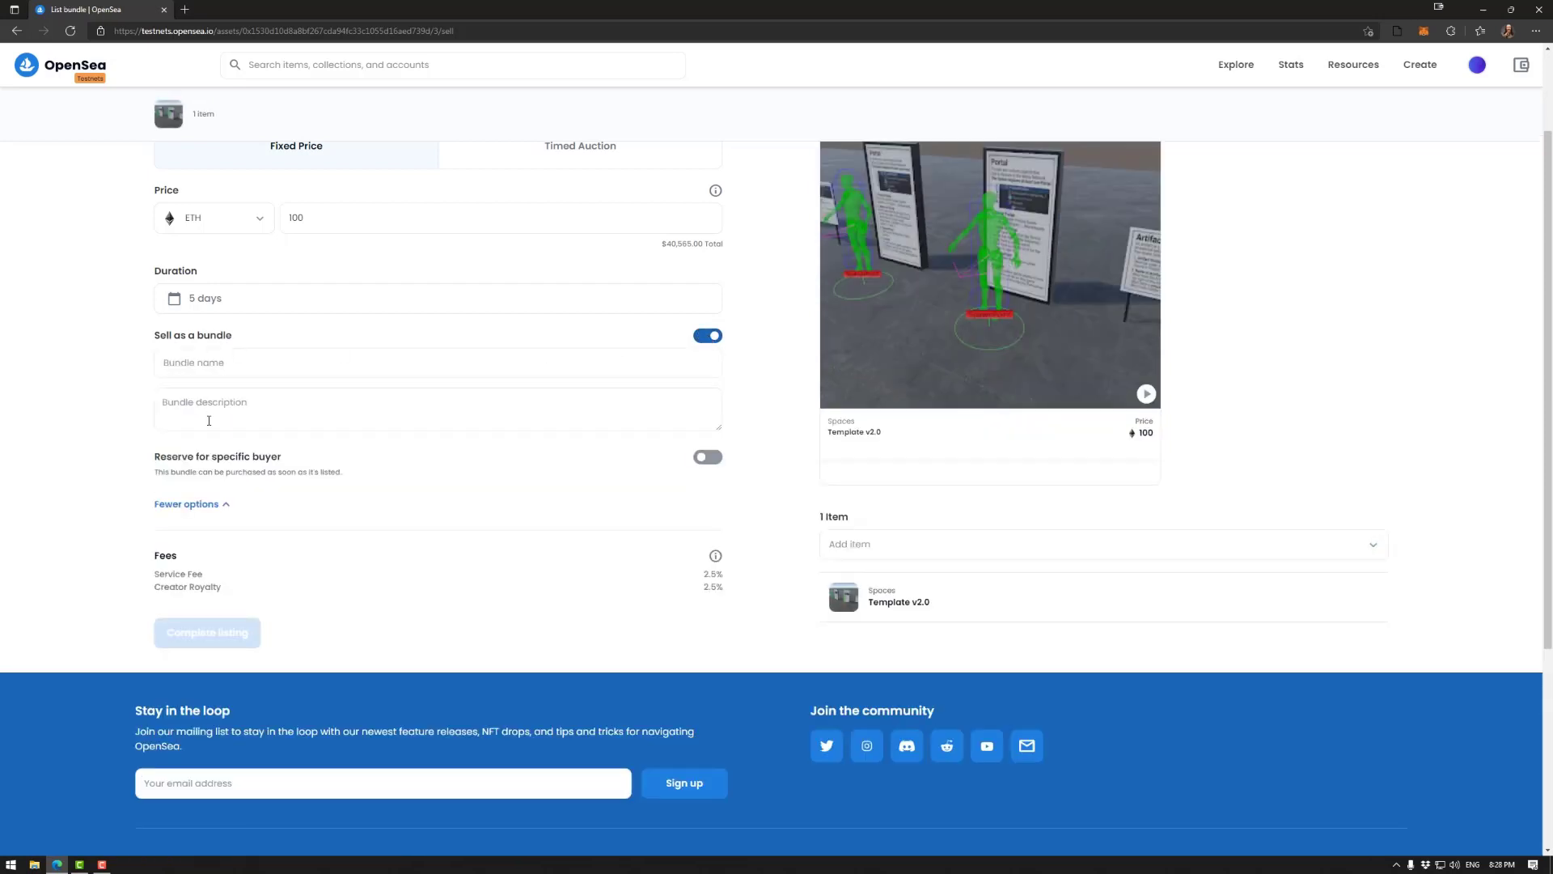
{"action": "mouse_move", "coordinate": [621, 455]}
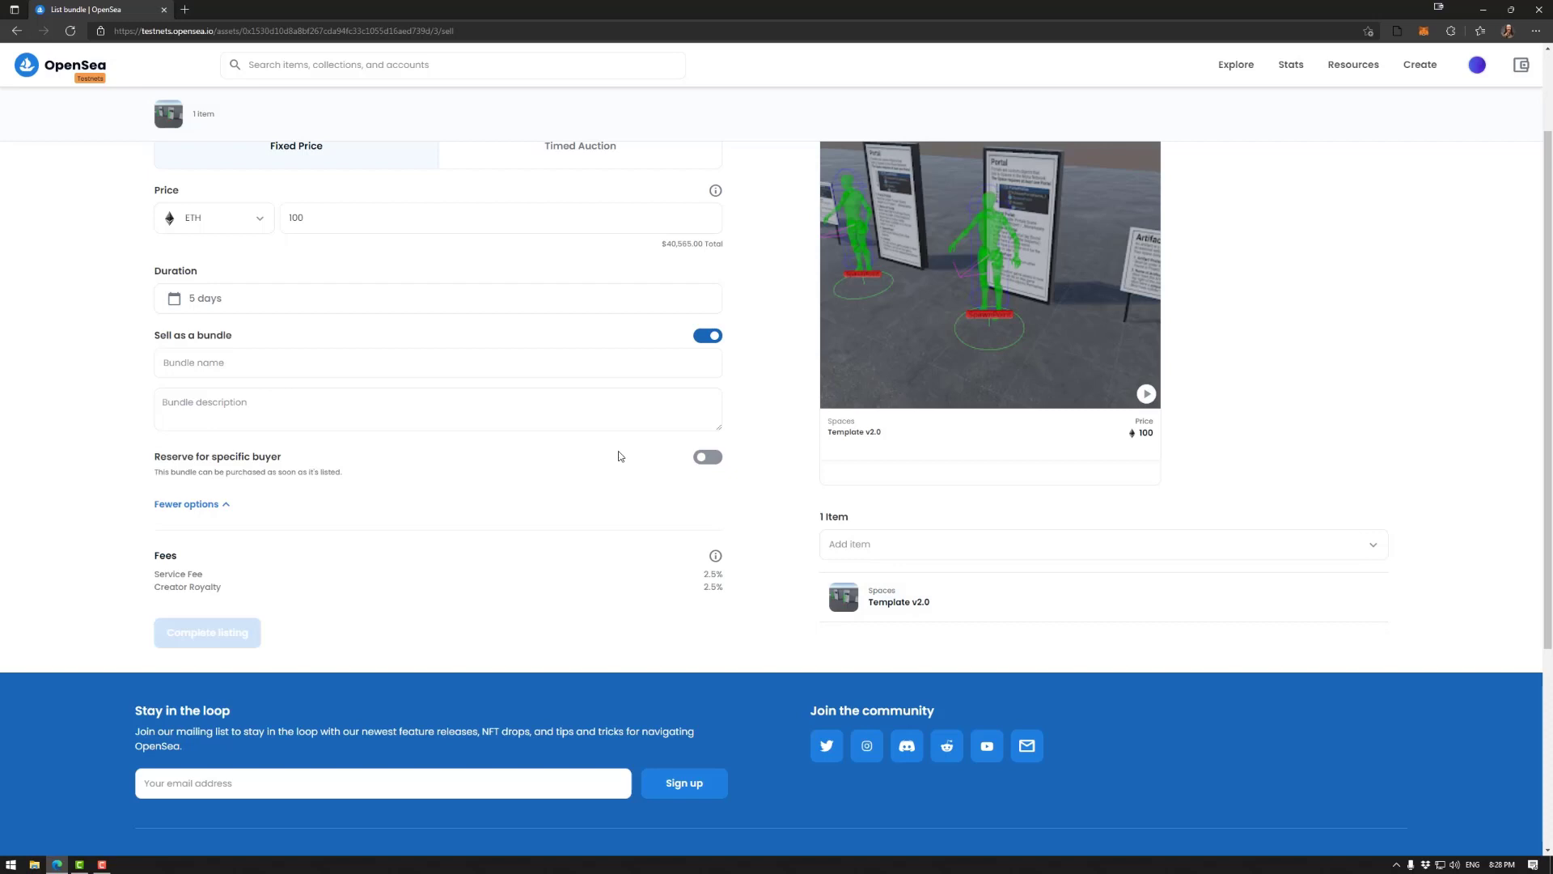
{"action": "left_click", "coordinate": [708, 335]}
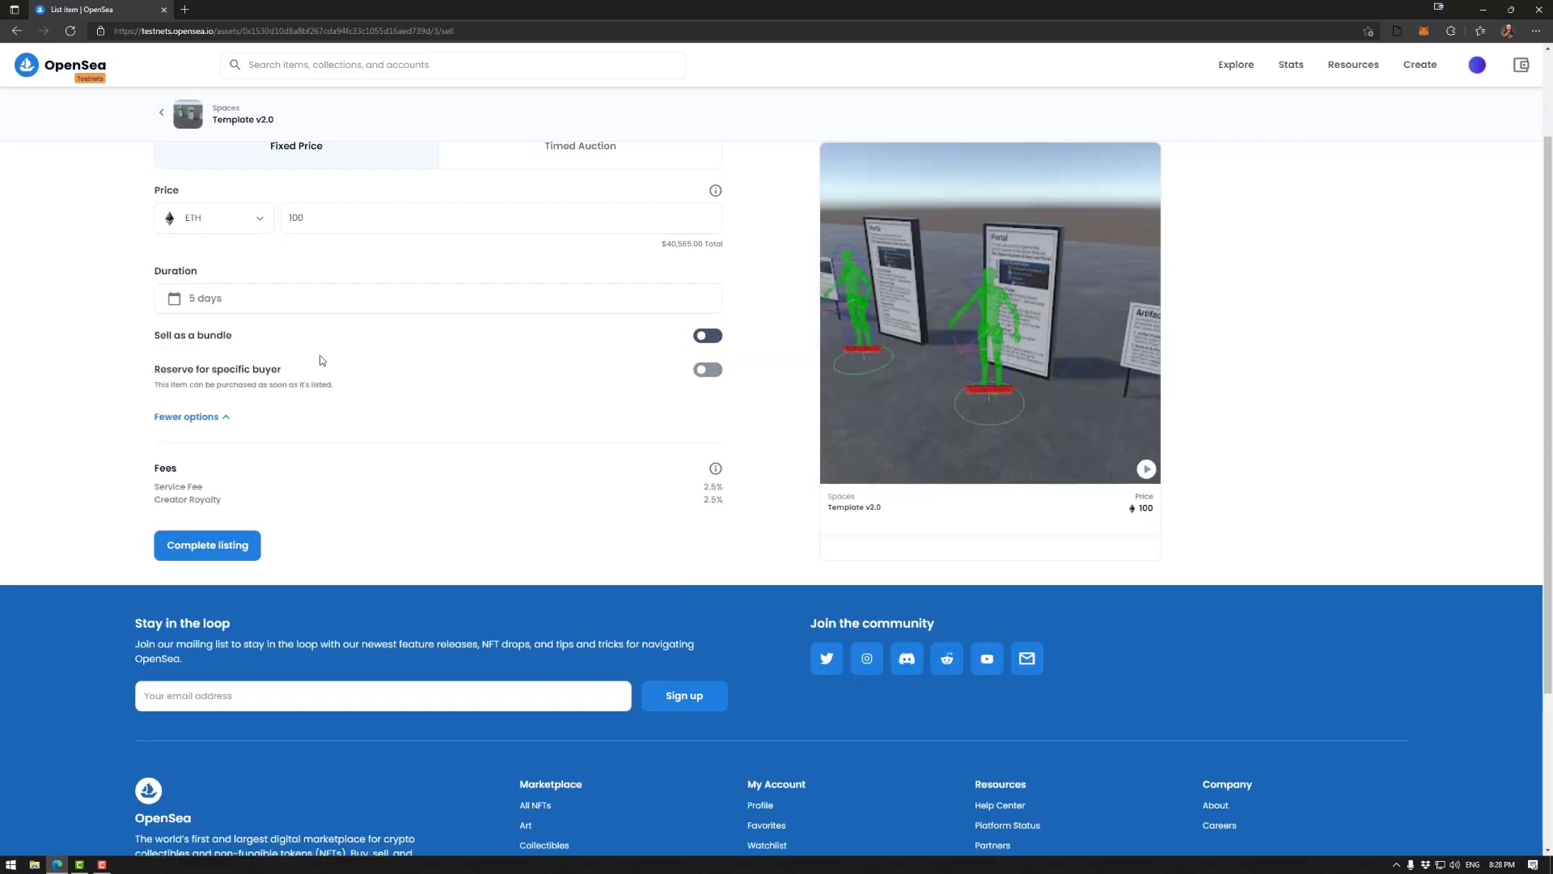
{"action": "left_click", "coordinate": [707, 369]}
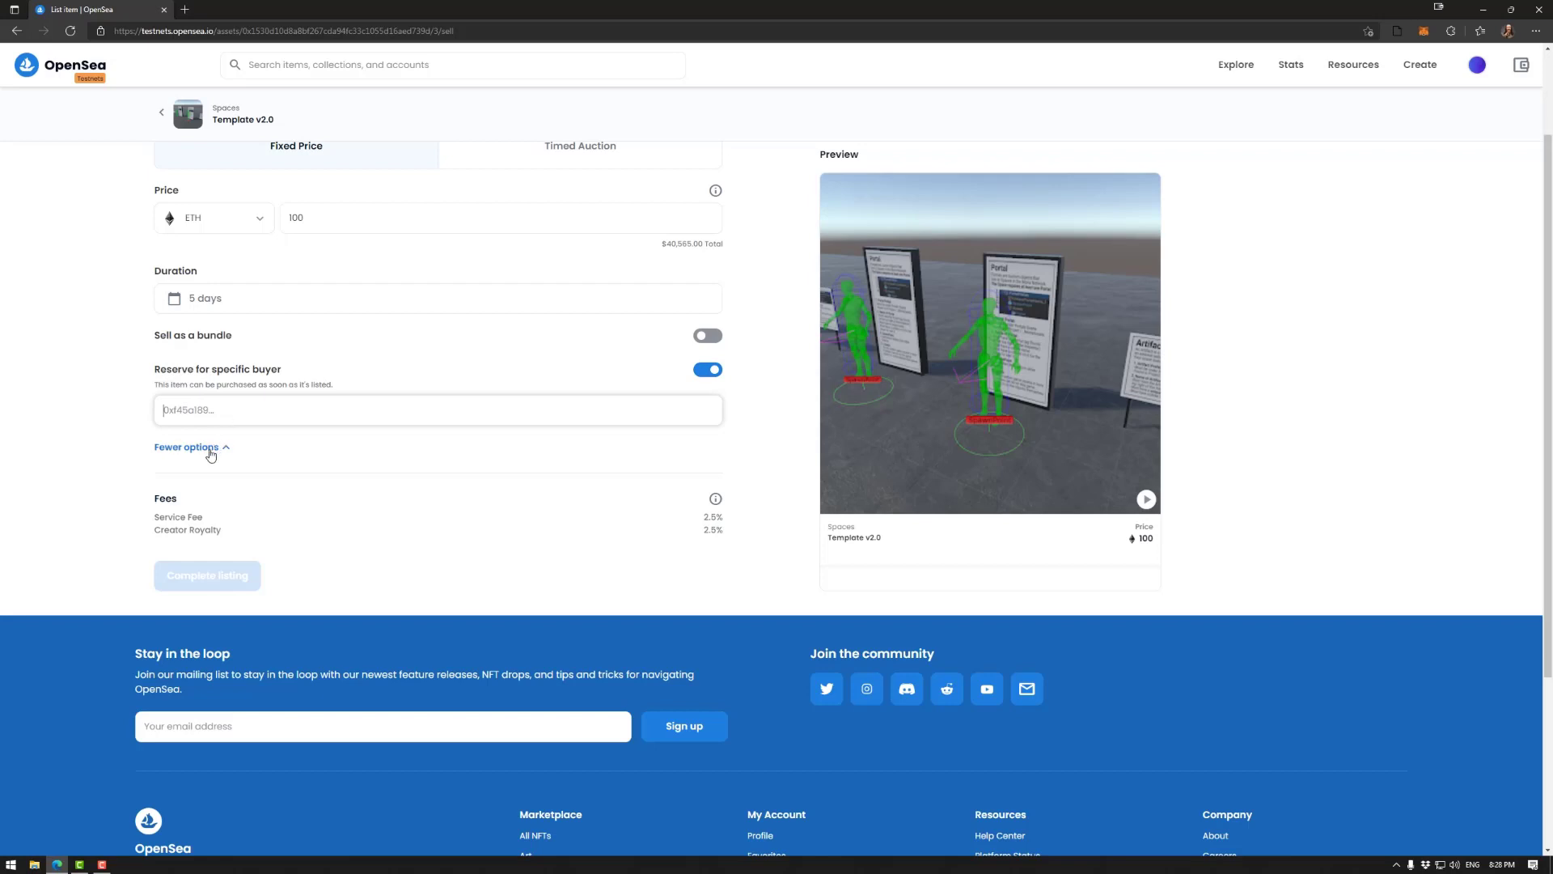
{"action": "left_click", "coordinate": [187, 448]}
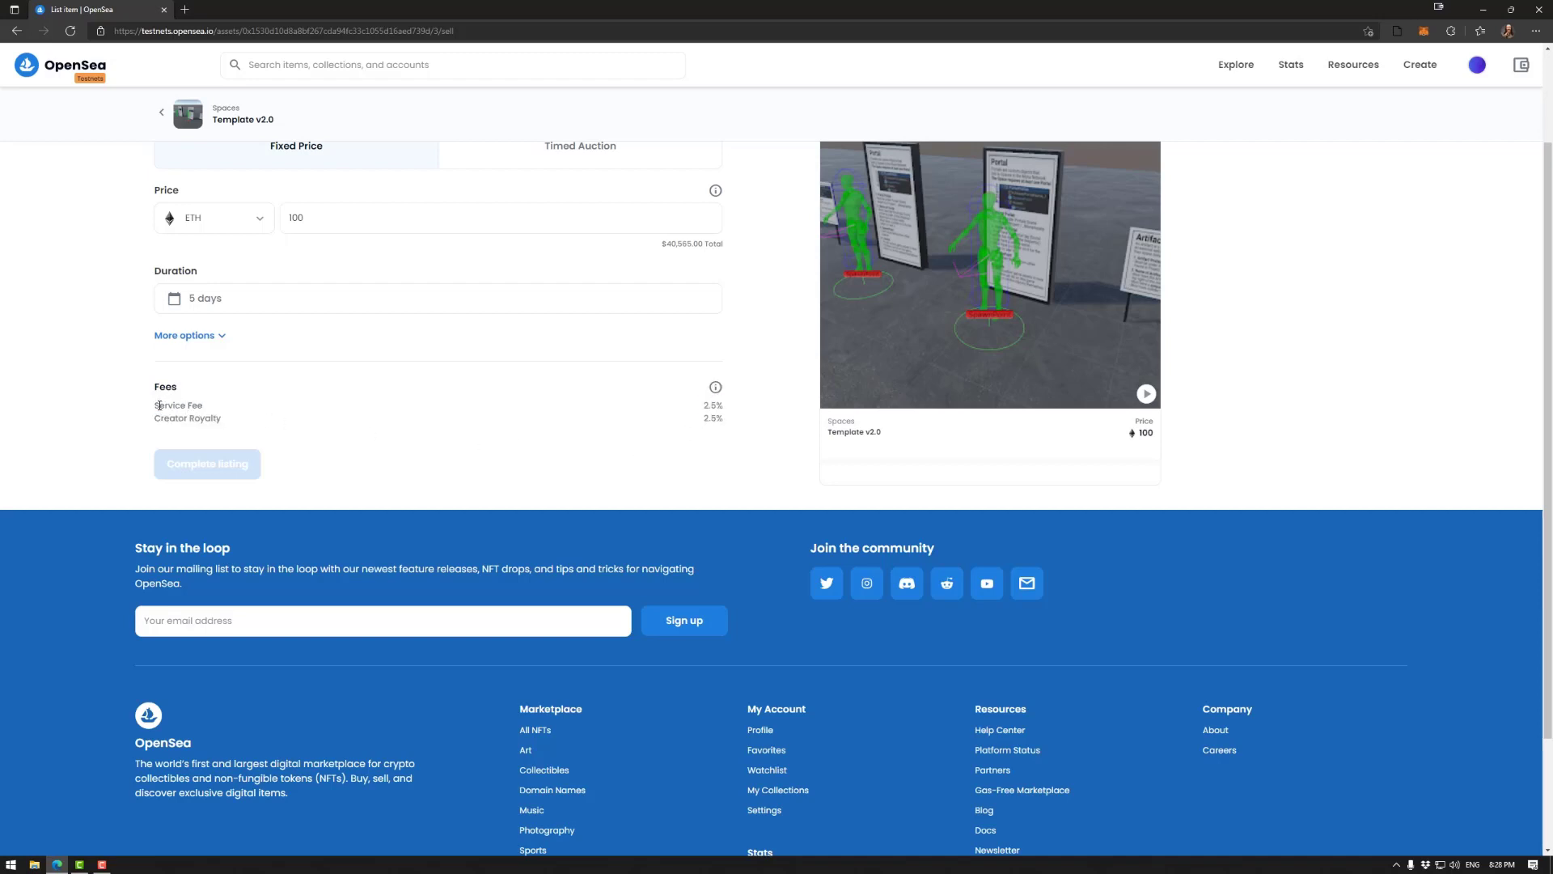
{"action": "mouse_move", "coordinate": [701, 410]}
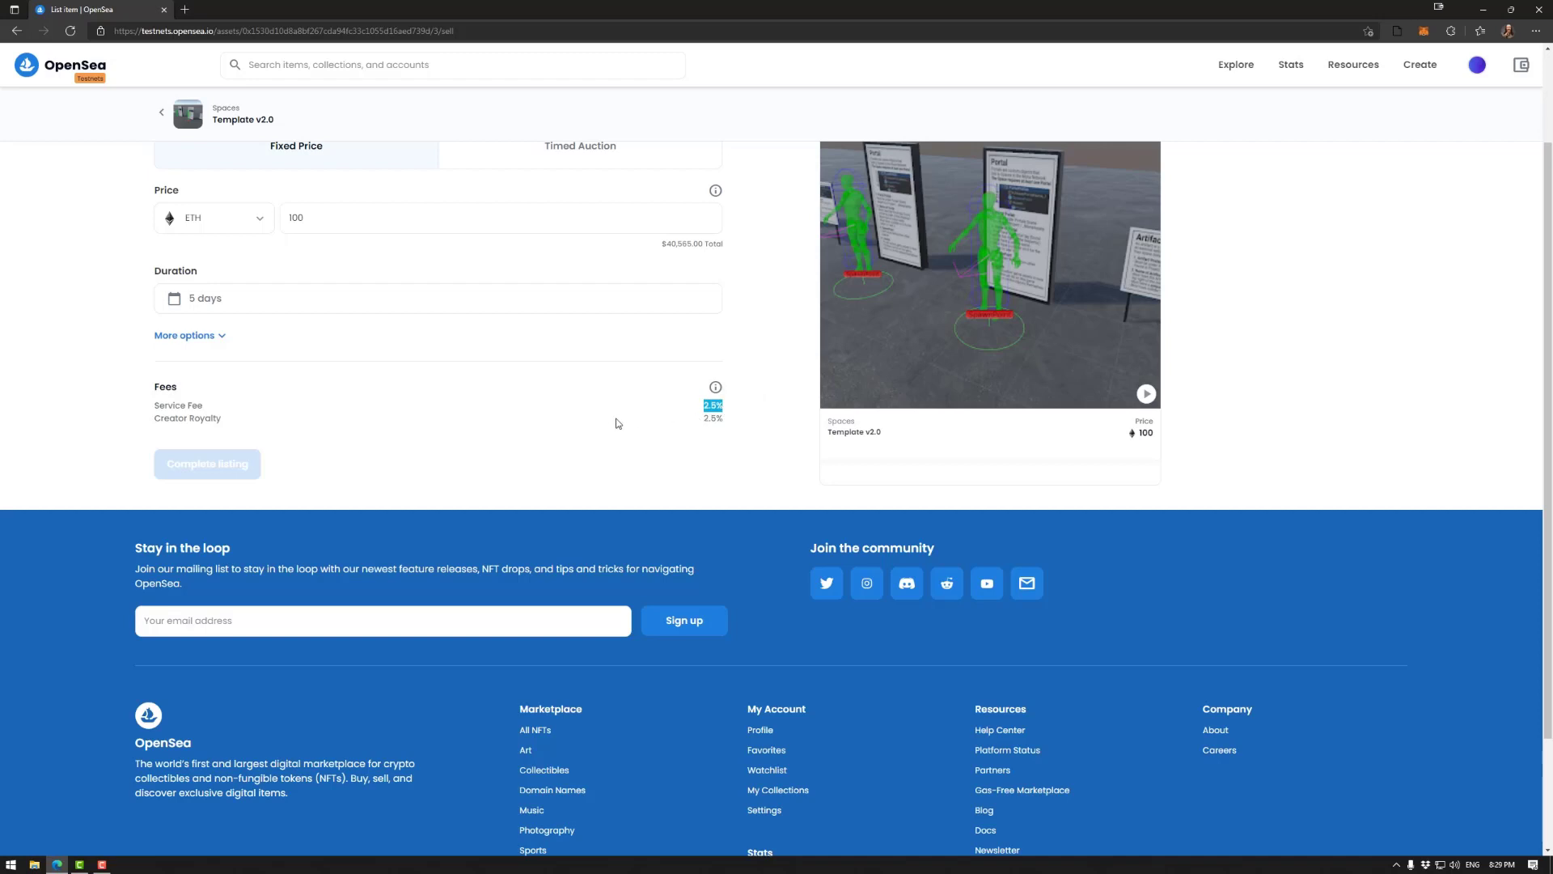
{"action": "mouse_move", "coordinate": [697, 412]}
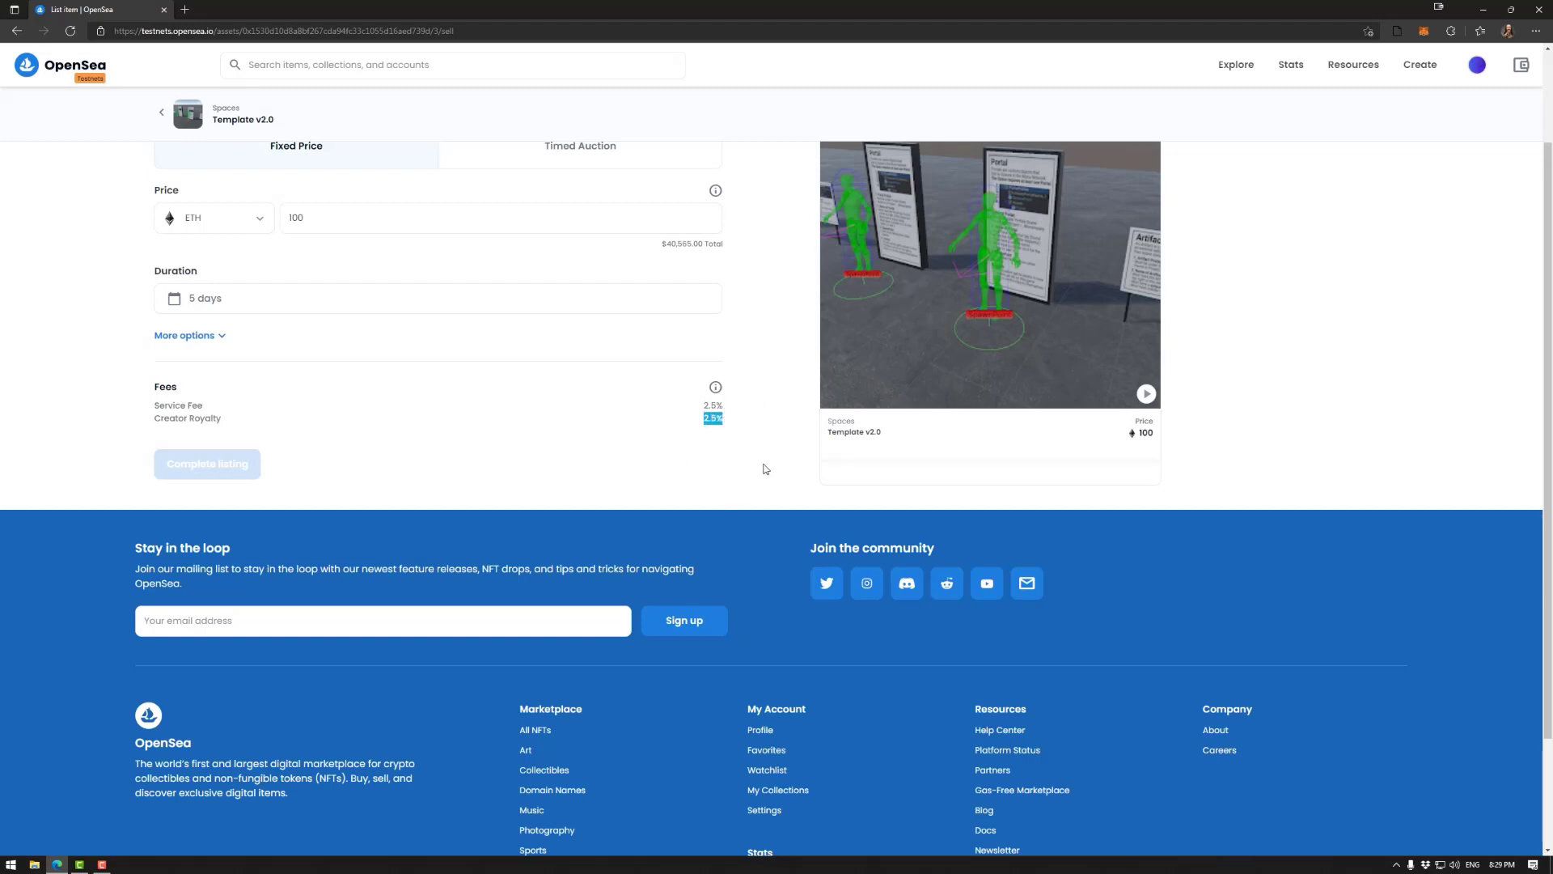
{"action": "mouse_move", "coordinate": [769, 467]}
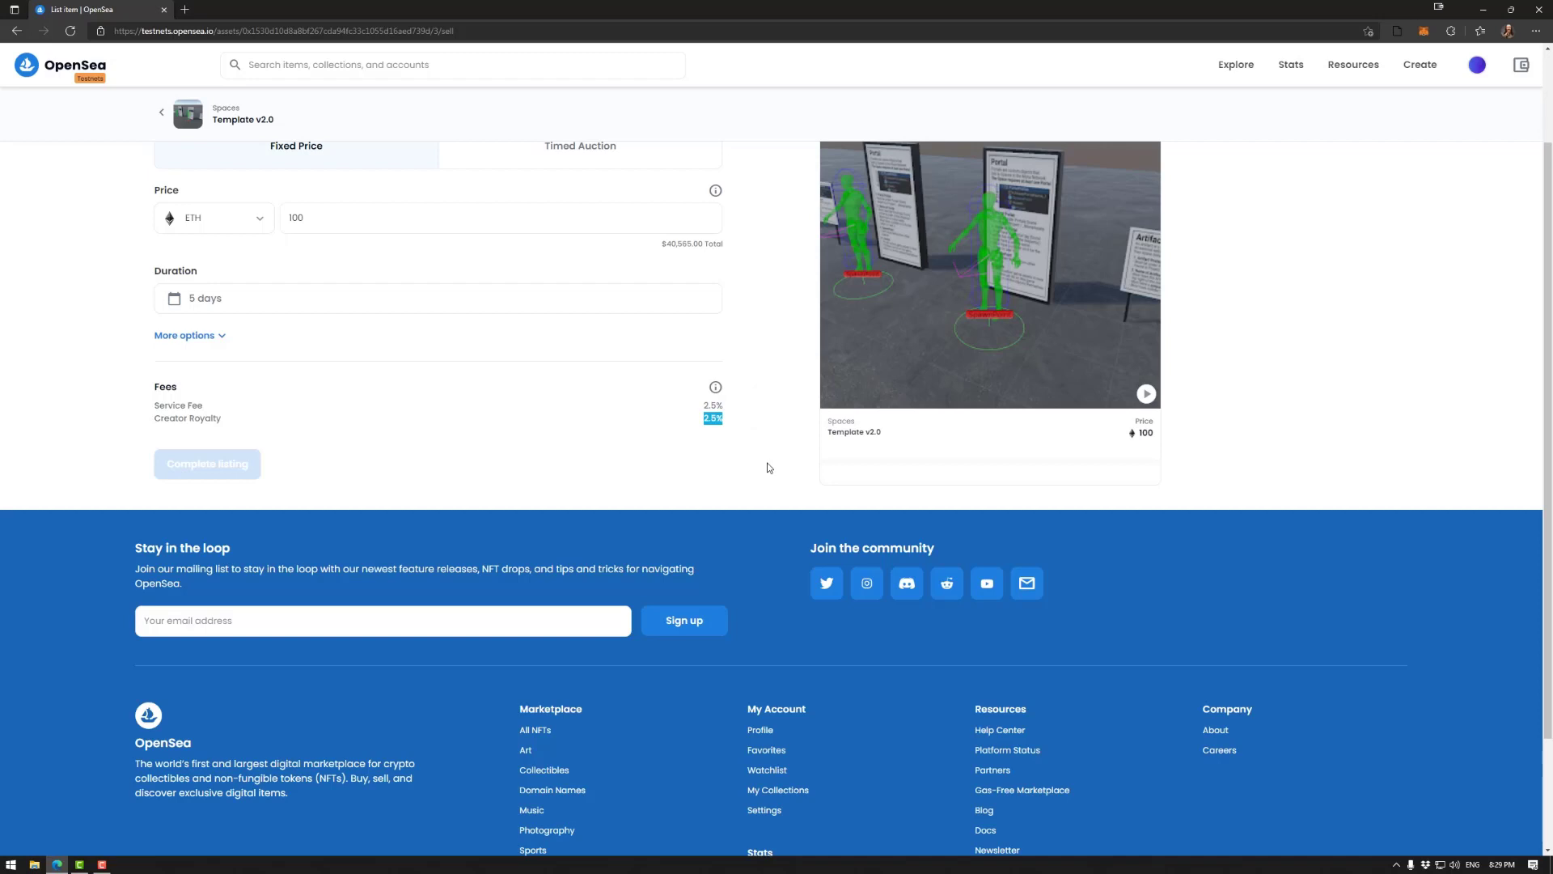
{"action": "mouse_move", "coordinate": [704, 472]}
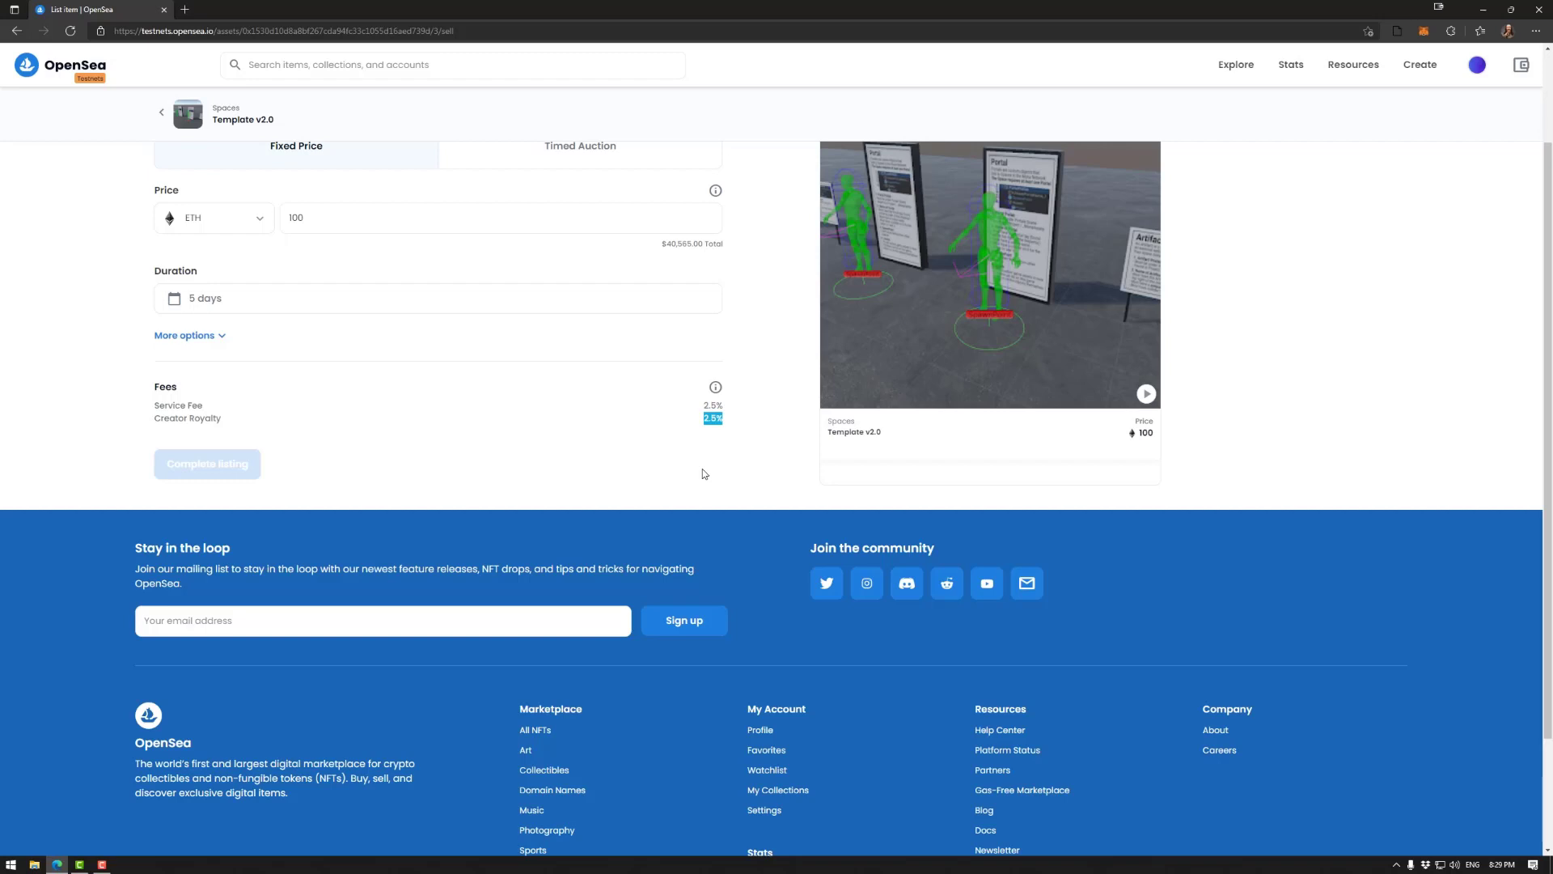
{"action": "mouse_move", "coordinate": [705, 472]}
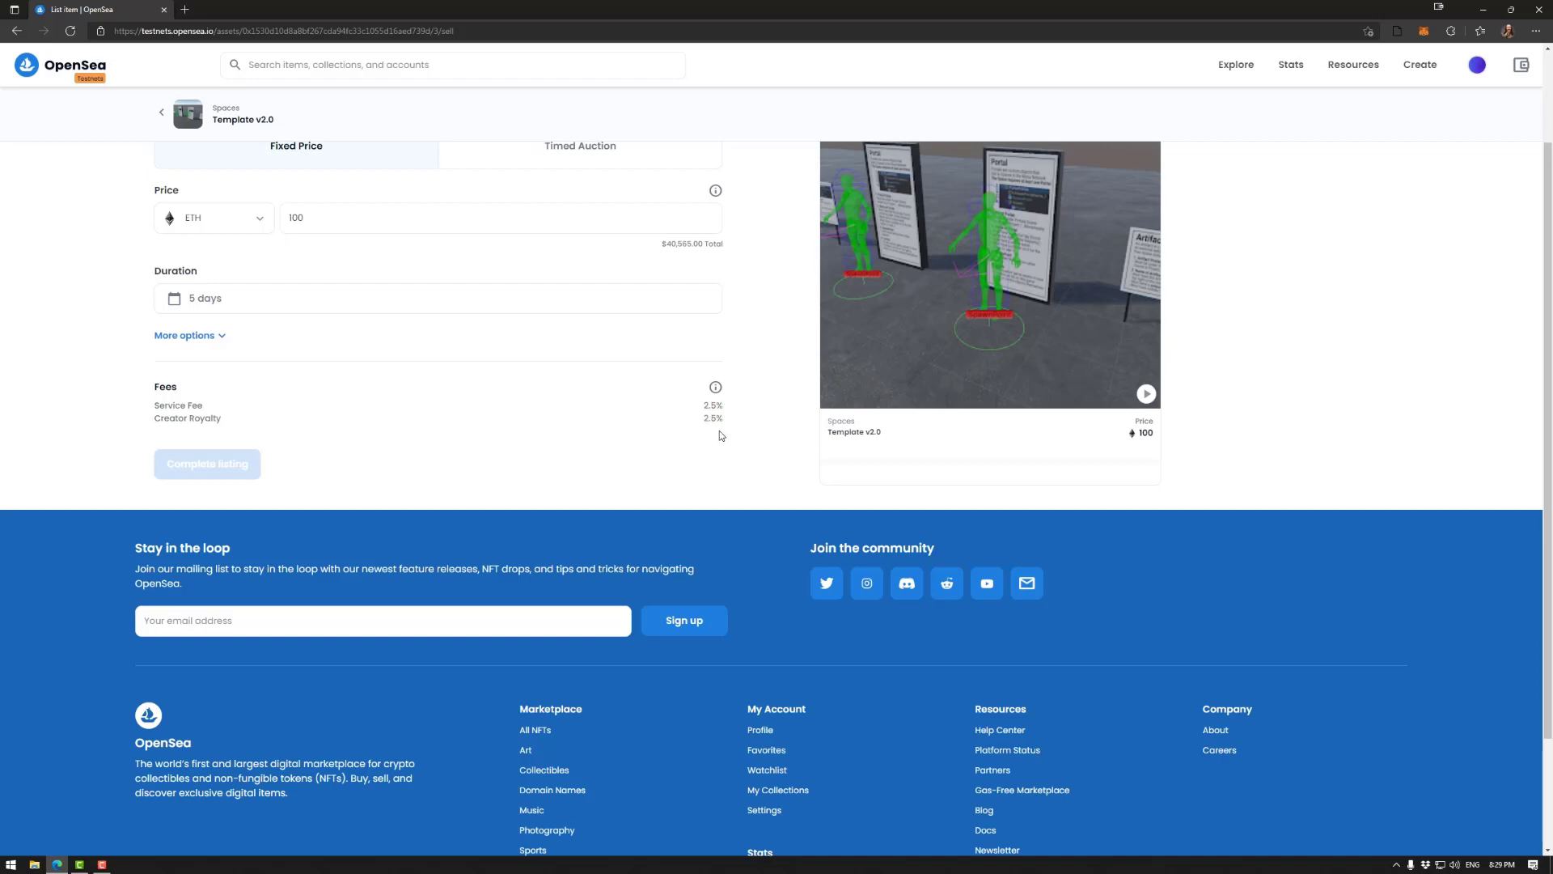
{"action": "mouse_move", "coordinate": [729, 420]}
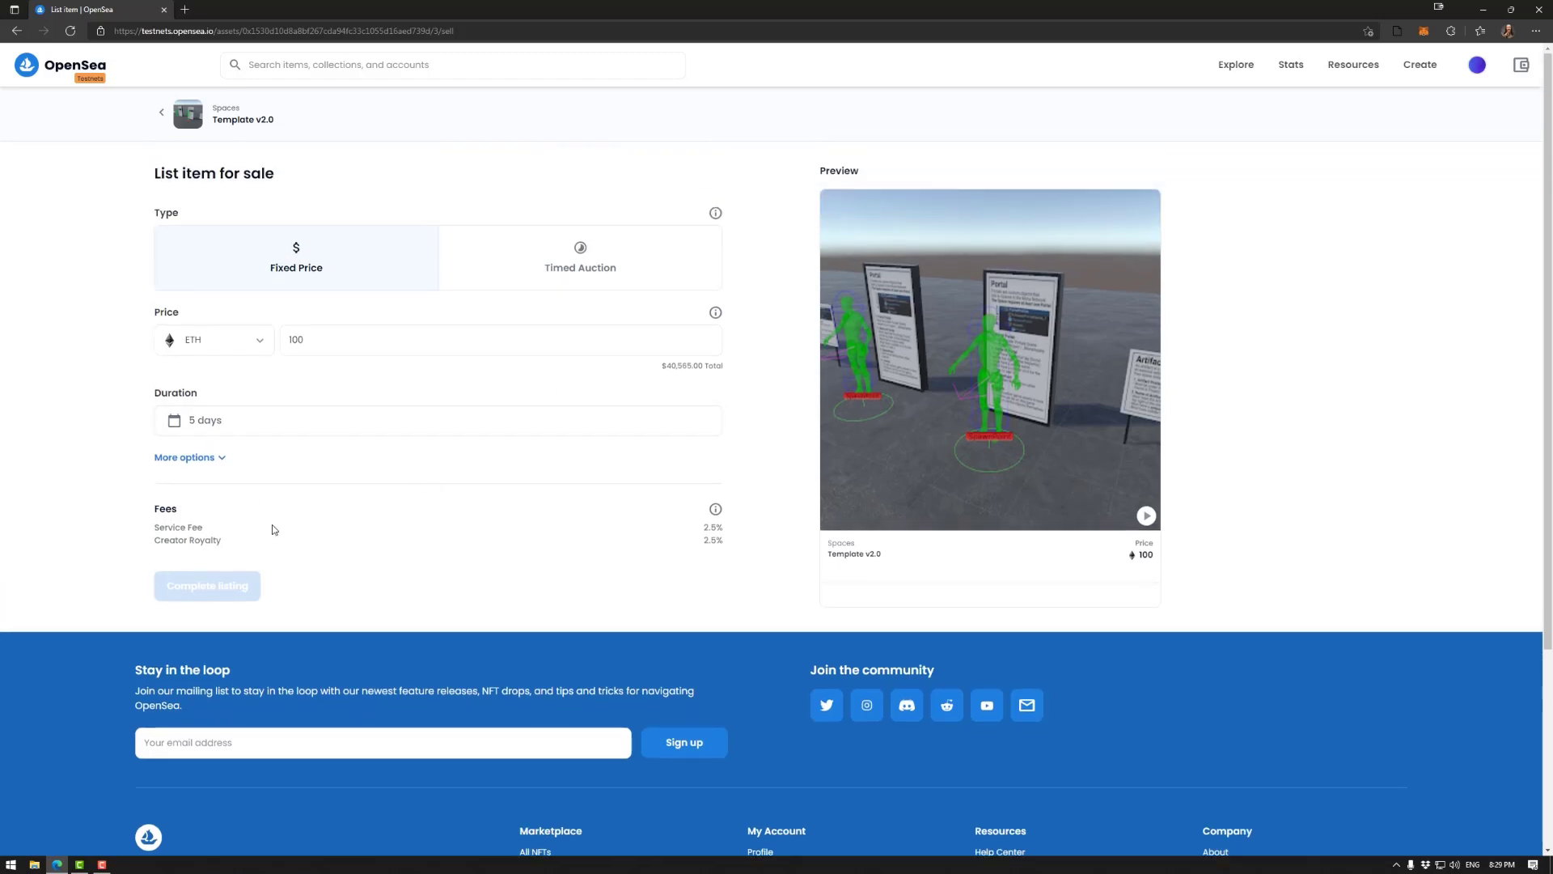
- Switch to a timed auction, close the date picker, and toggle the reserve price on and off
{"action": "left_click", "coordinate": [580, 257]}
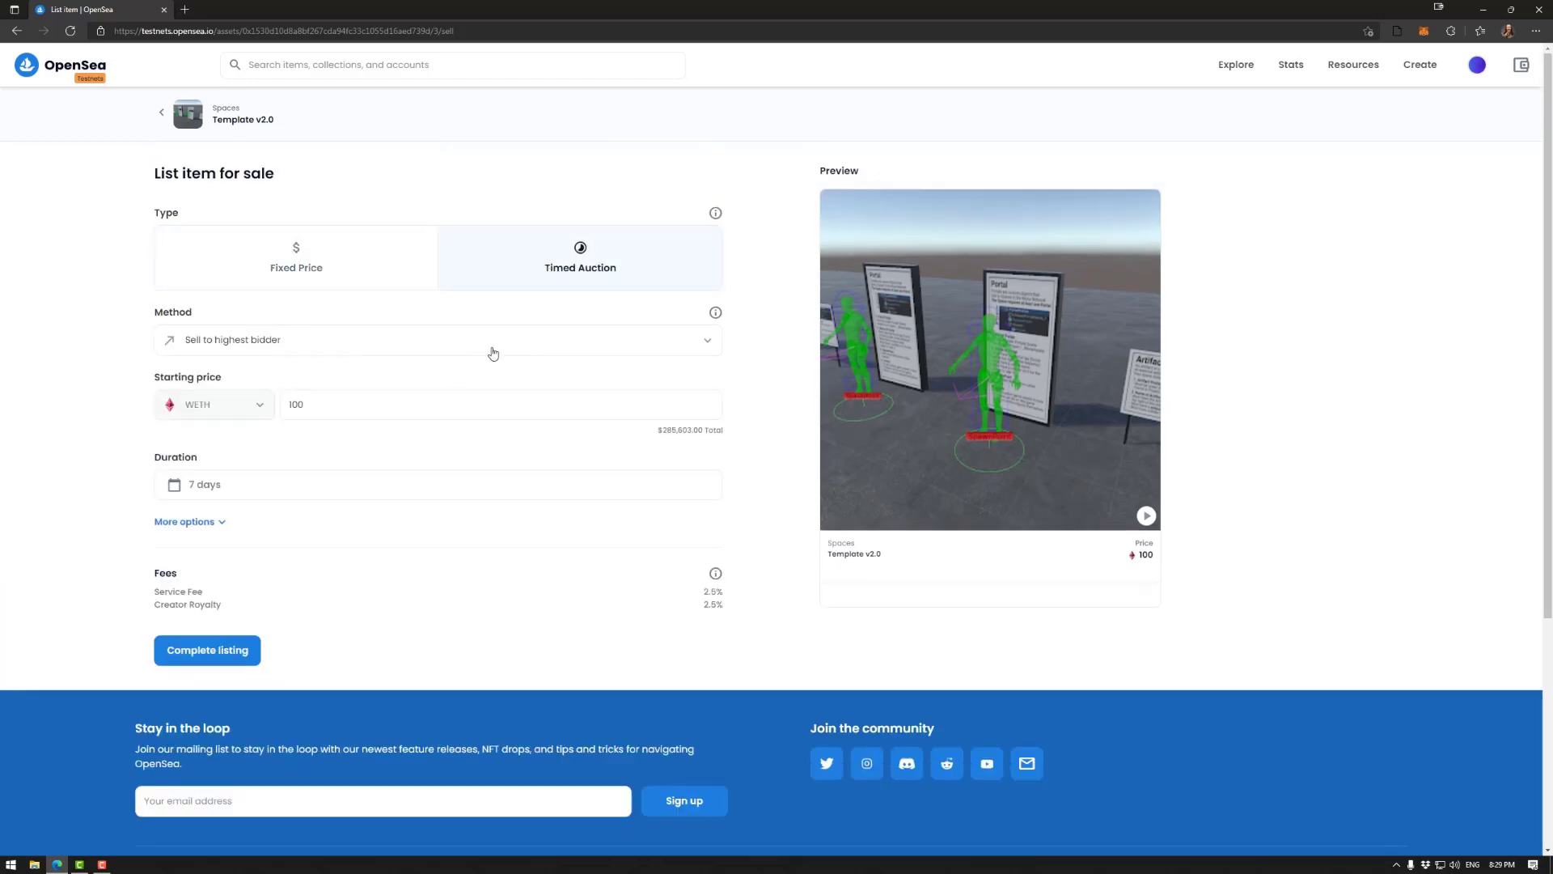
{"action": "mouse_move", "coordinate": [483, 313]}
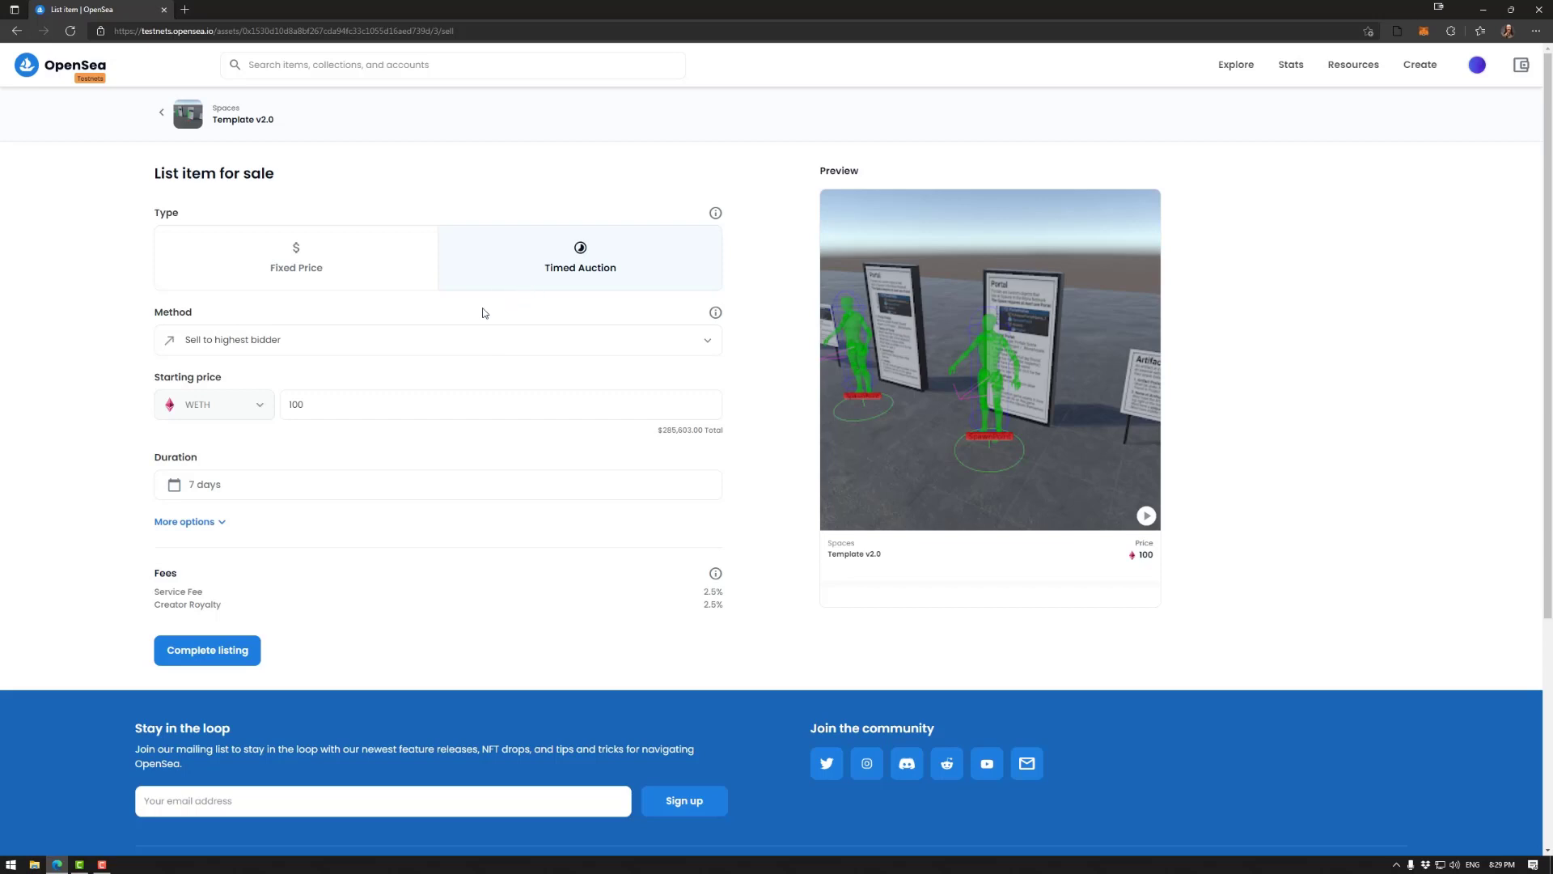
{"action": "mouse_move", "coordinate": [289, 340]}
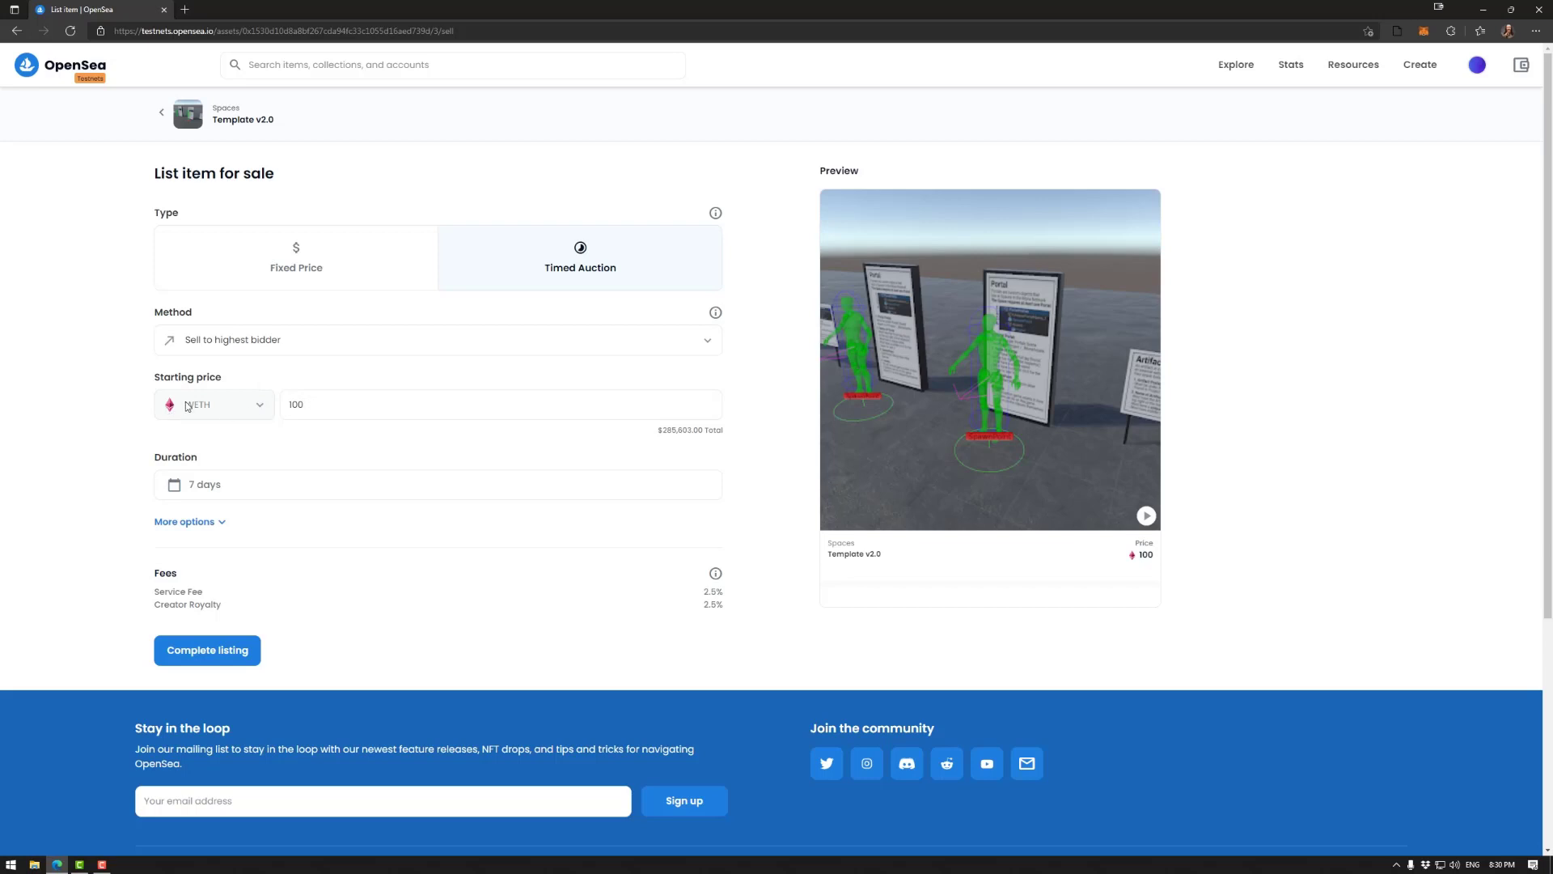
{"action": "mouse_move", "coordinate": [348, 402]}
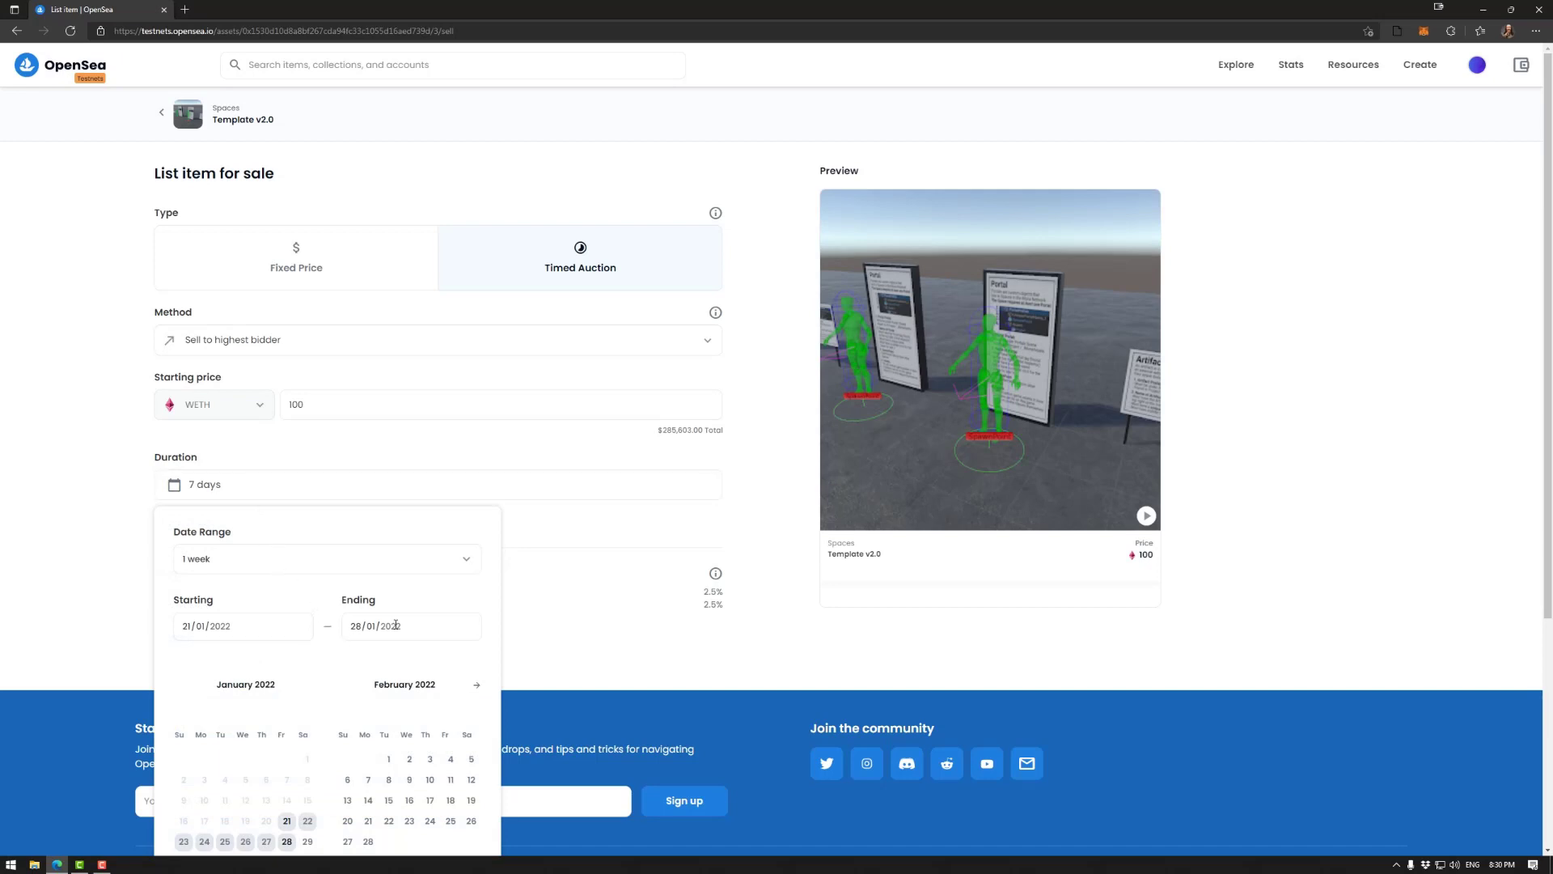
{"action": "left_click", "coordinate": [327, 558]}
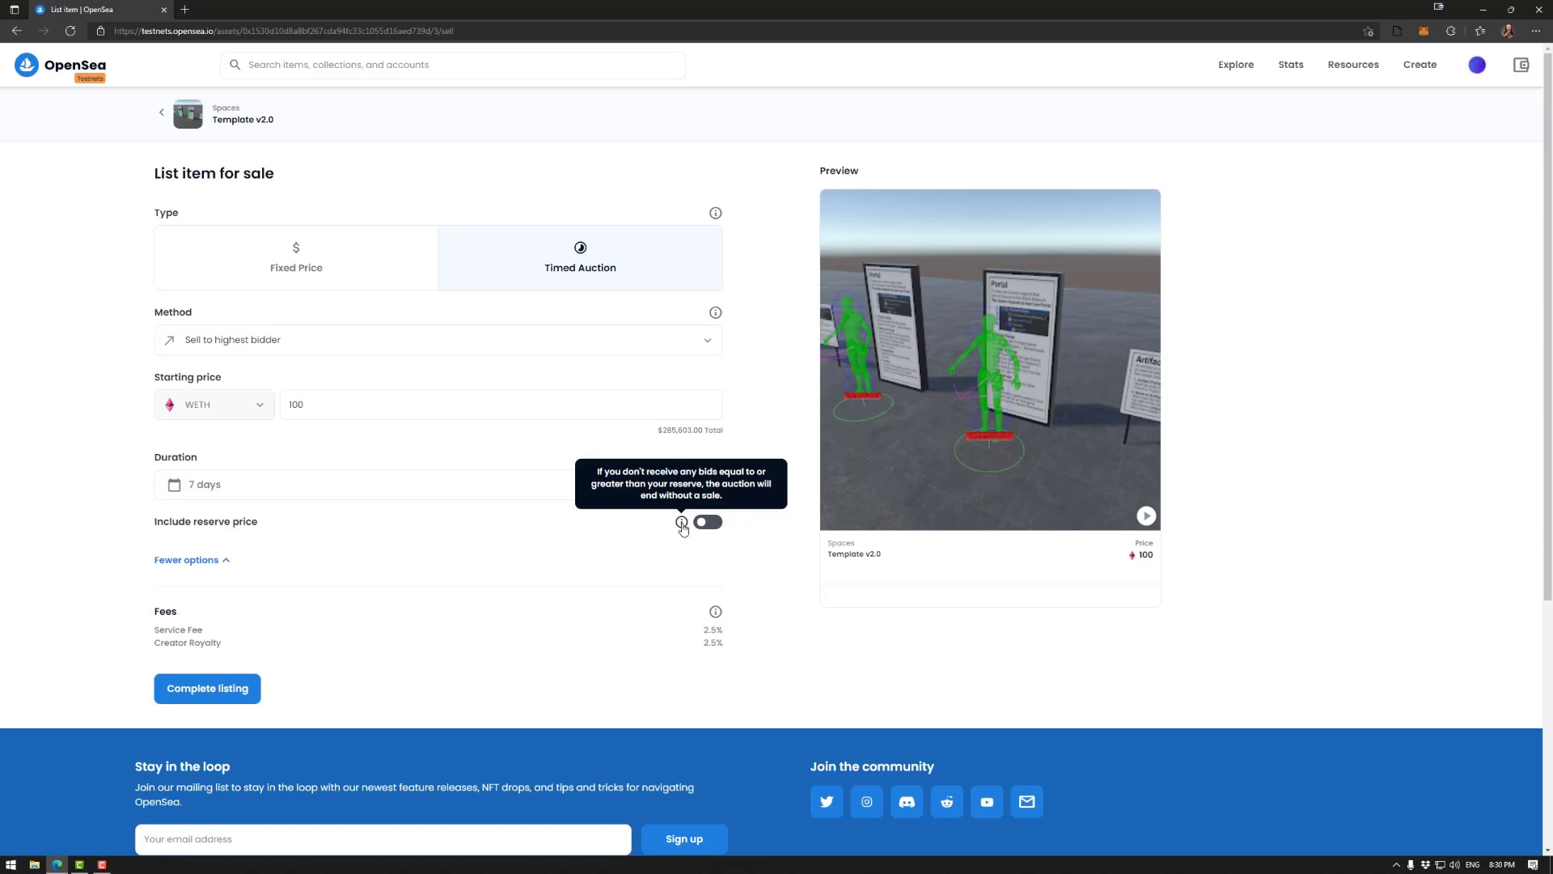
{"action": "mouse_move", "coordinate": [695, 525]}
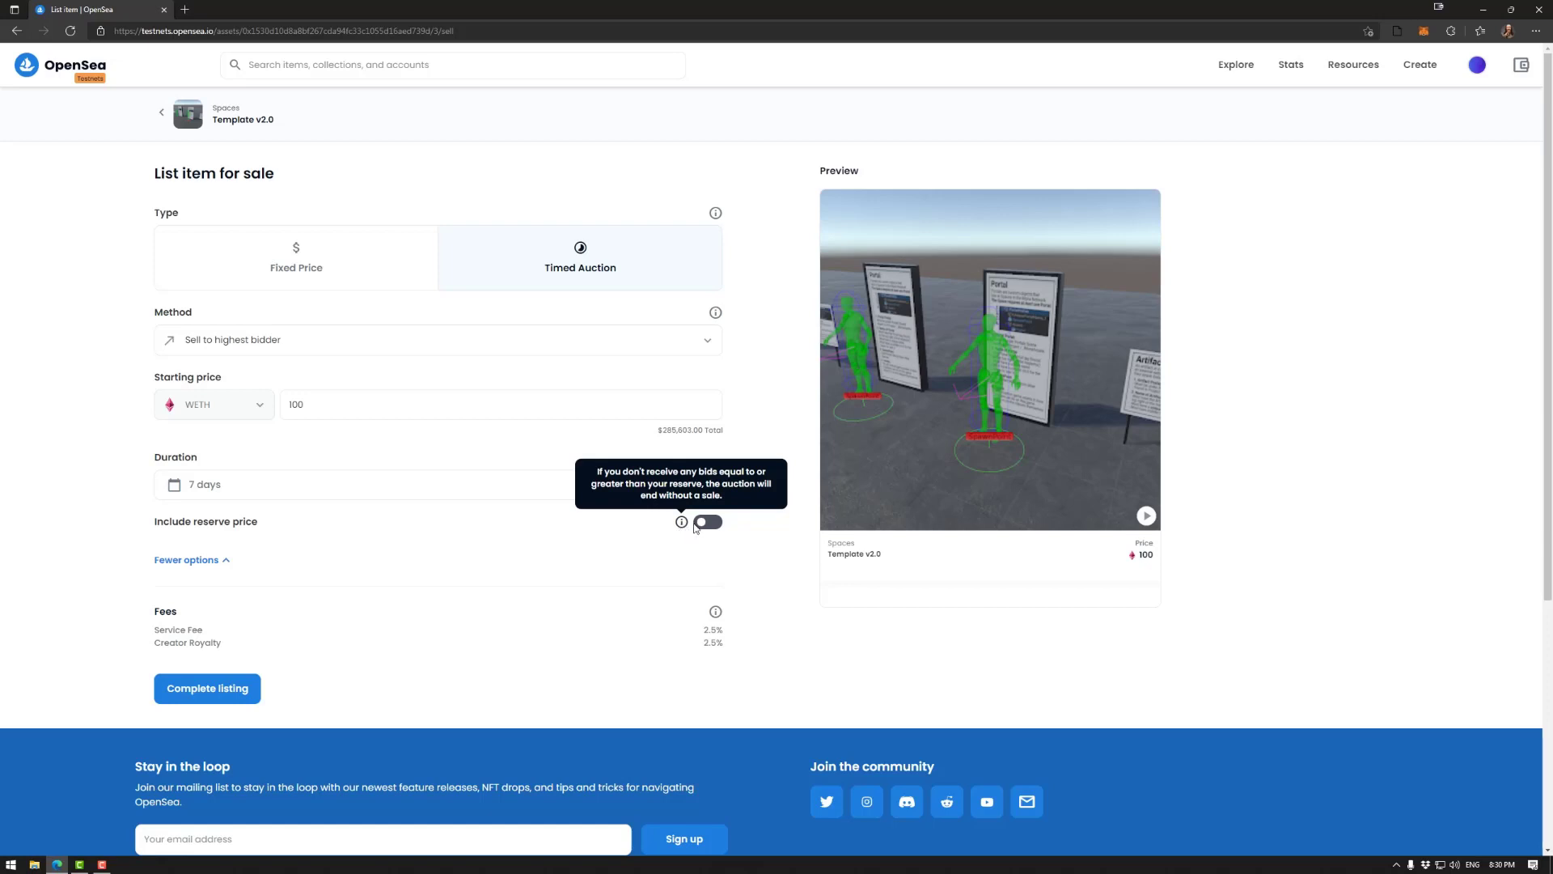
{"action": "left_click", "coordinate": [707, 521]}
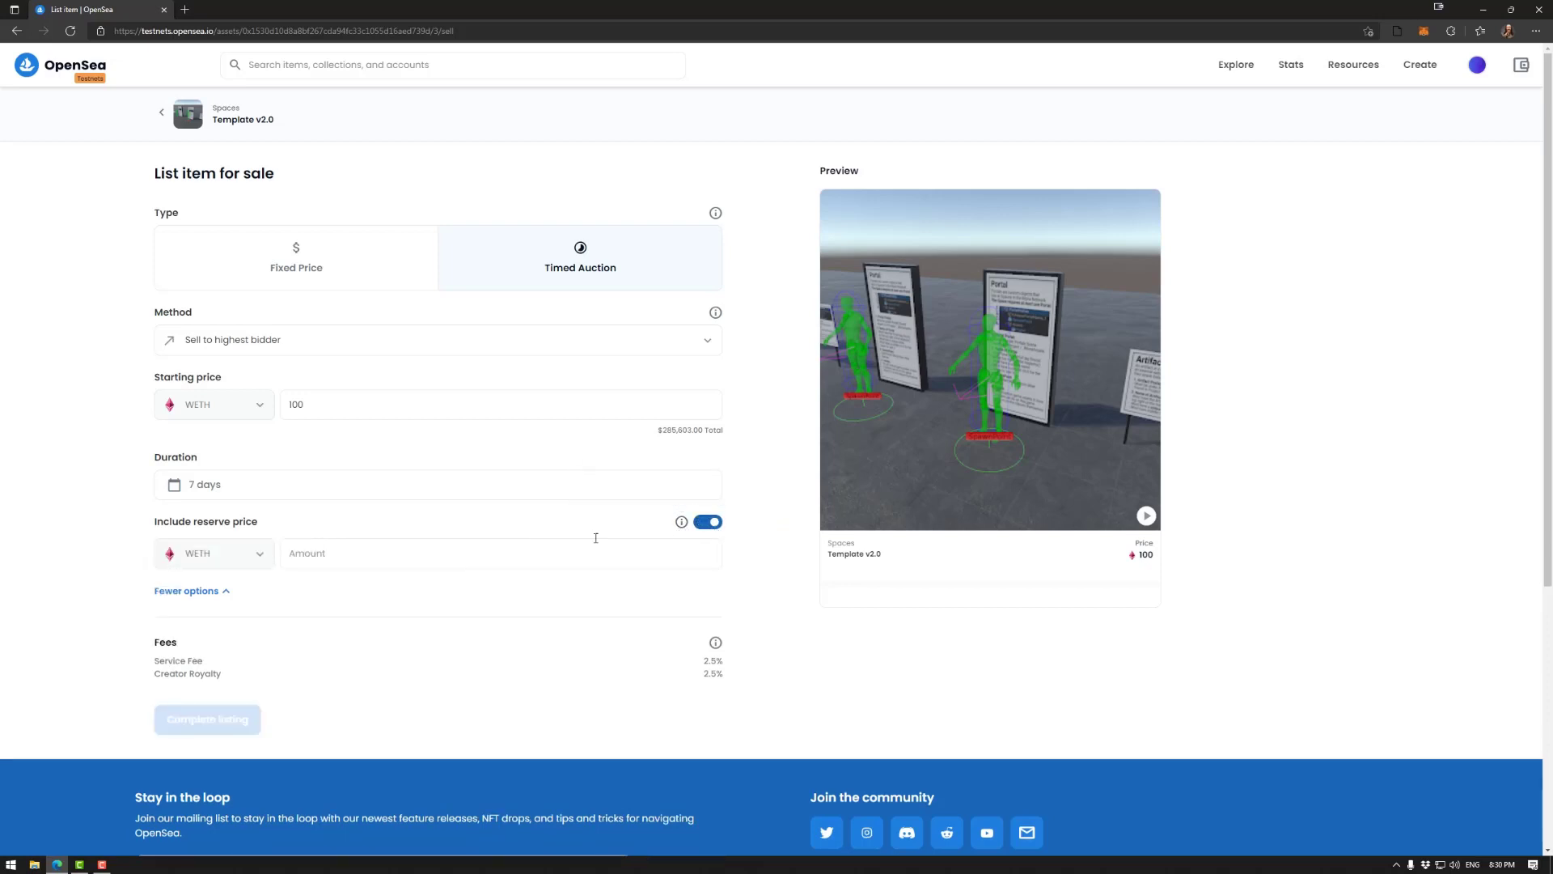
{"action": "left_click", "coordinate": [707, 522]}
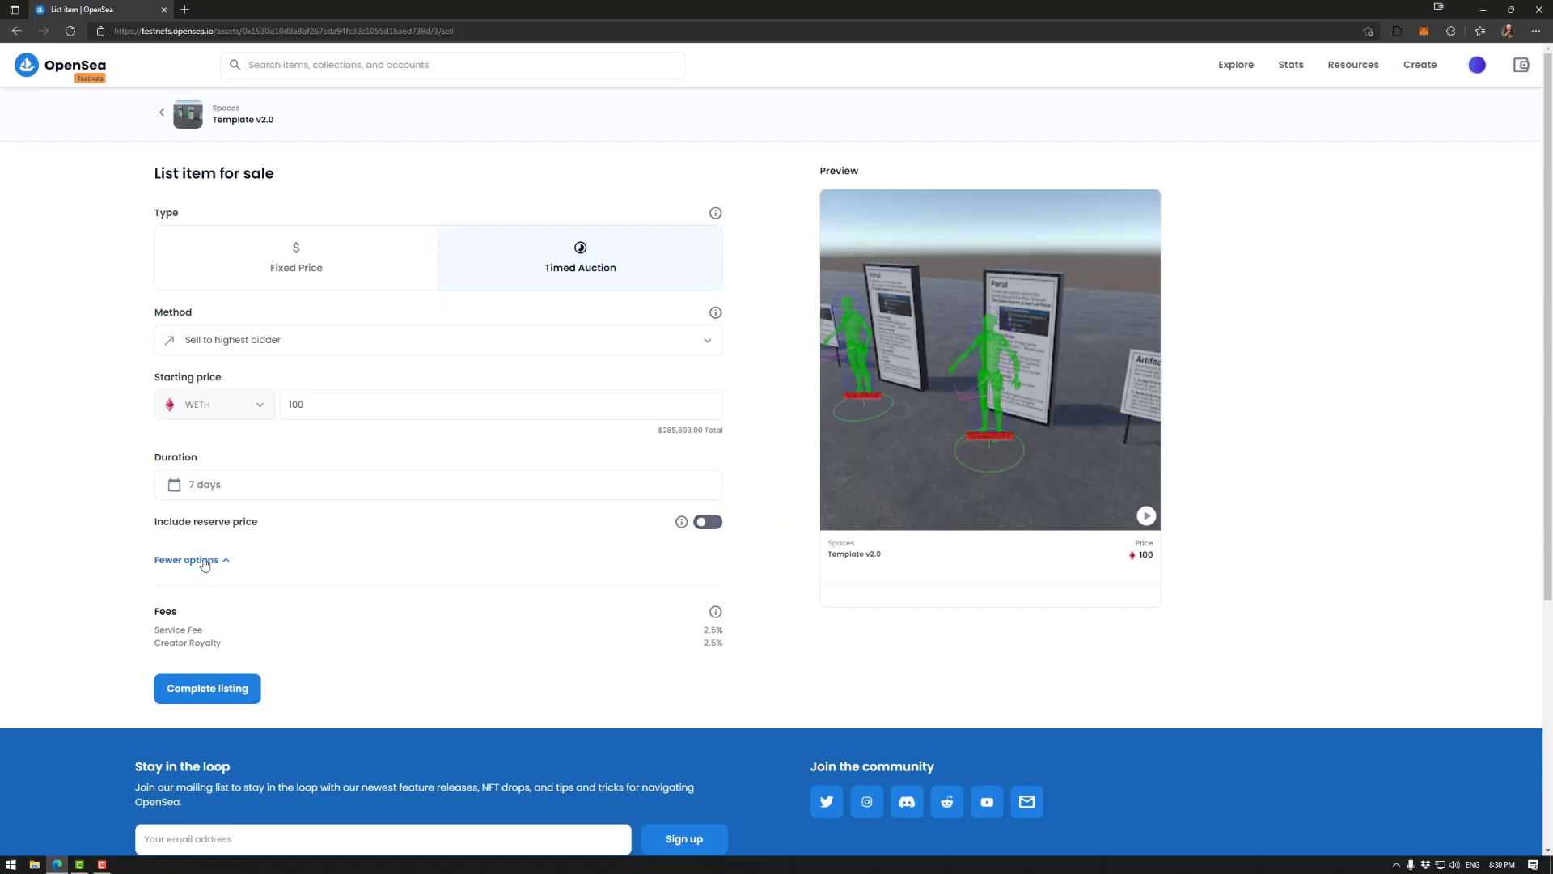
{"action": "left_click", "coordinate": [437, 339]}
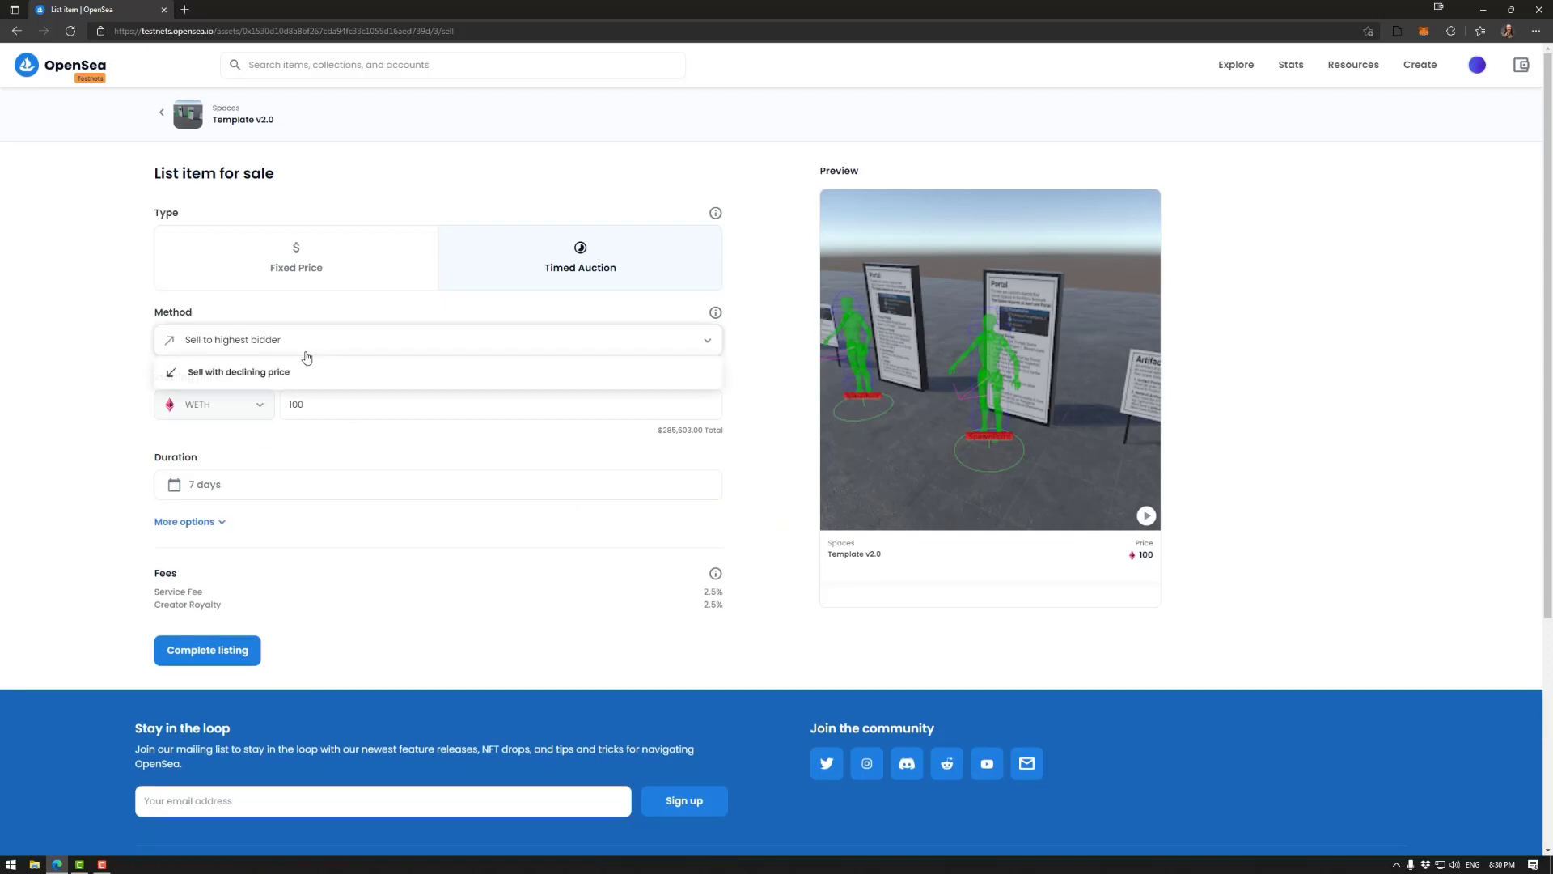
- Choose Sell with declining price as the auction method, leaving the ending price blank
{"action": "left_click", "coordinate": [241, 371]}
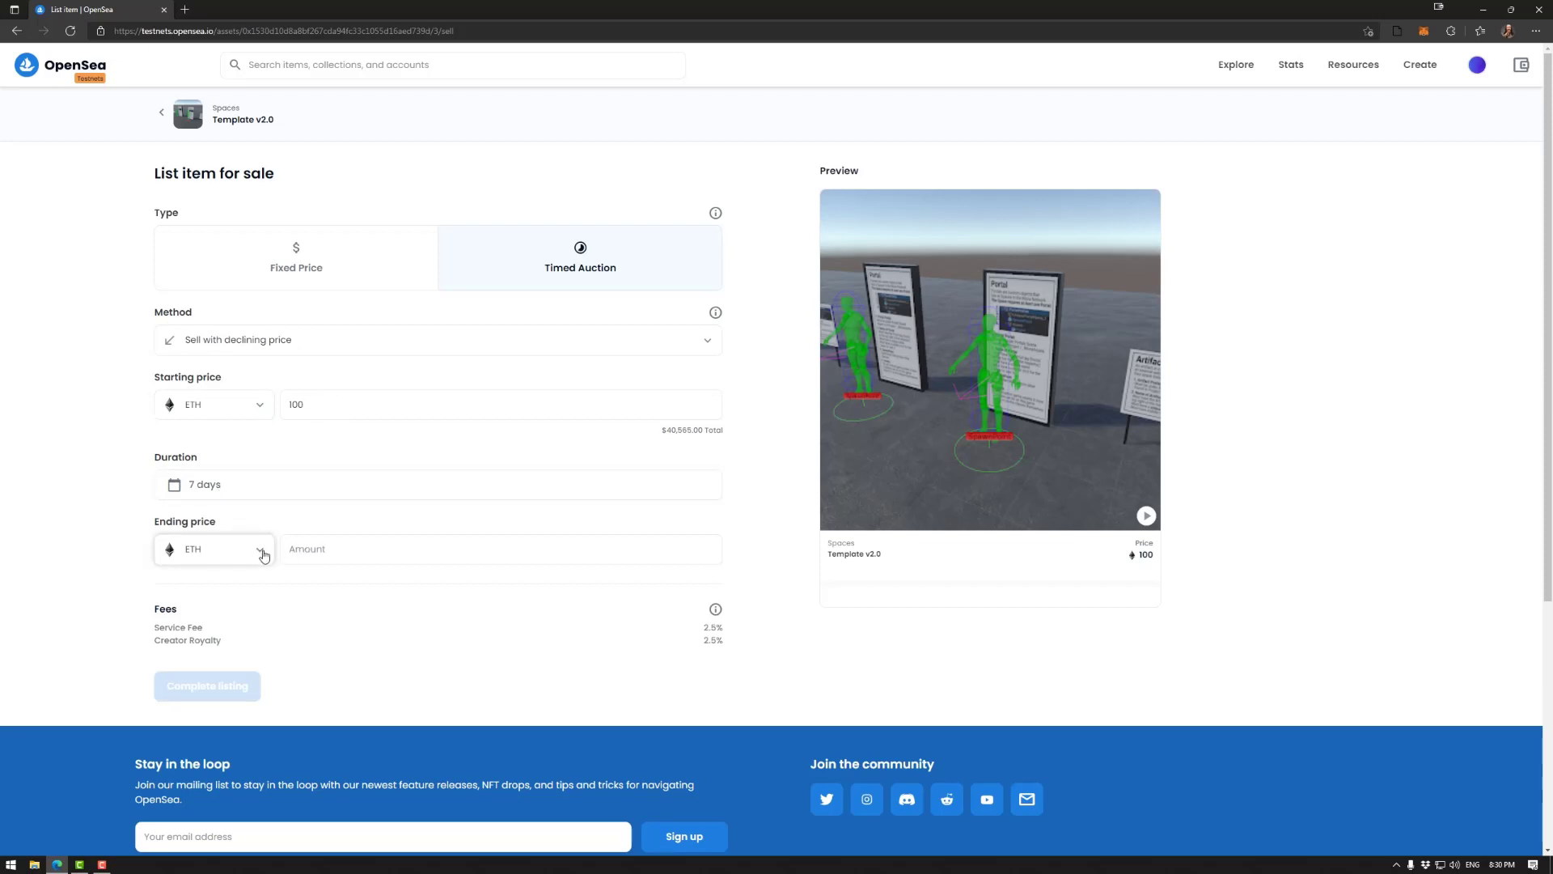
{"action": "mouse_move", "coordinate": [435, 585]}
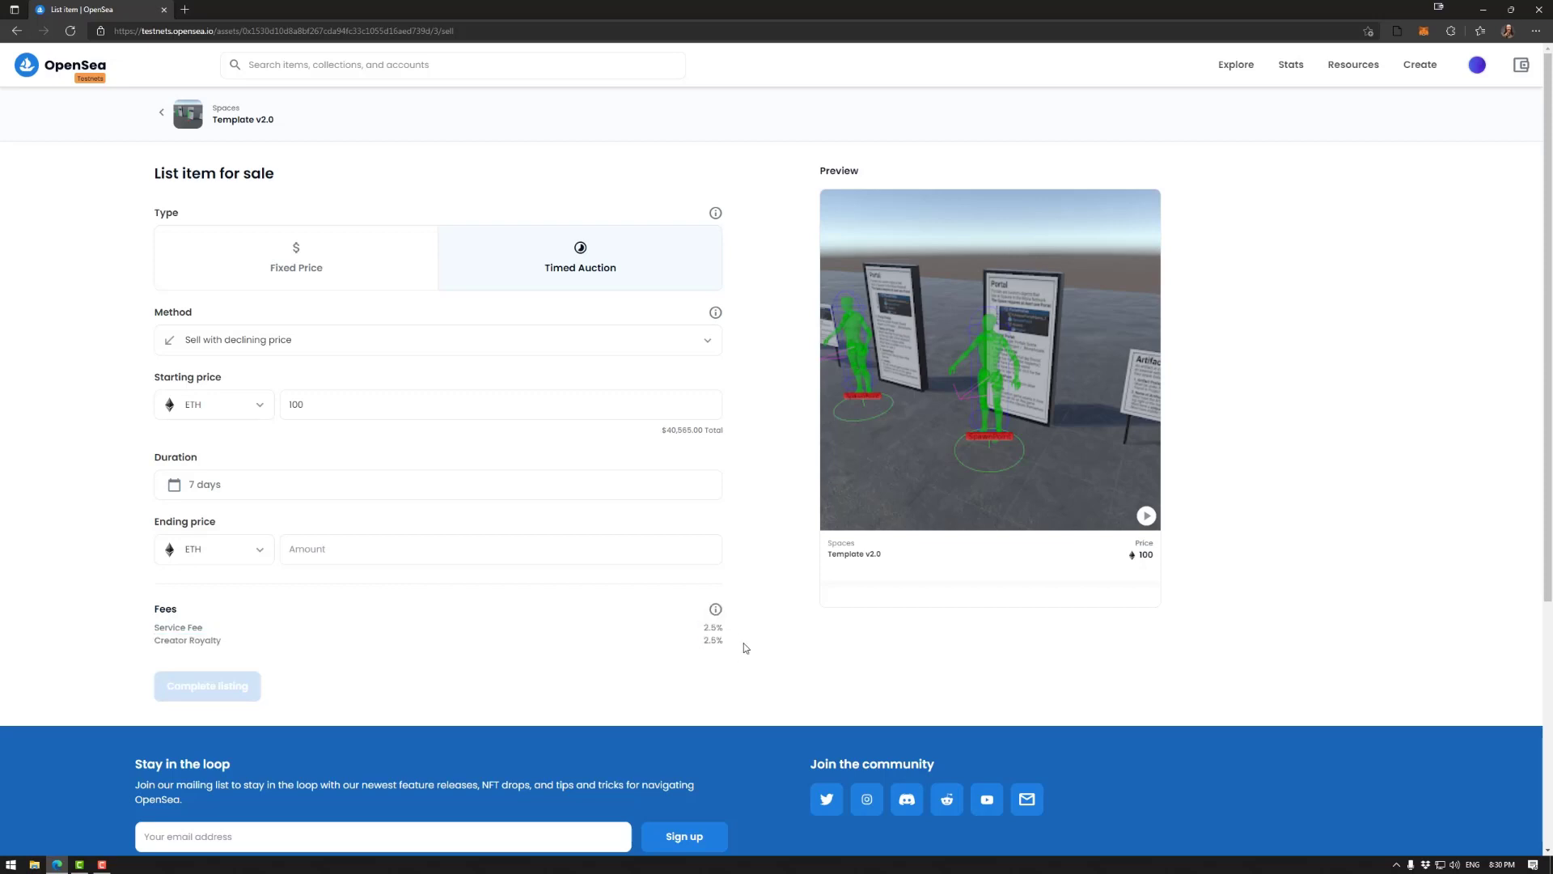
{"action": "mouse_move", "coordinate": [739, 648]}
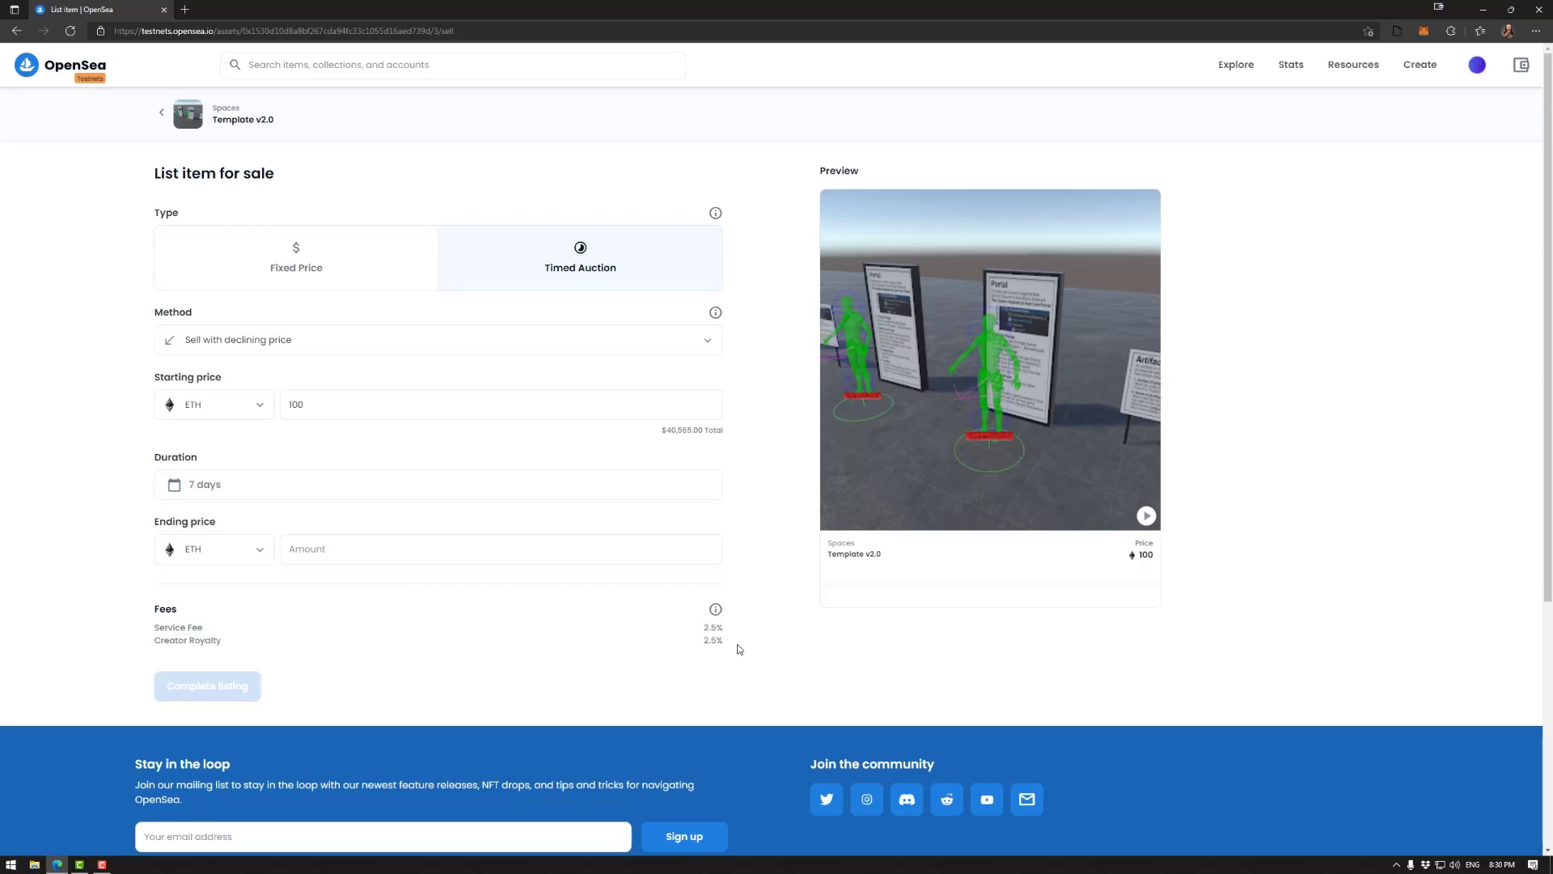
{"action": "mouse_move", "coordinate": [741, 645]}
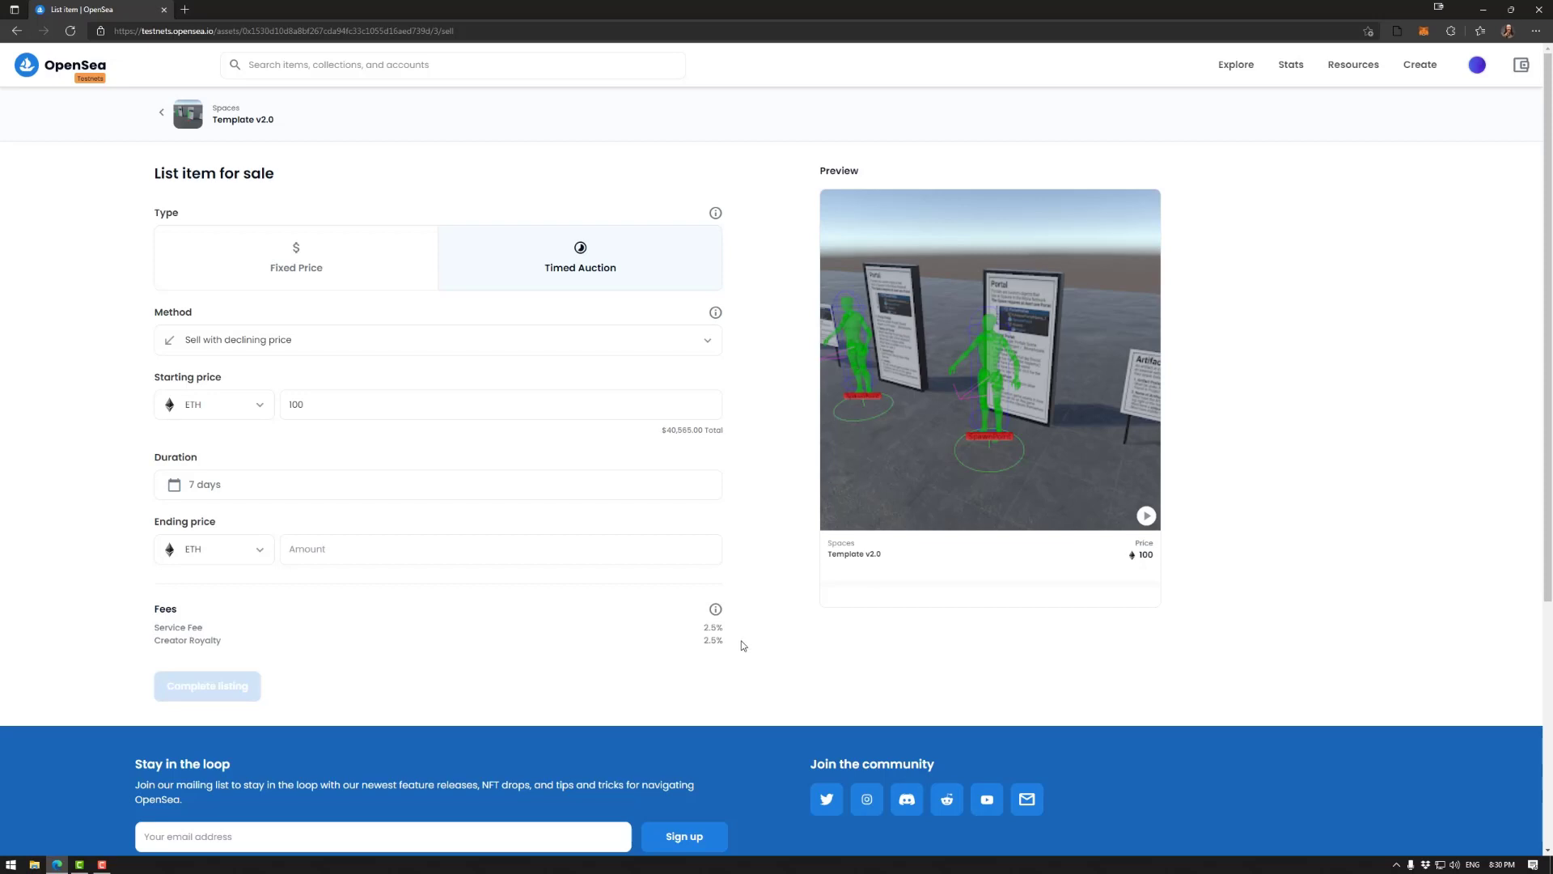
{"action": "mouse_move", "coordinate": [712, 501]}
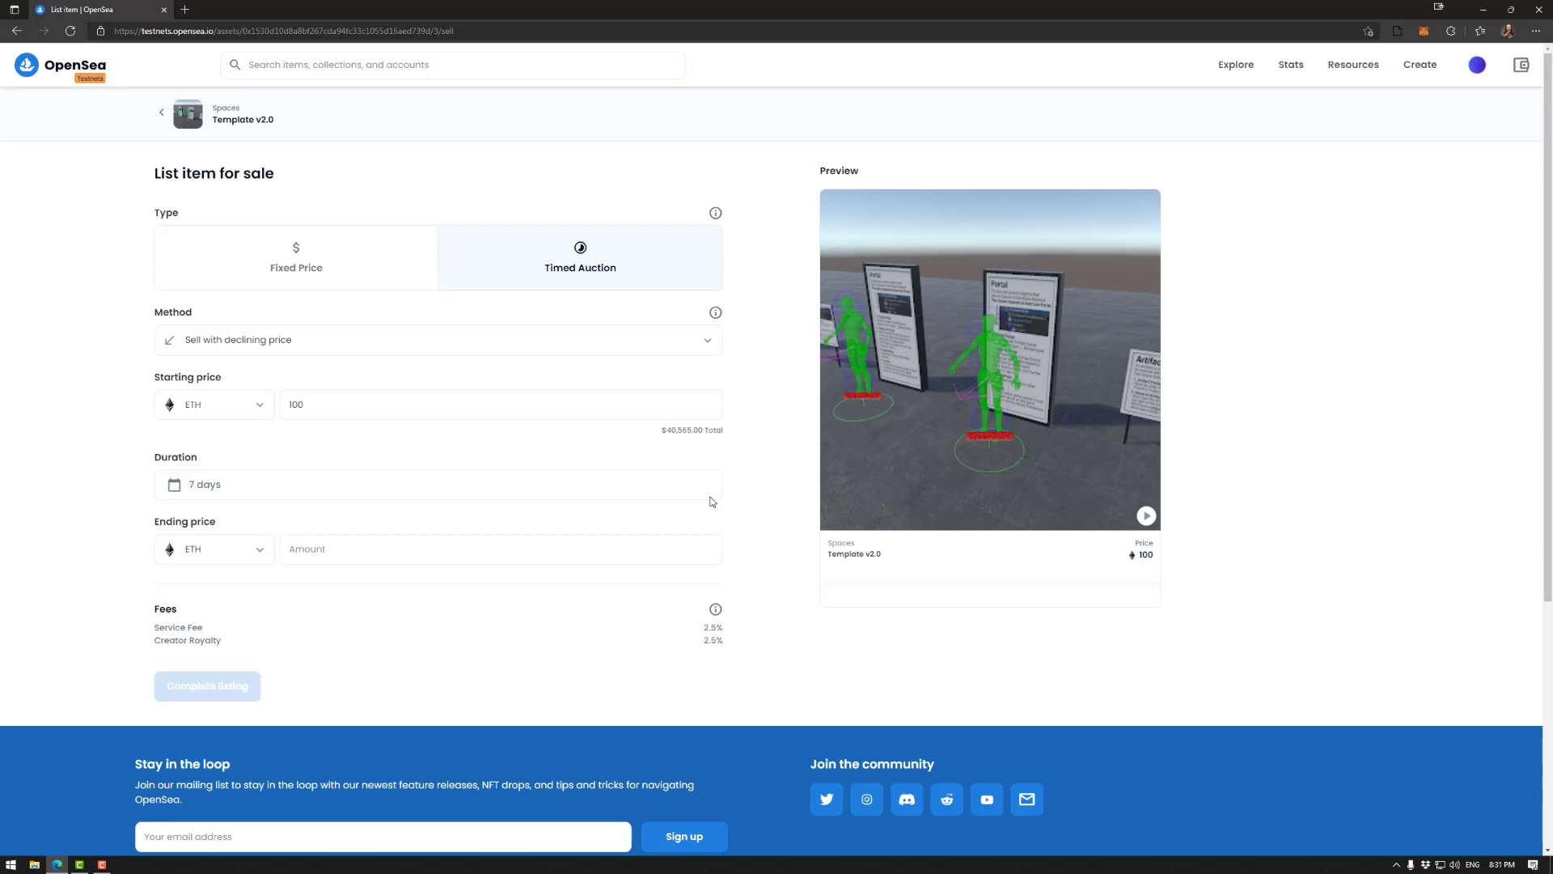
{"action": "mouse_move", "coordinate": [456, 266]}
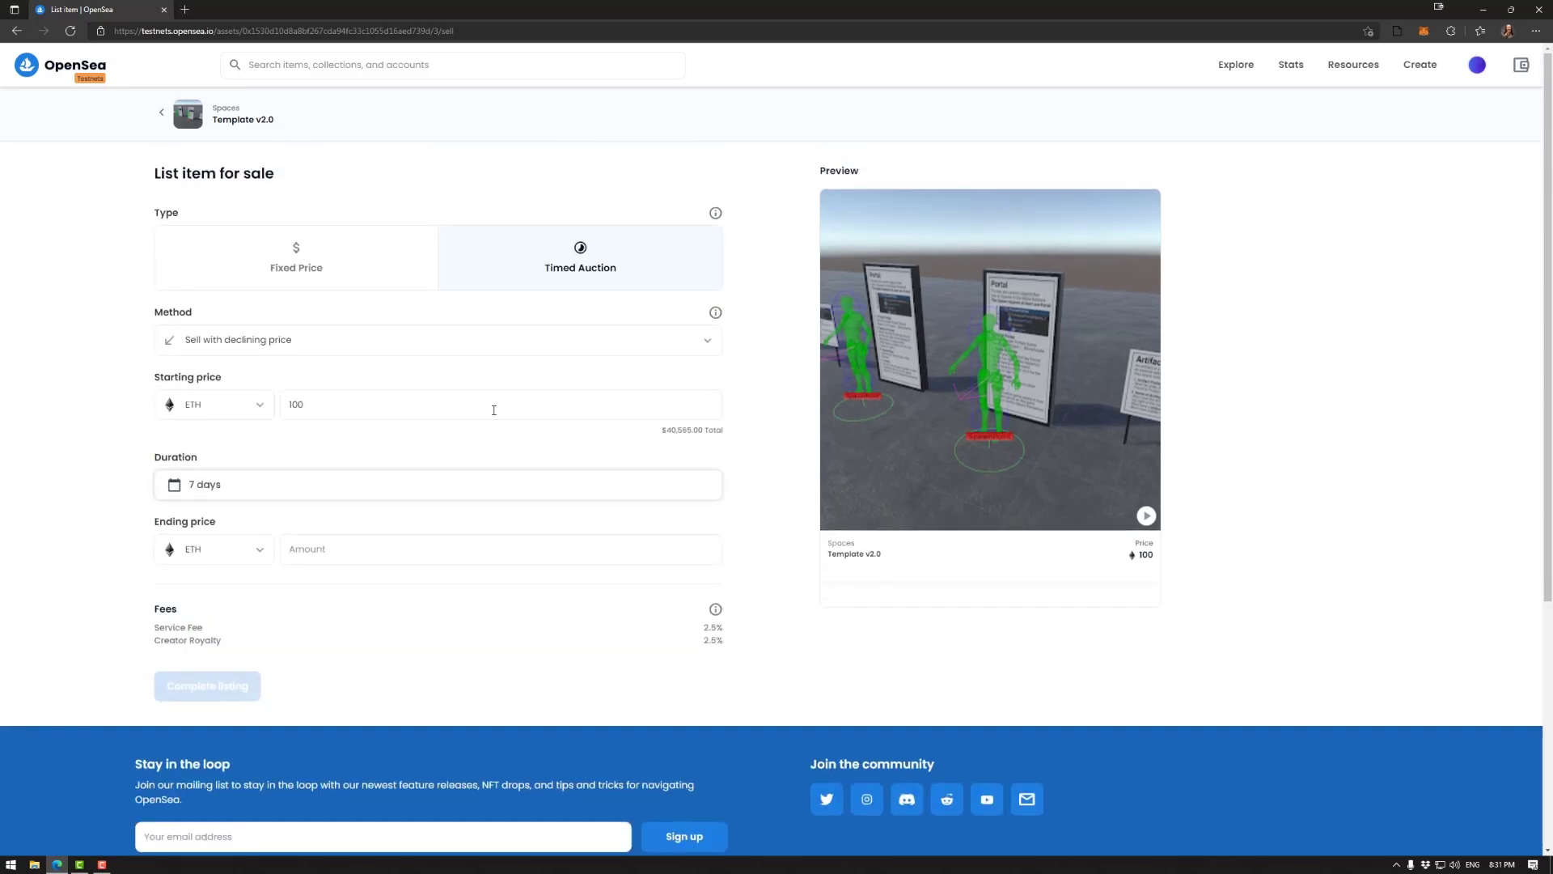
{"action": "mouse_move", "coordinate": [202, 692]}
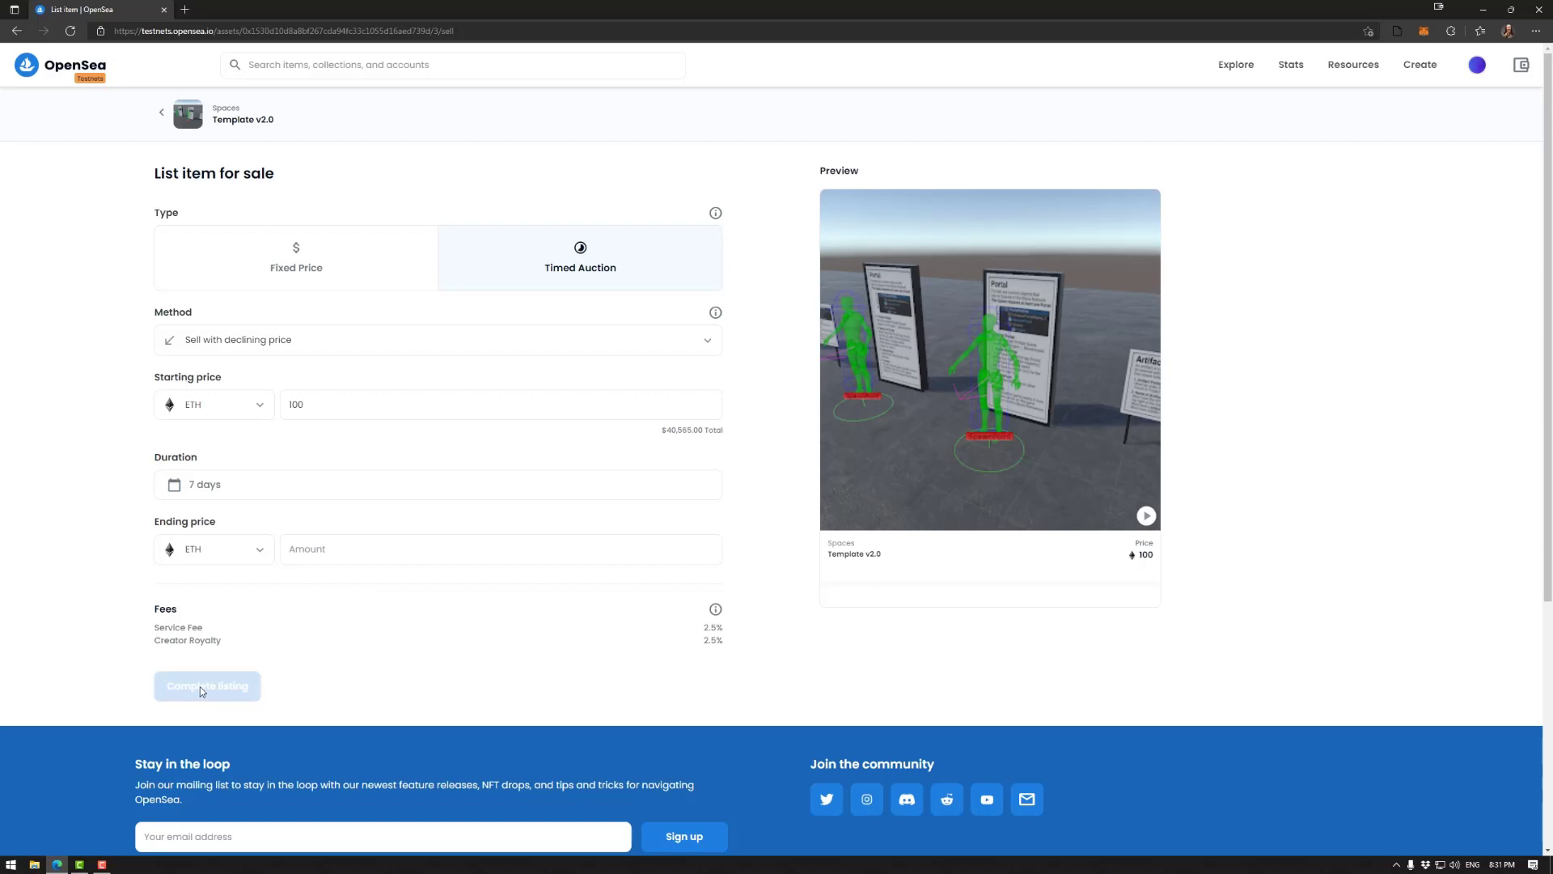
- Return to Fixed Price at 100 ETH, toggling Reserve for specific buyer until it ends off
{"action": "left_click", "coordinate": [296, 257]}
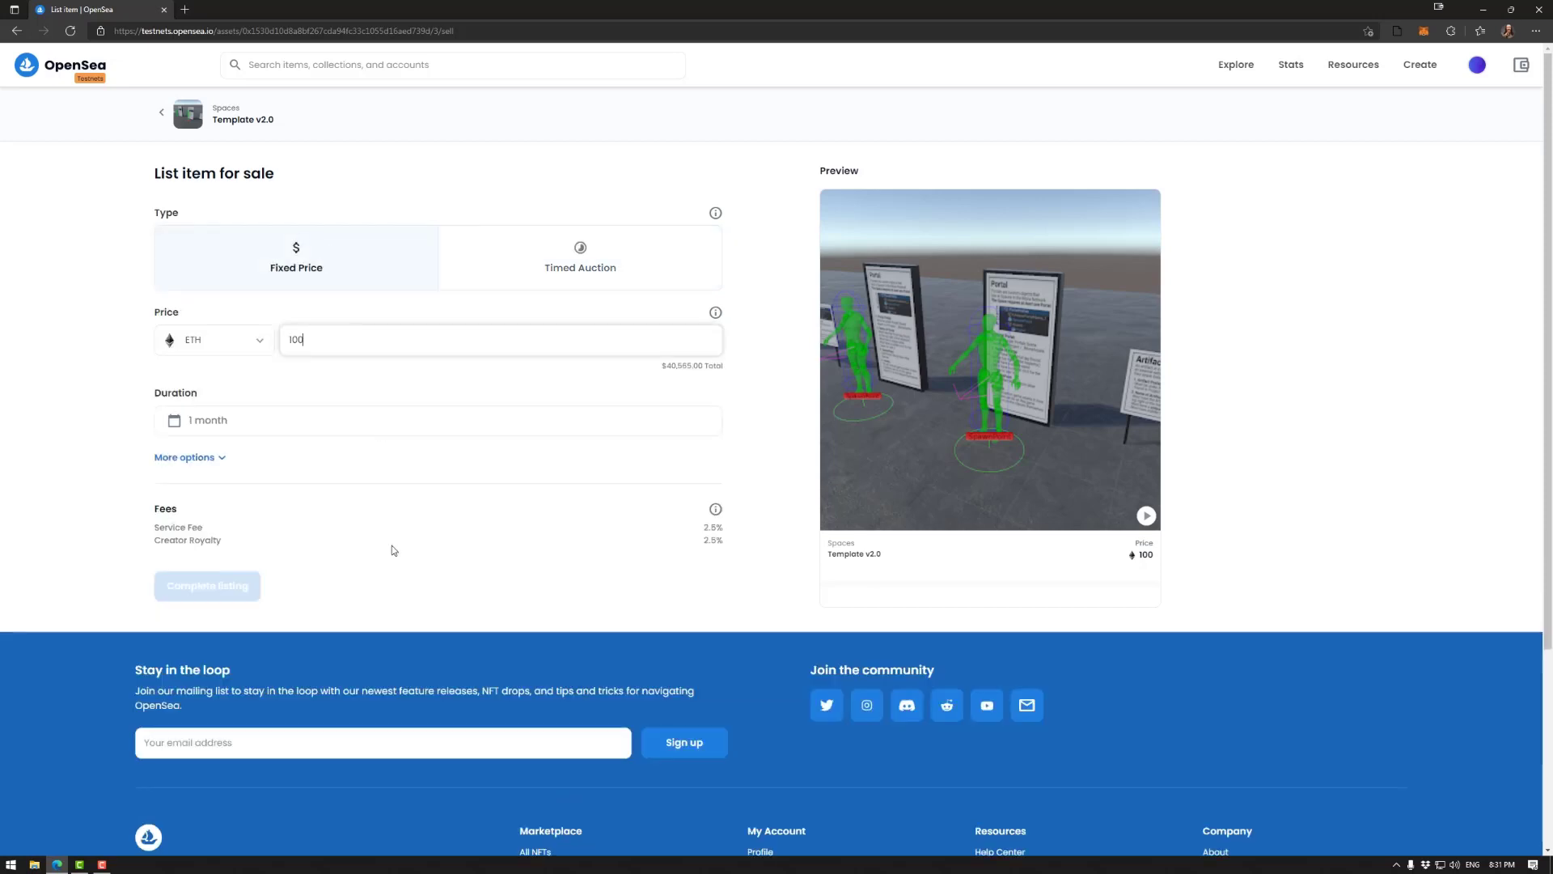
{"action": "left_click", "coordinate": [708, 492]}
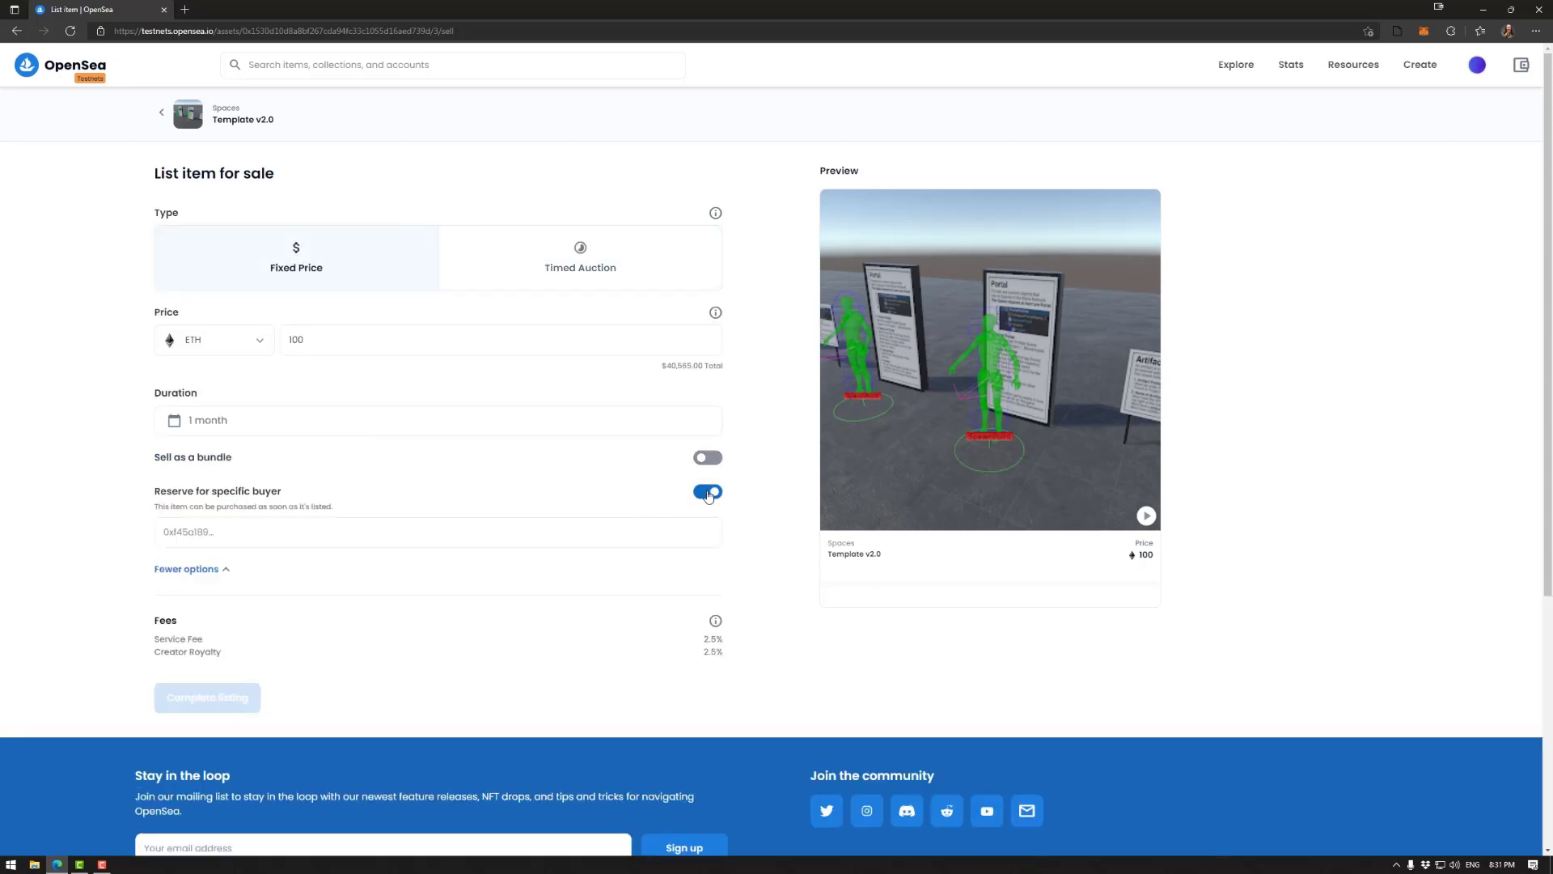
{"action": "left_click", "coordinate": [708, 492]}
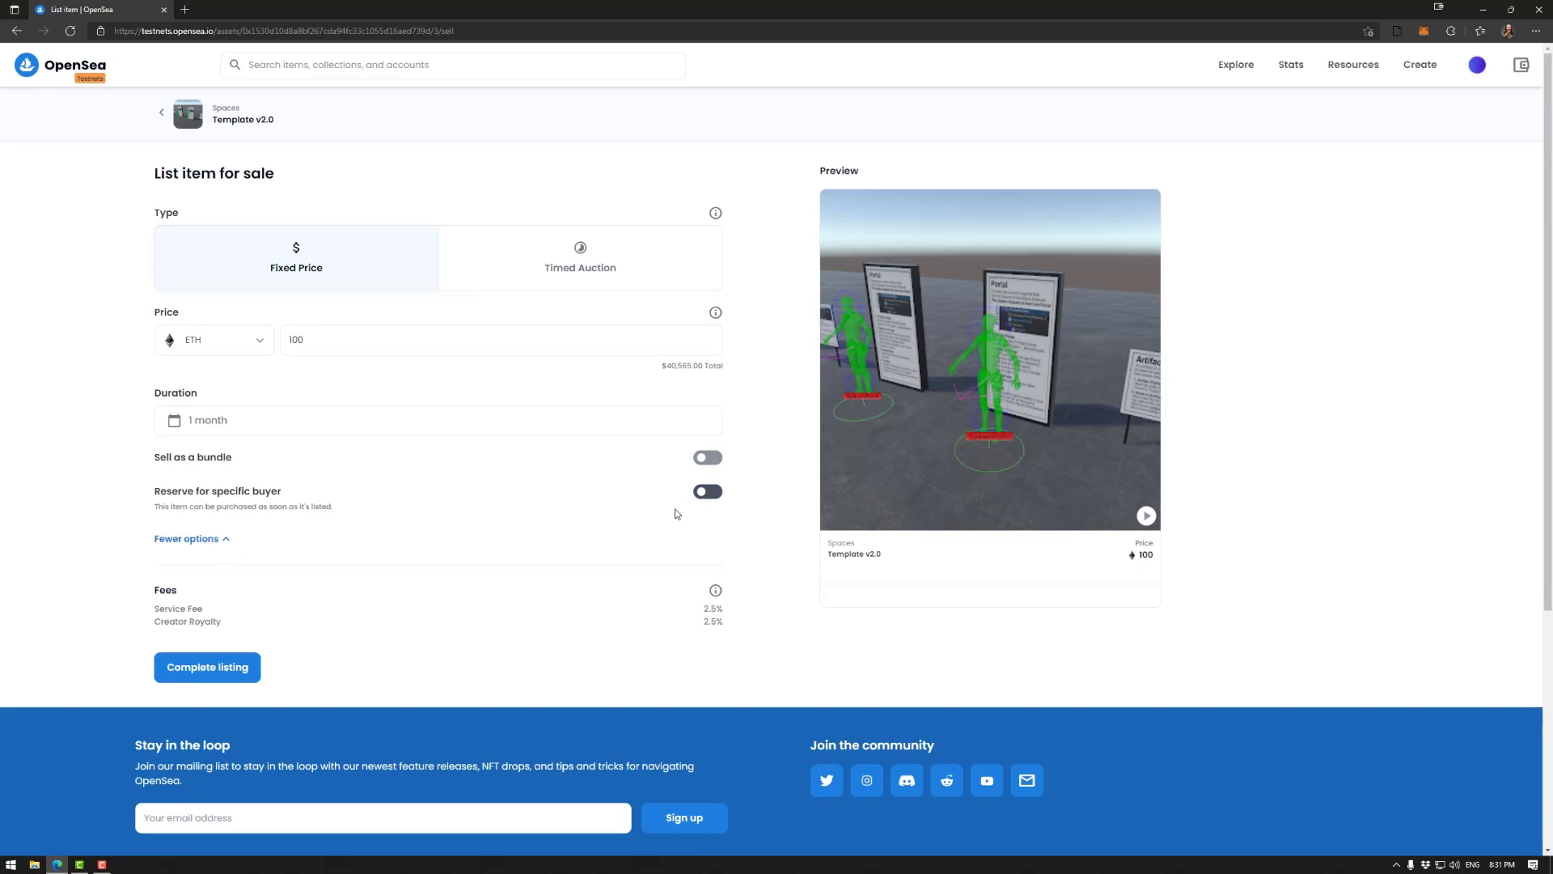
{"action": "left_click", "coordinate": [707, 491]}
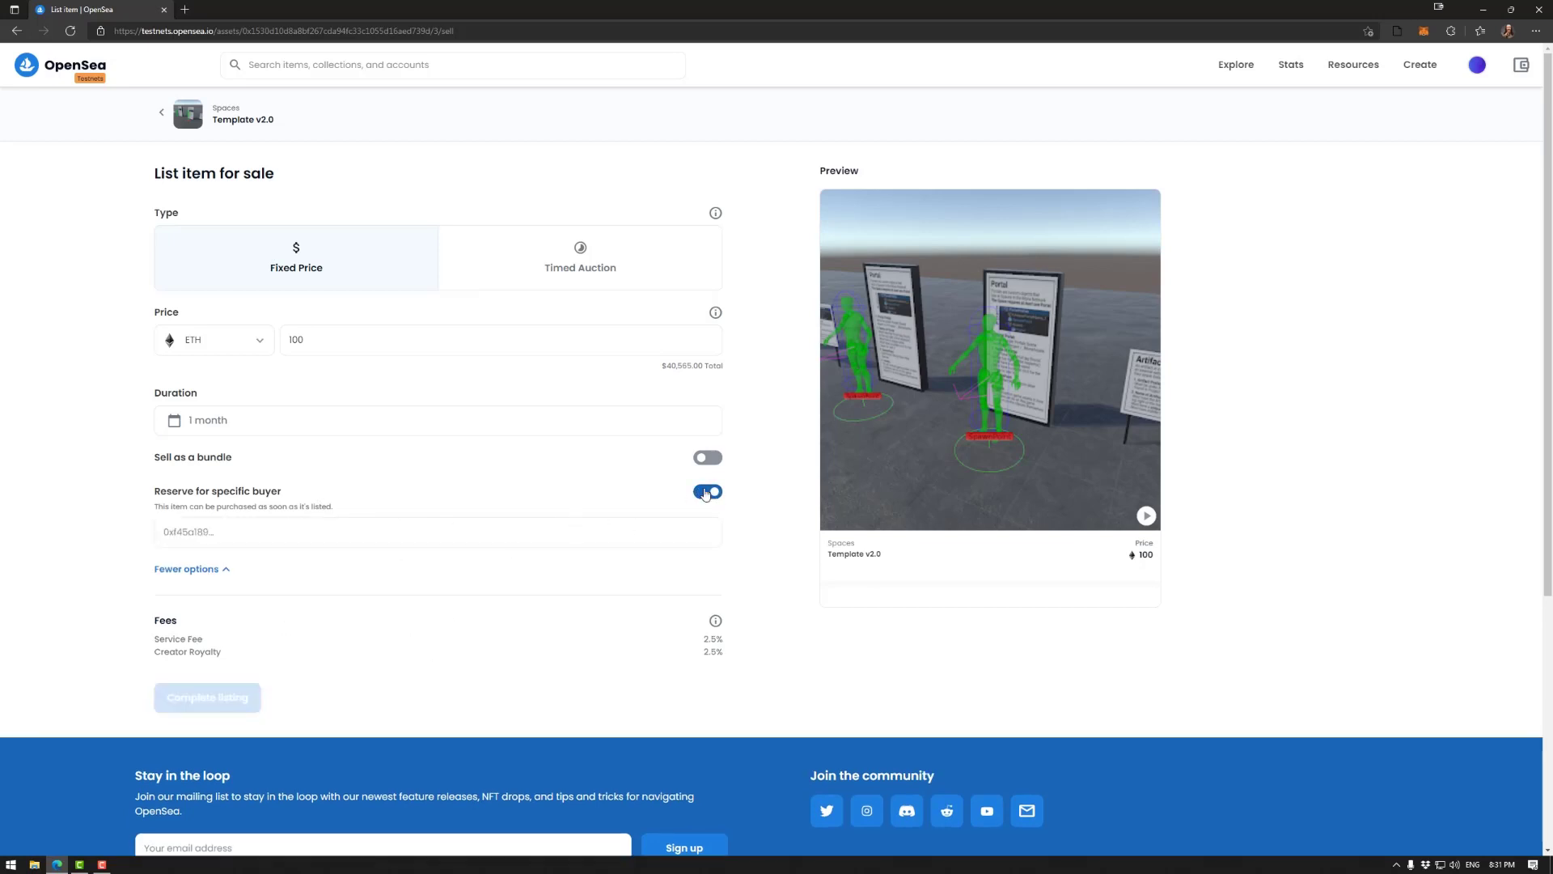
{"action": "left_click", "coordinate": [708, 492]}
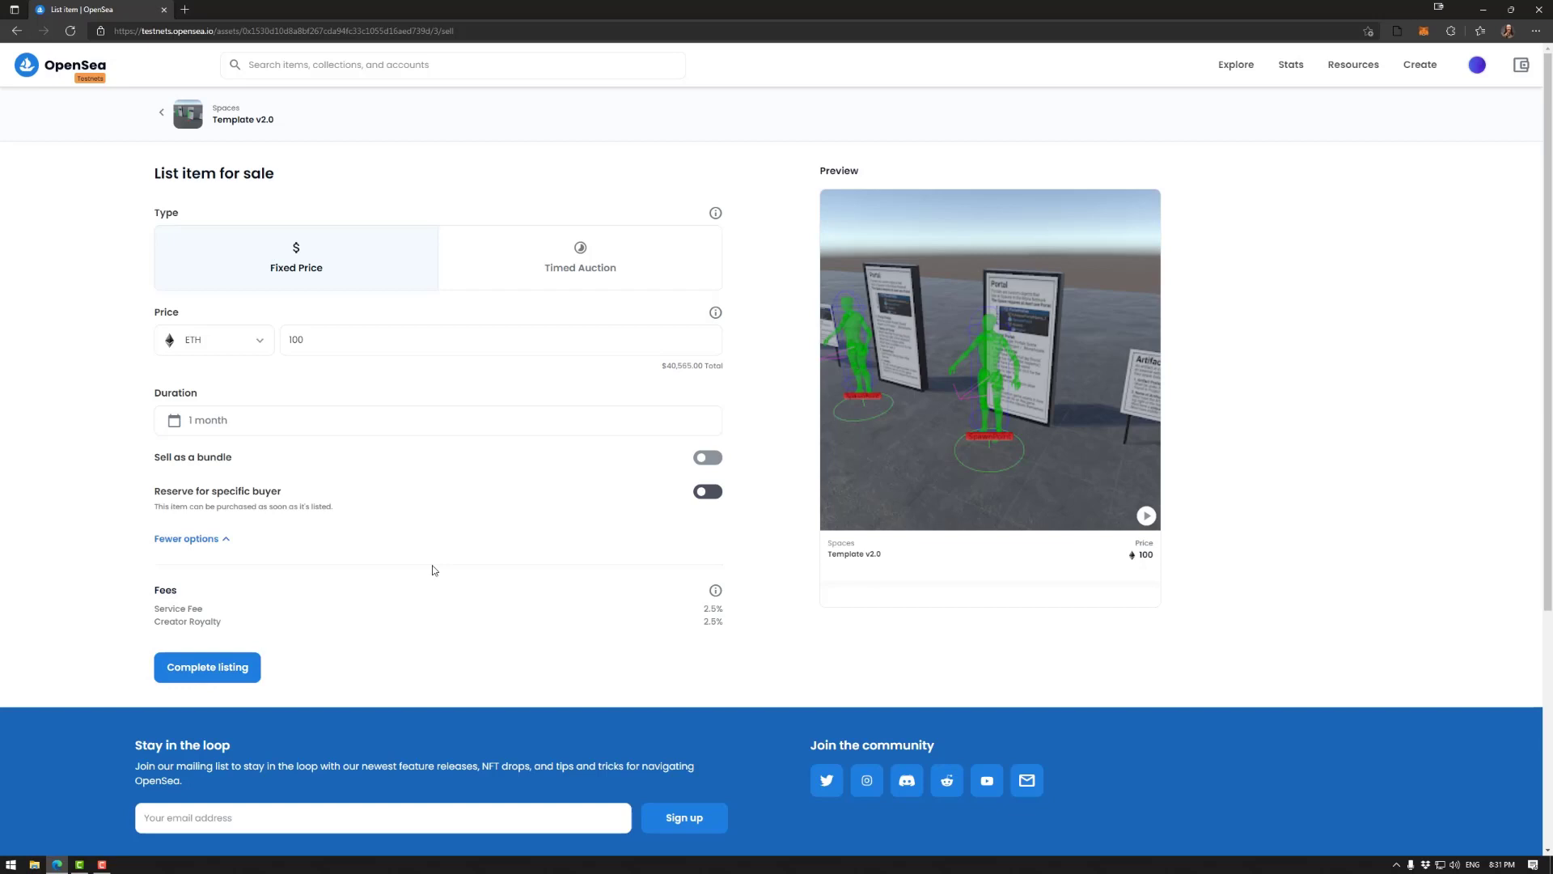
{"action": "mouse_move", "coordinate": [573, 513]}
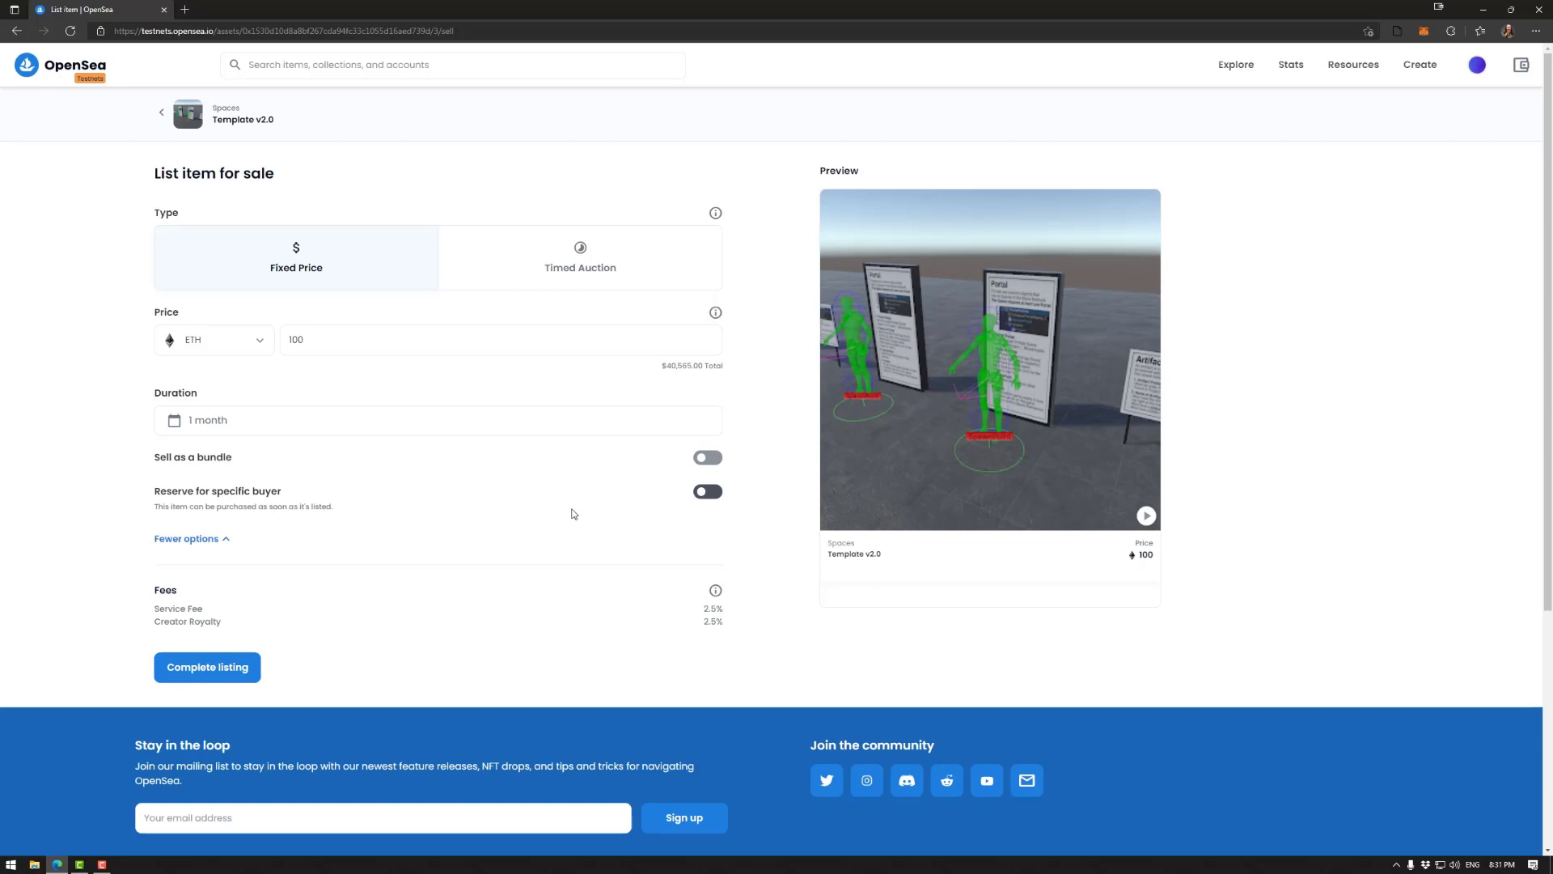
{"action": "mouse_move", "coordinate": [474, 473]}
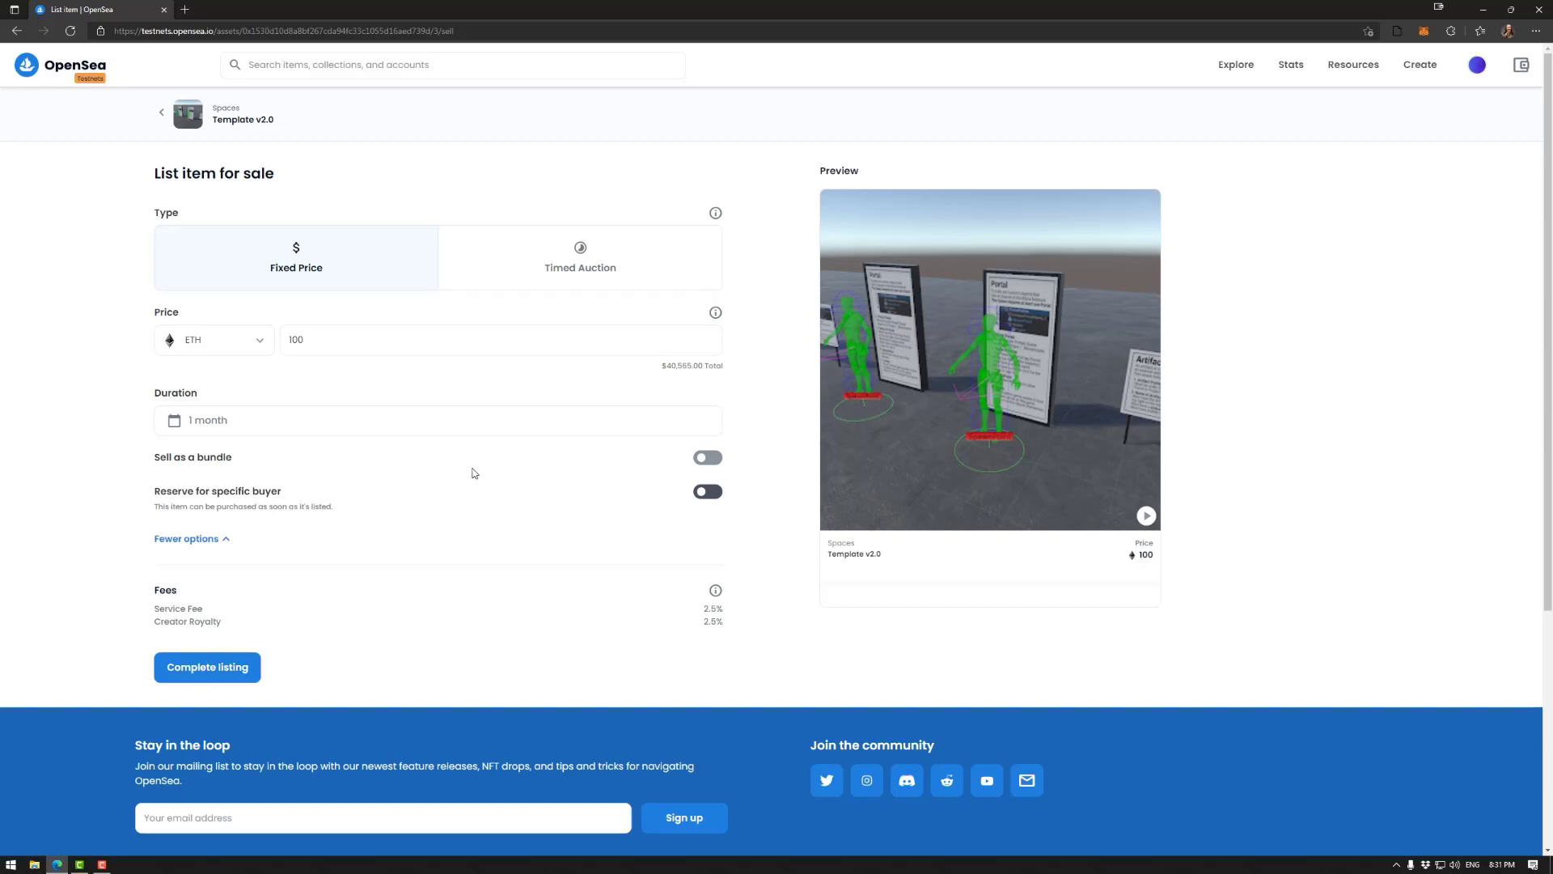